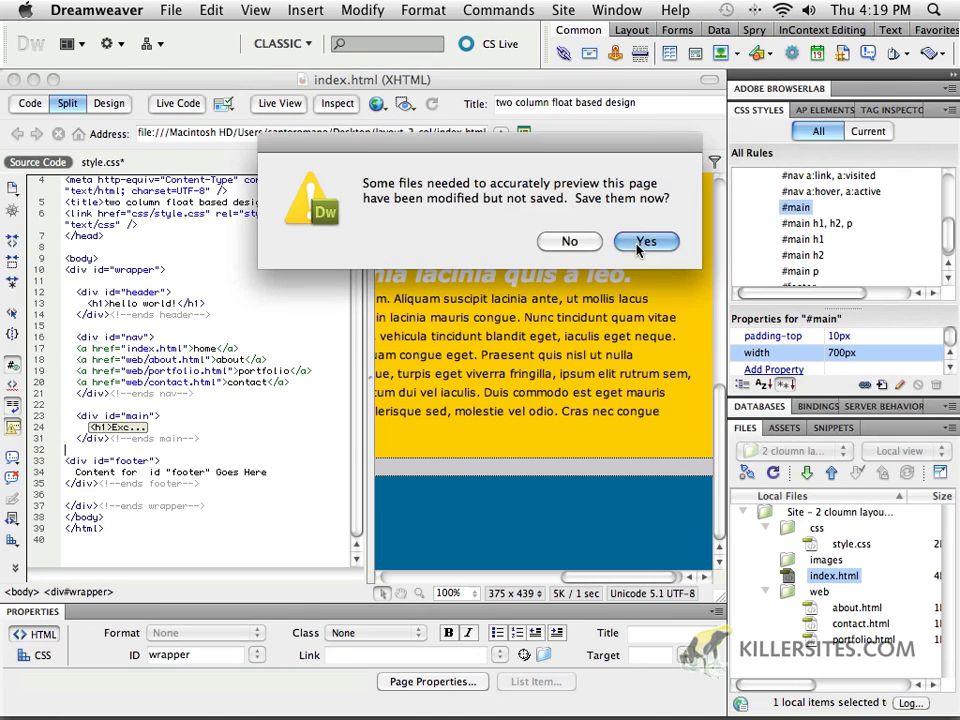
# Step: Save the pending files and scroll through the two-column page preview in Safari
pyautogui.click(646, 242)
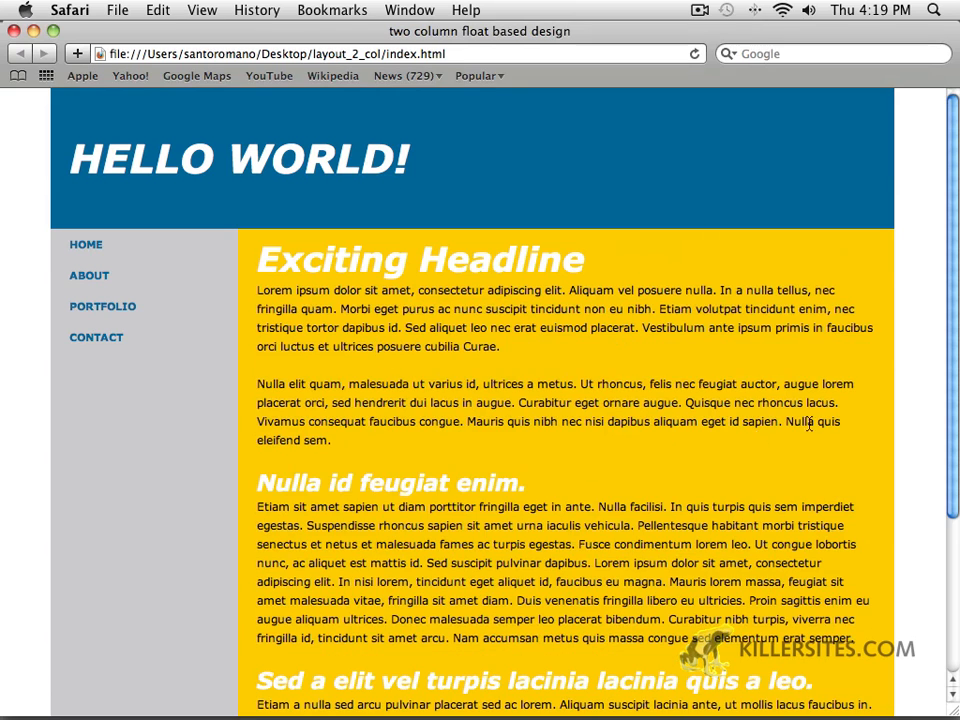
pyautogui.scroll(-3)
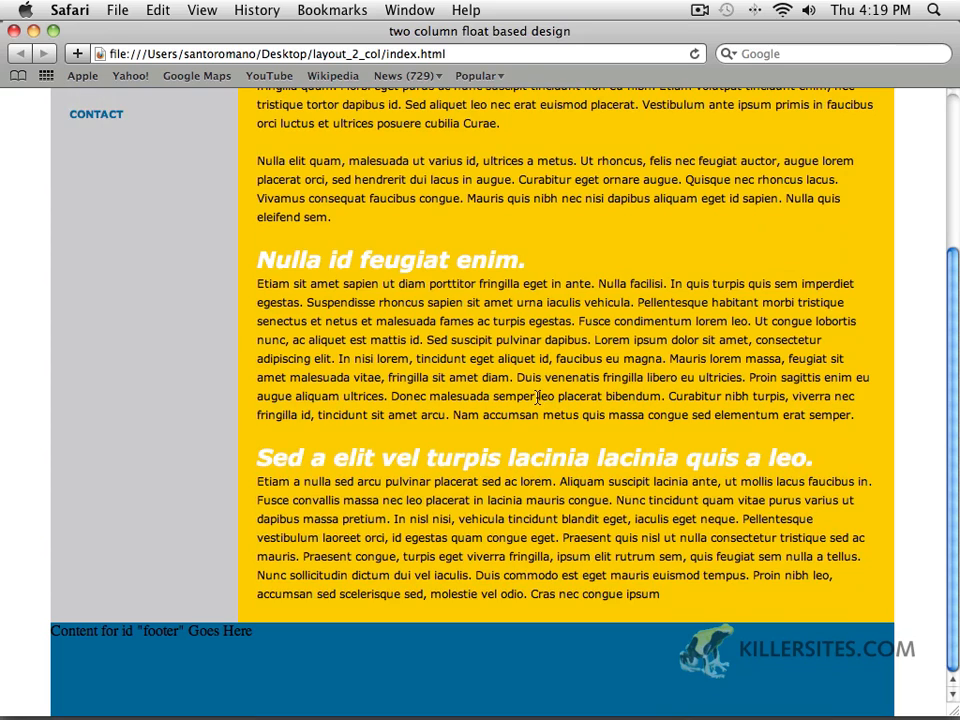
pyautogui.scroll(3)
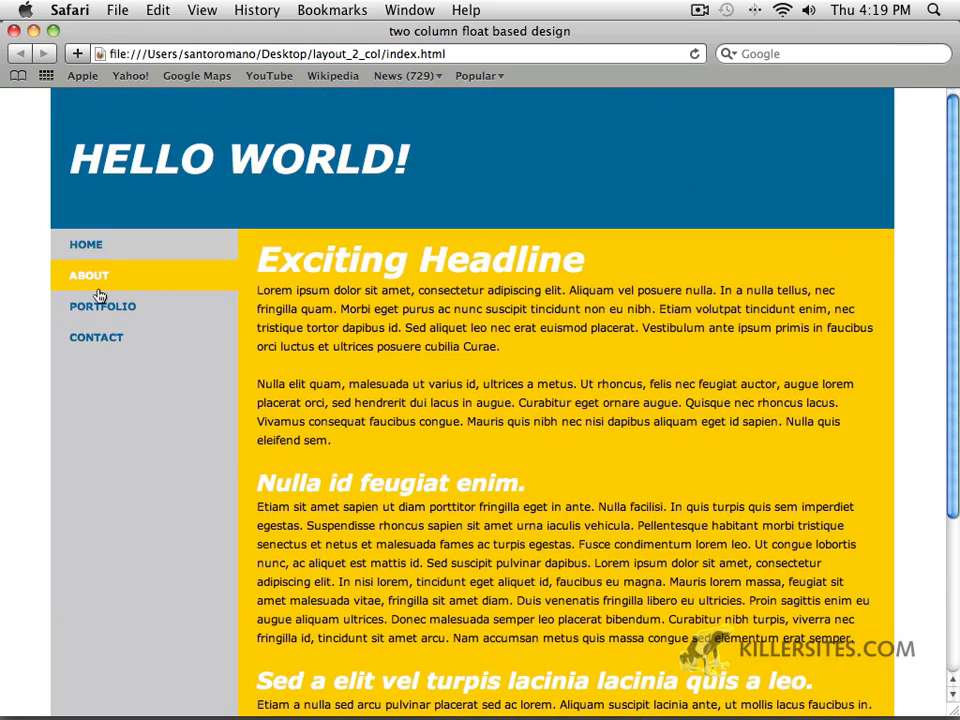
pyautogui.moveTo(452, 249)
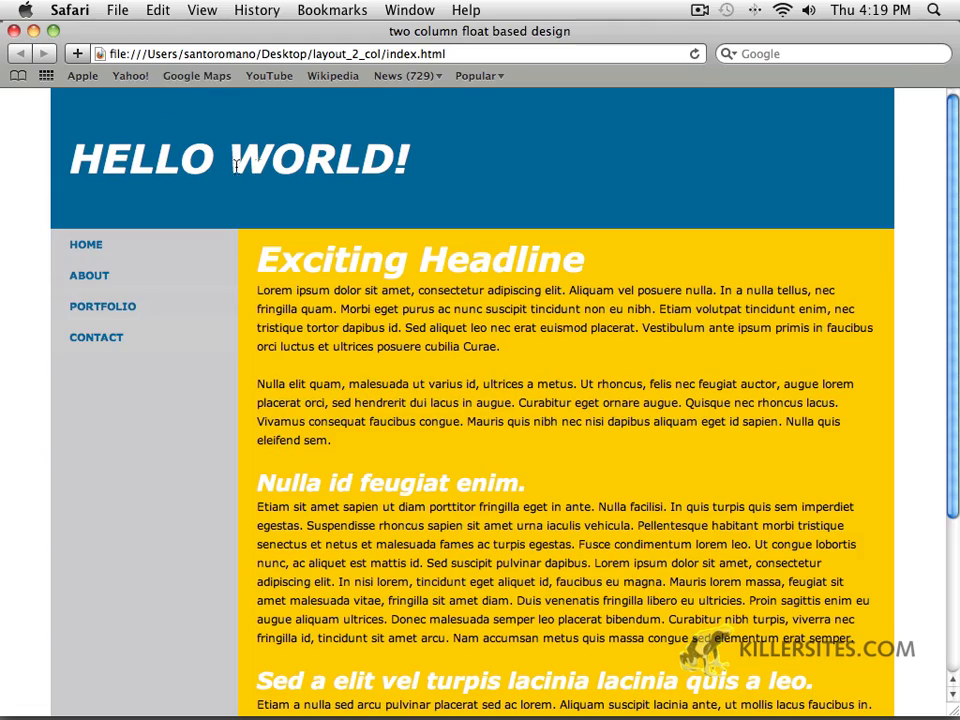
pyautogui.scroll(-3)
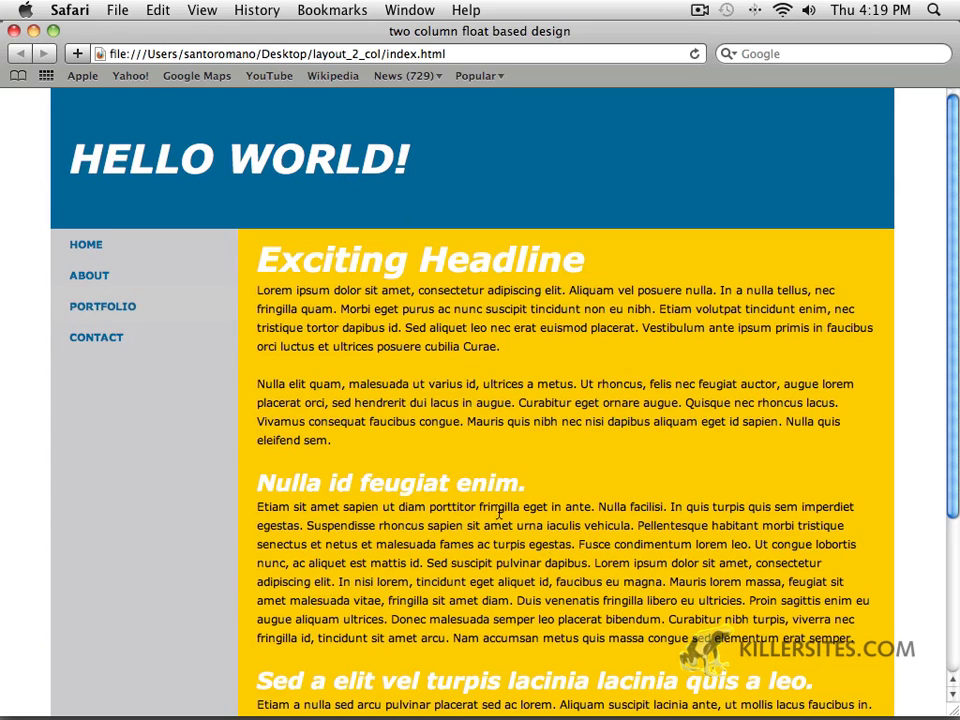
pyautogui.moveTo(442, 417)
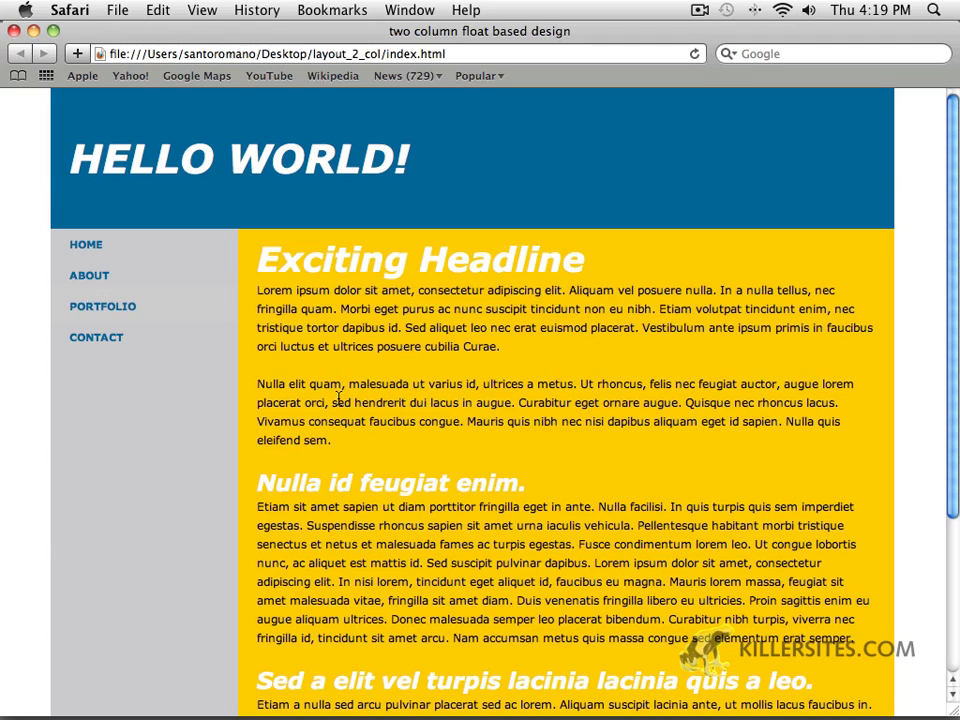
pyautogui.moveTo(381, 381)
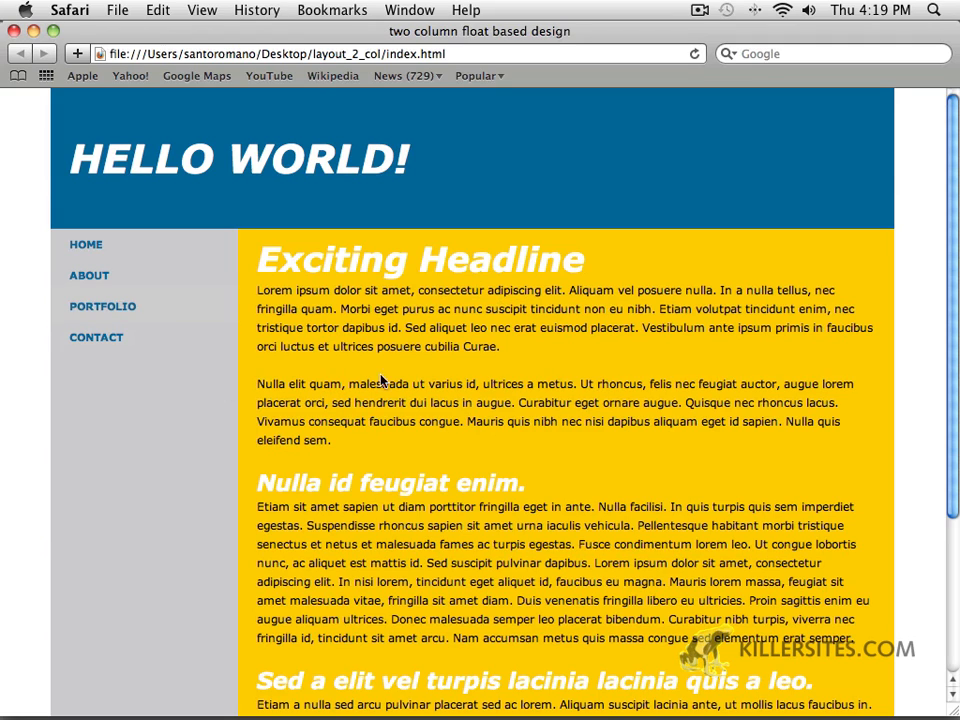
pyautogui.moveTo(392, 422)
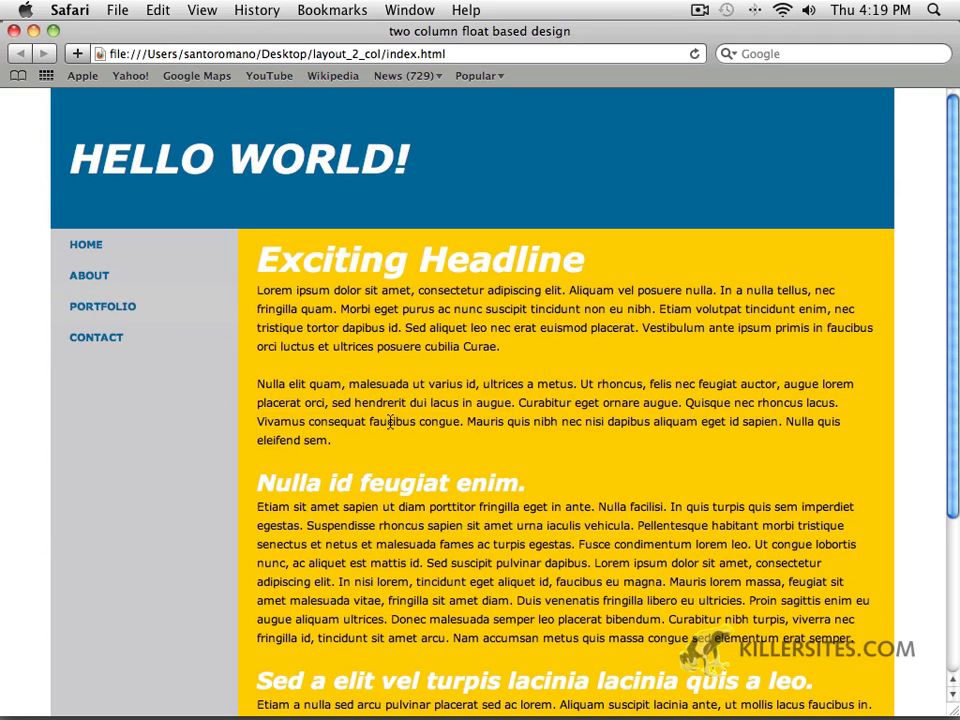
pyautogui.moveTo(184, 440)
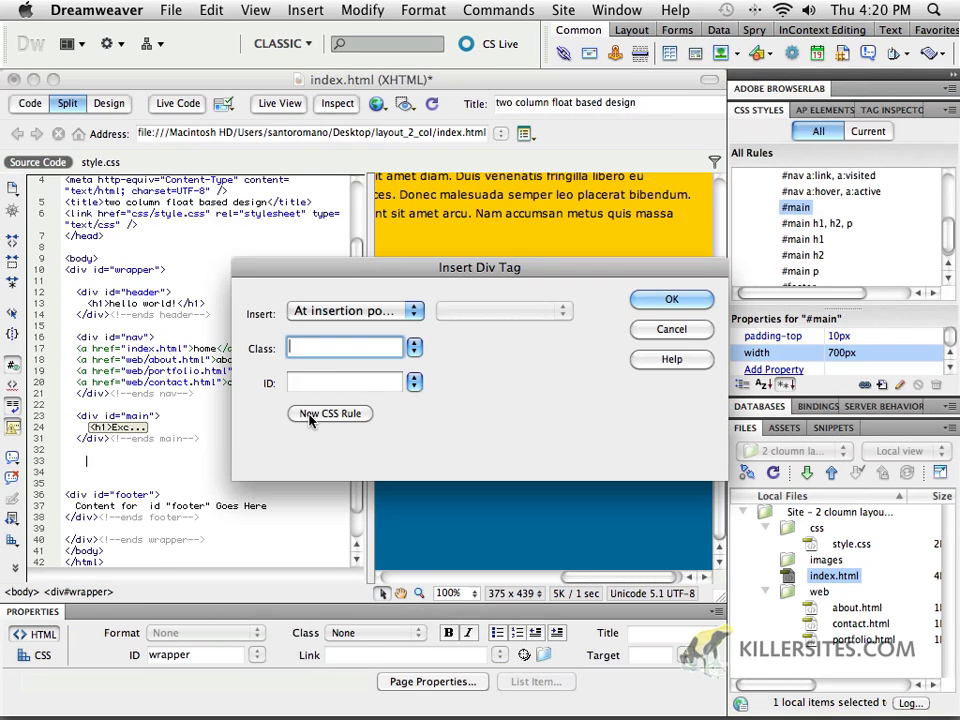
# Step: Create a new ID-type CSS rule named #rcol stored in style.css
pyautogui.click(329, 413)
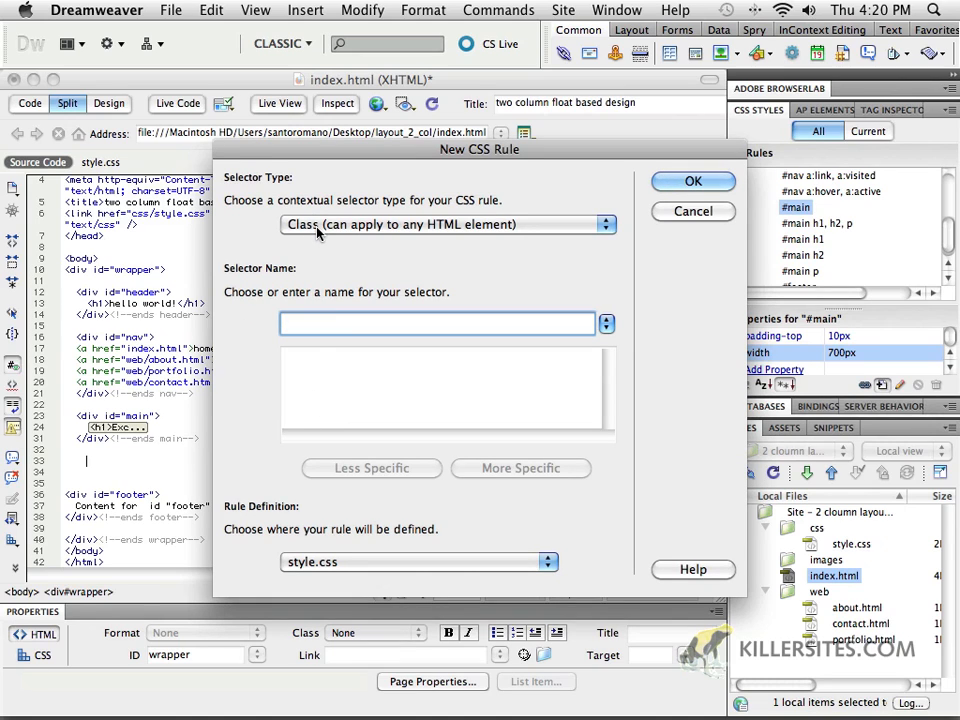
pyautogui.click(447, 223)
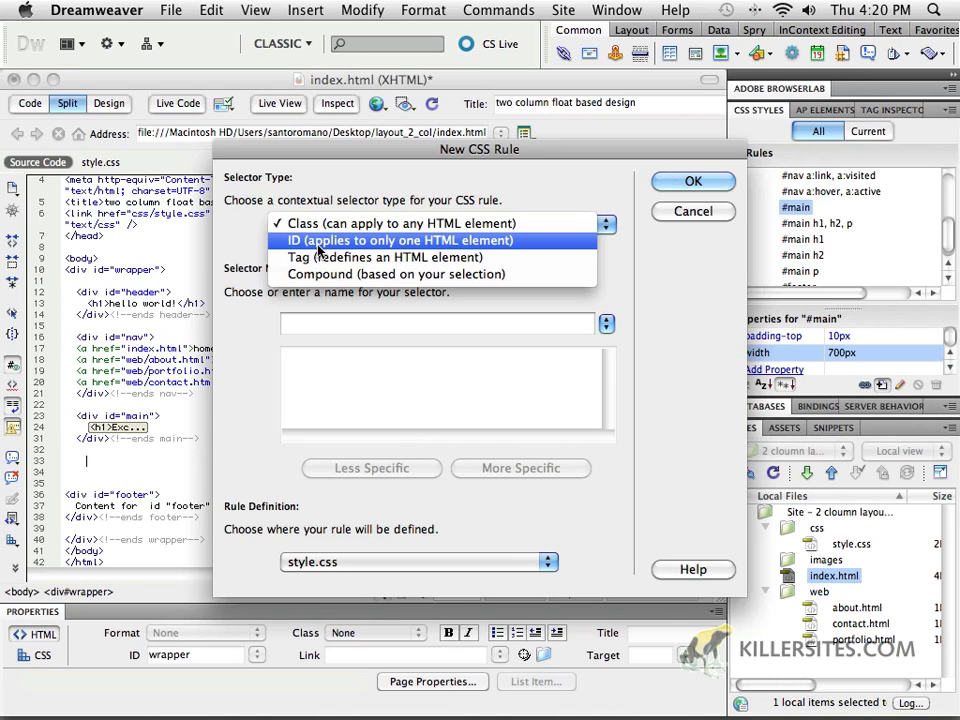
pyautogui.click(400, 240)
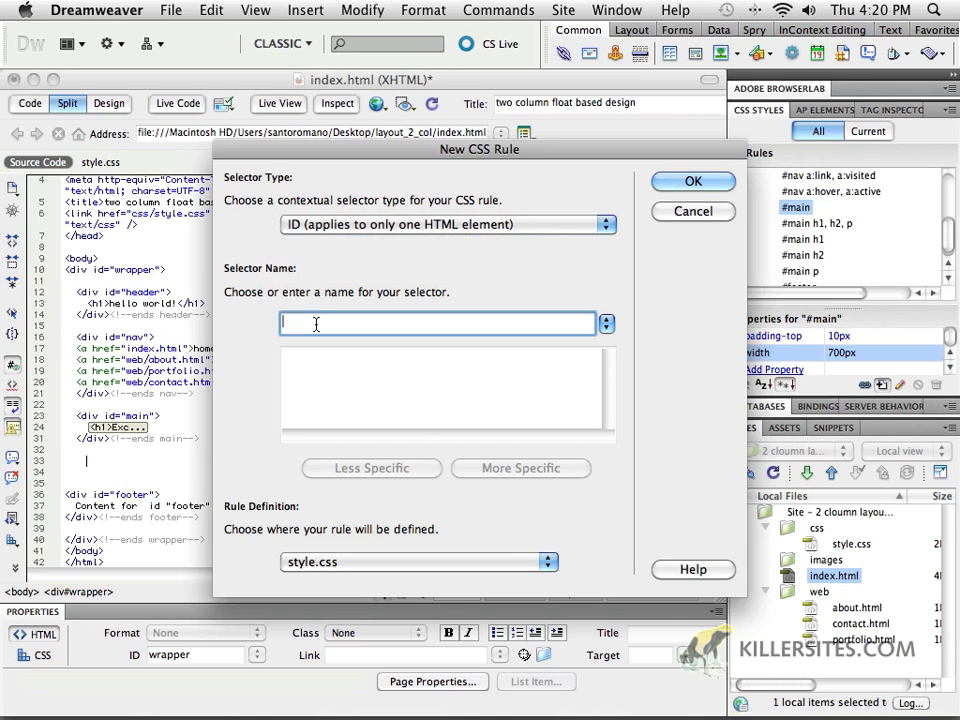
pyautogui.write('#')
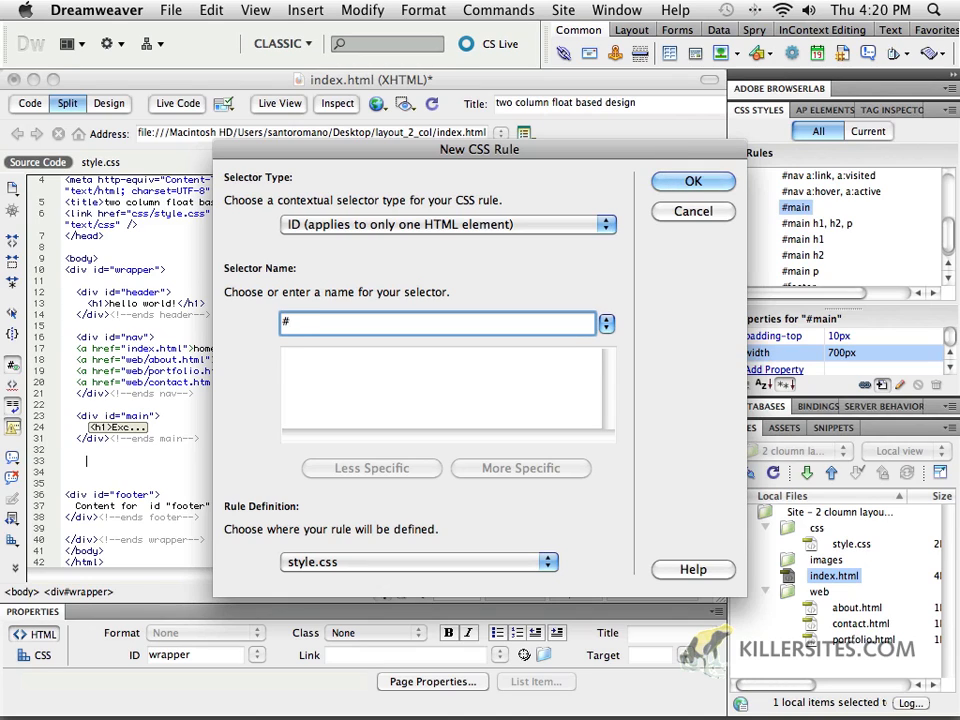
pyautogui.write('rcol')
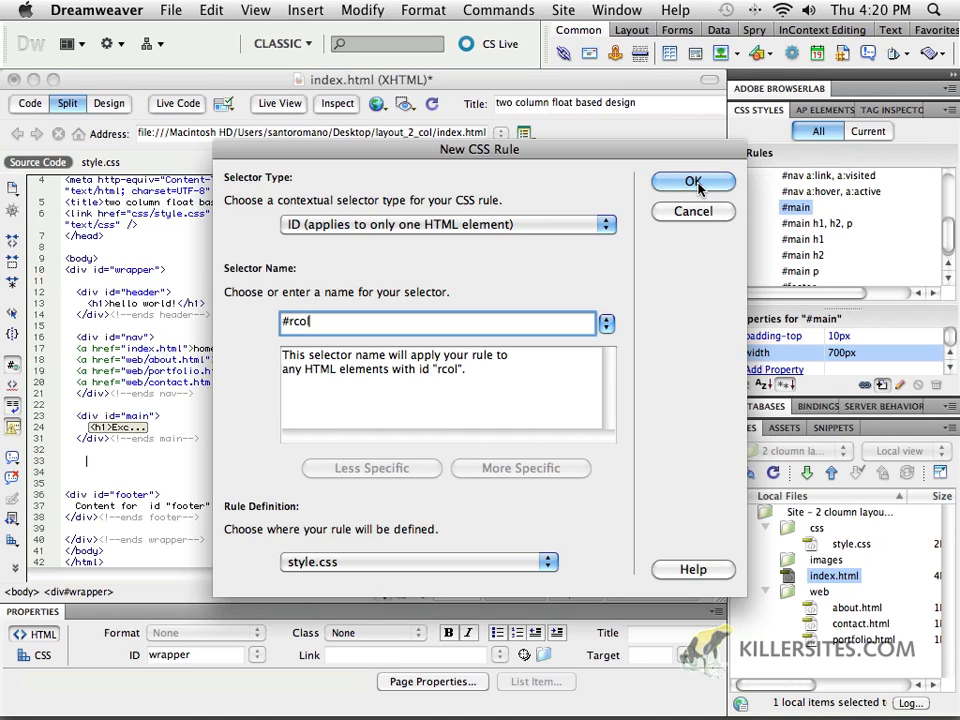
# Step: Give the #rcol rule a 200px width and a right float
pyautogui.click(694, 181)
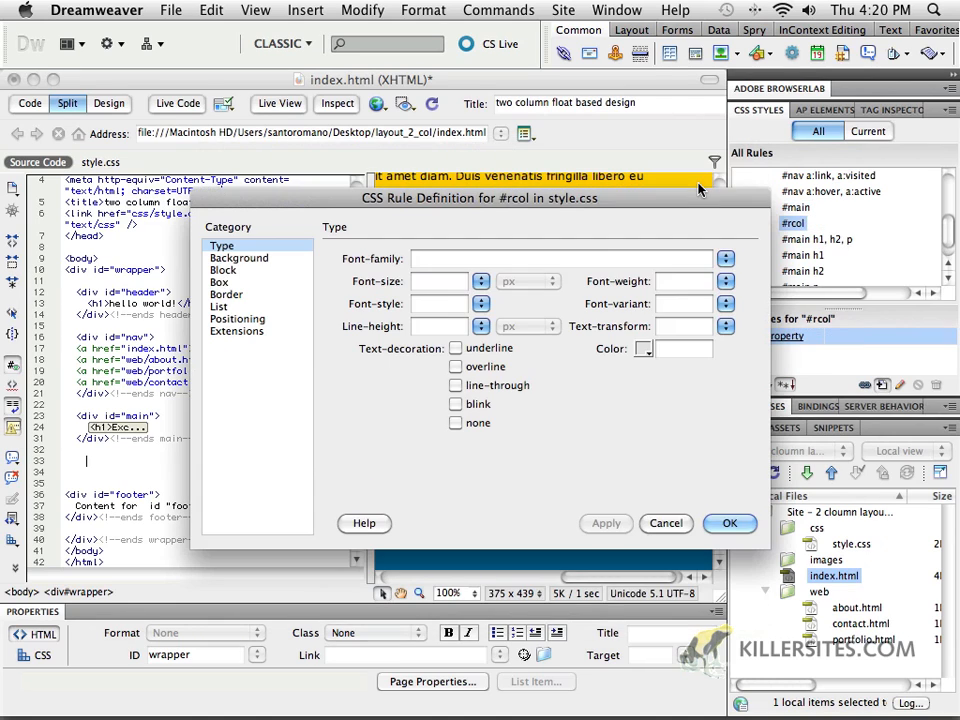
pyautogui.moveTo(450, 197)
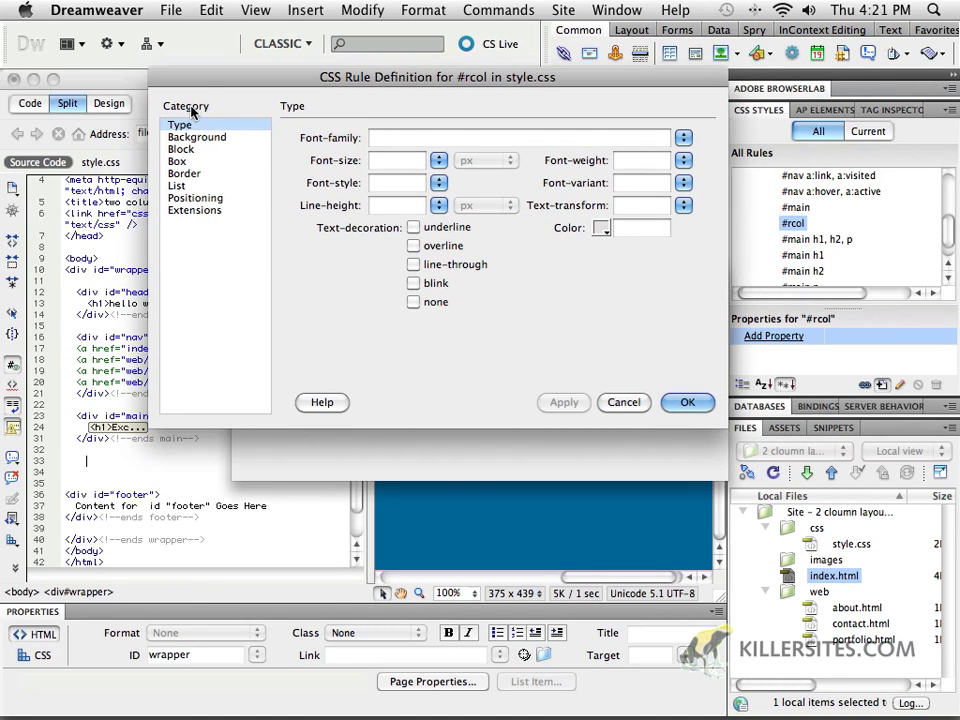
pyautogui.click(178, 161)
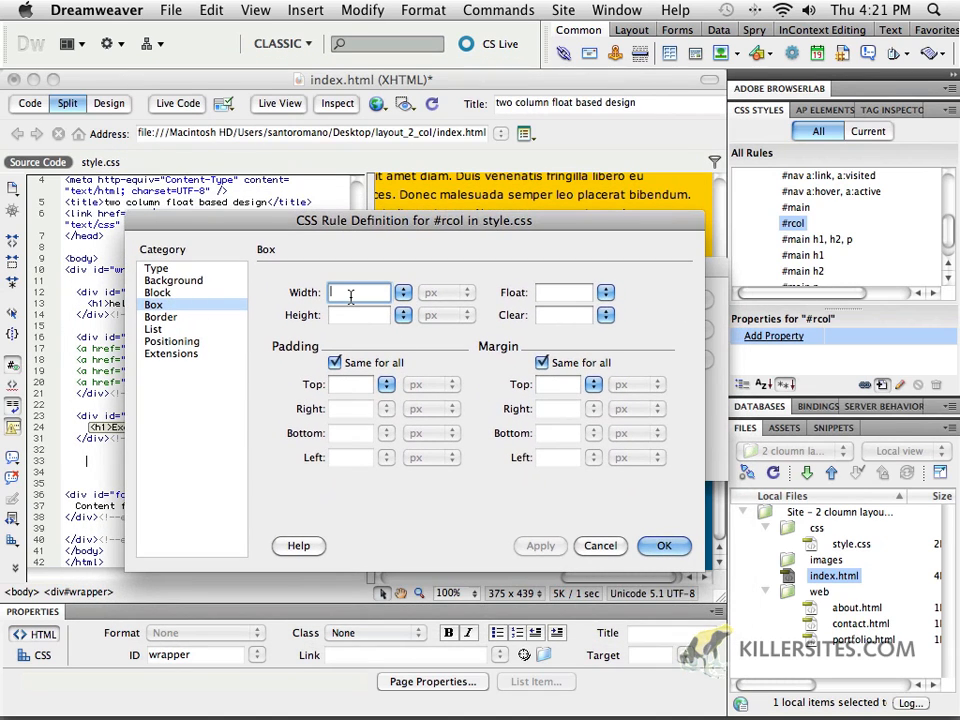
pyautogui.write('200')
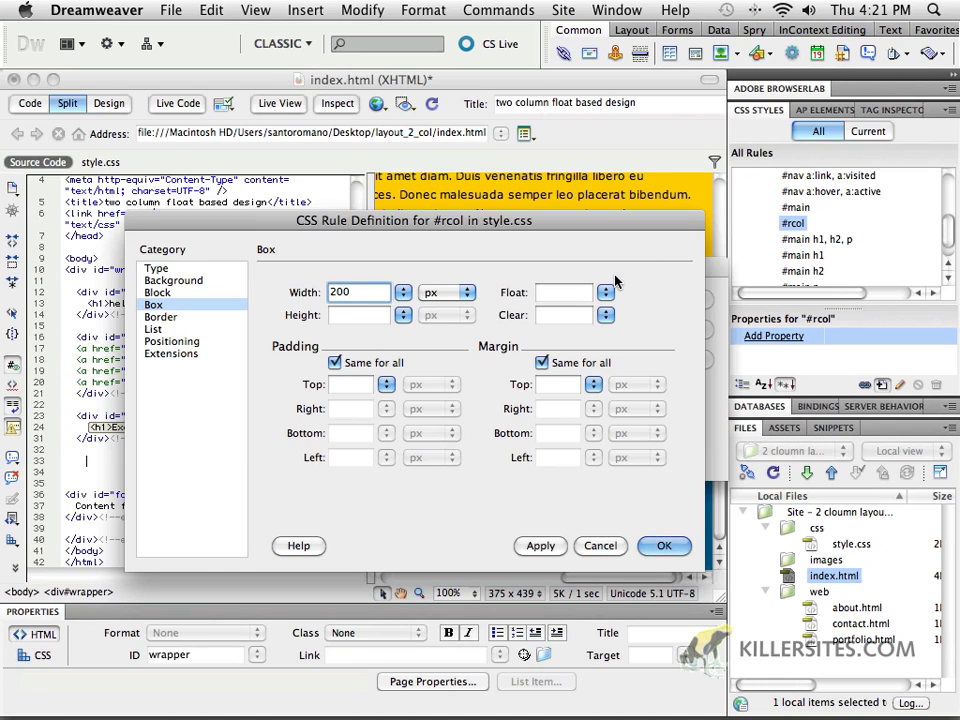
pyautogui.click(563, 292)
pyautogui.write('right')
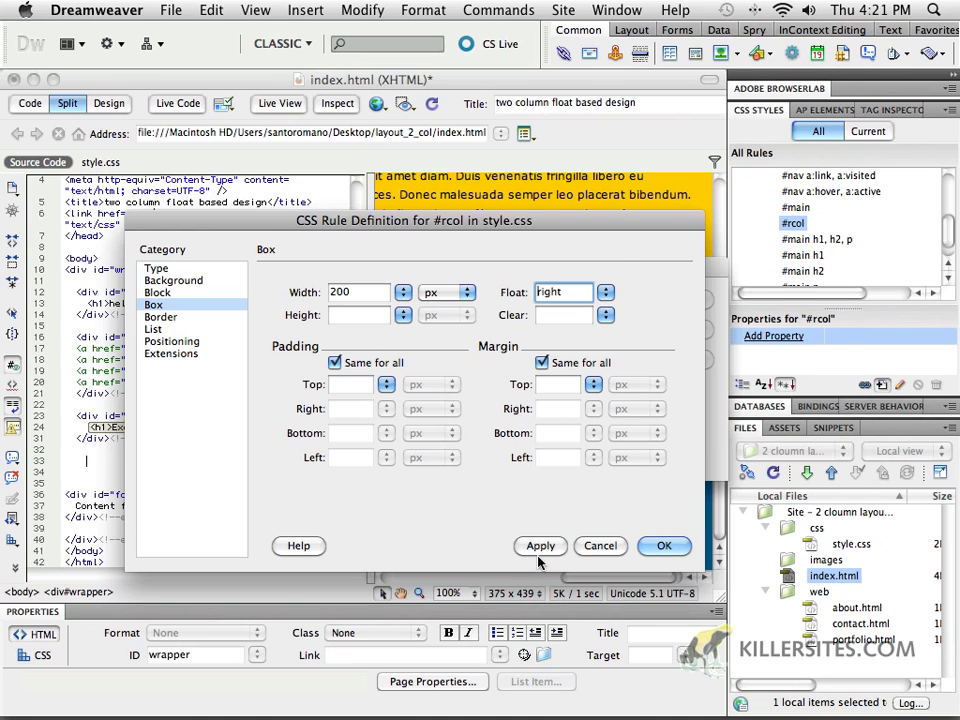
pyautogui.click(540, 546)
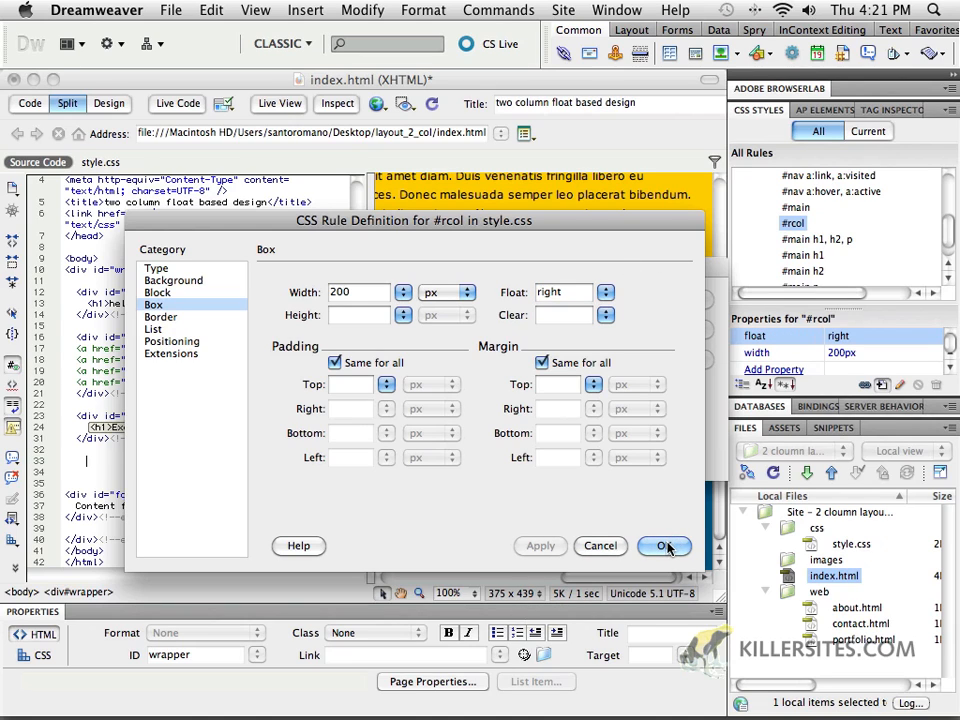
pyautogui.click(664, 545)
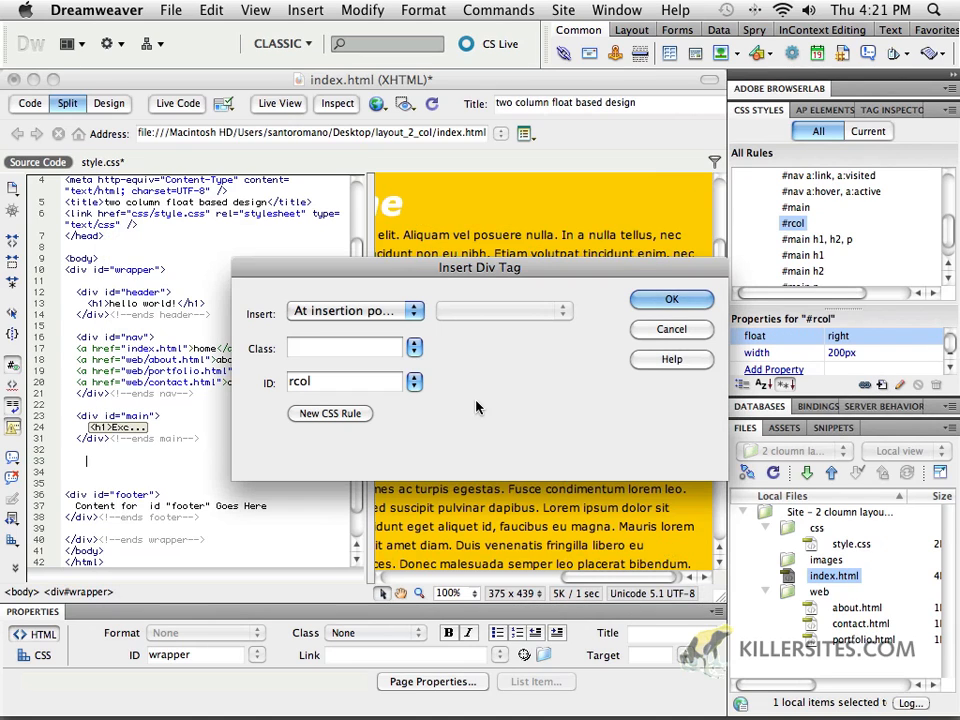
# Step: Insert the rcol div, switch to Design view, and select the new div
pyautogui.click(671, 299)
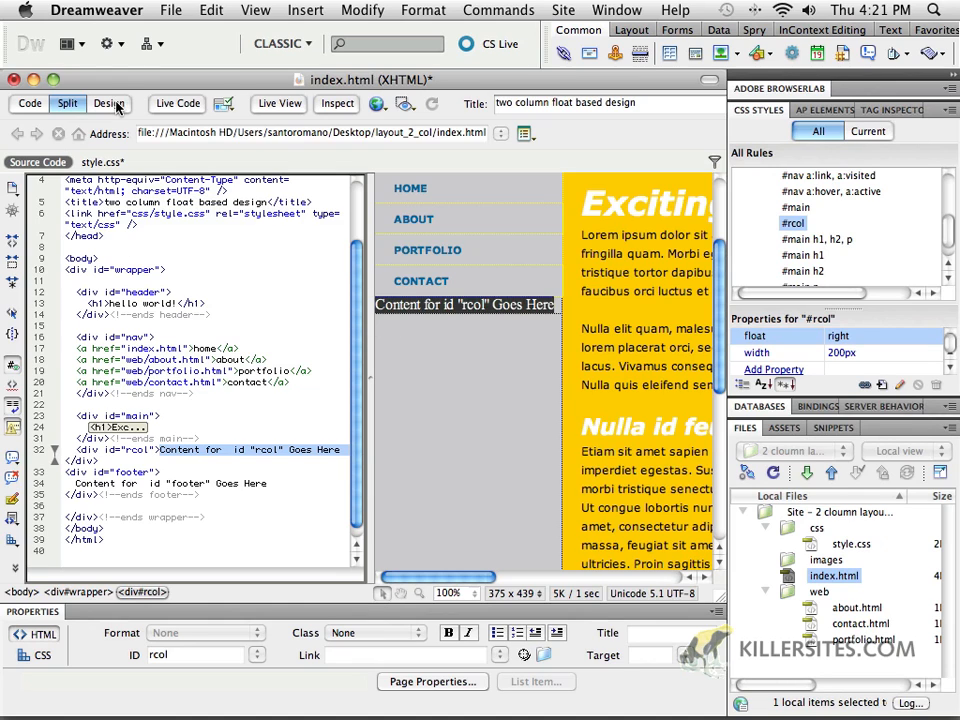
pyautogui.click(108, 103)
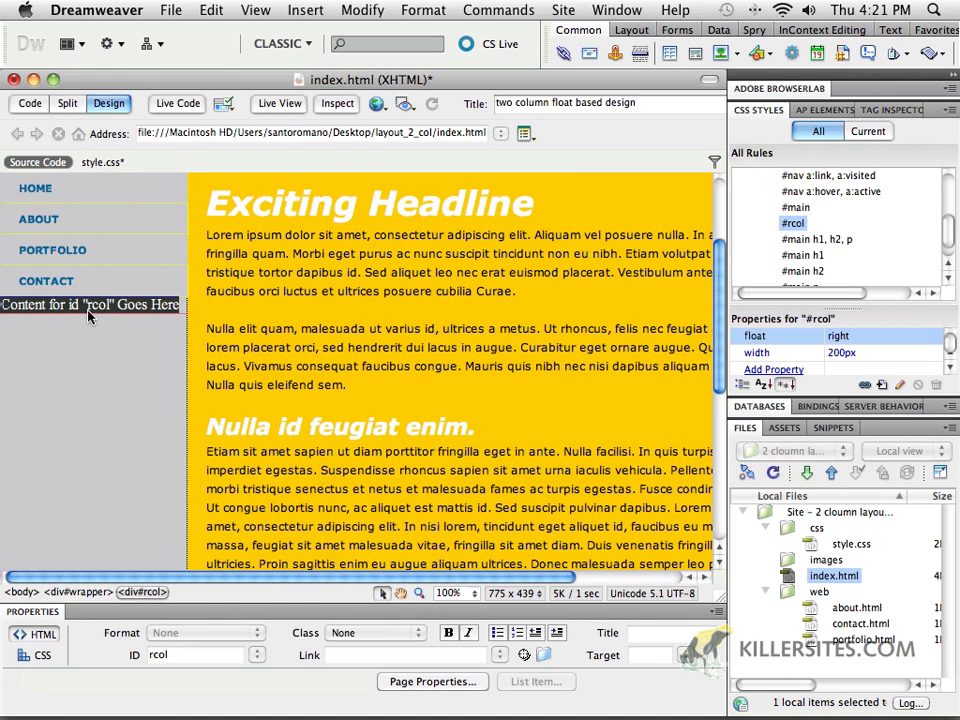
pyautogui.moveTo(152, 318)
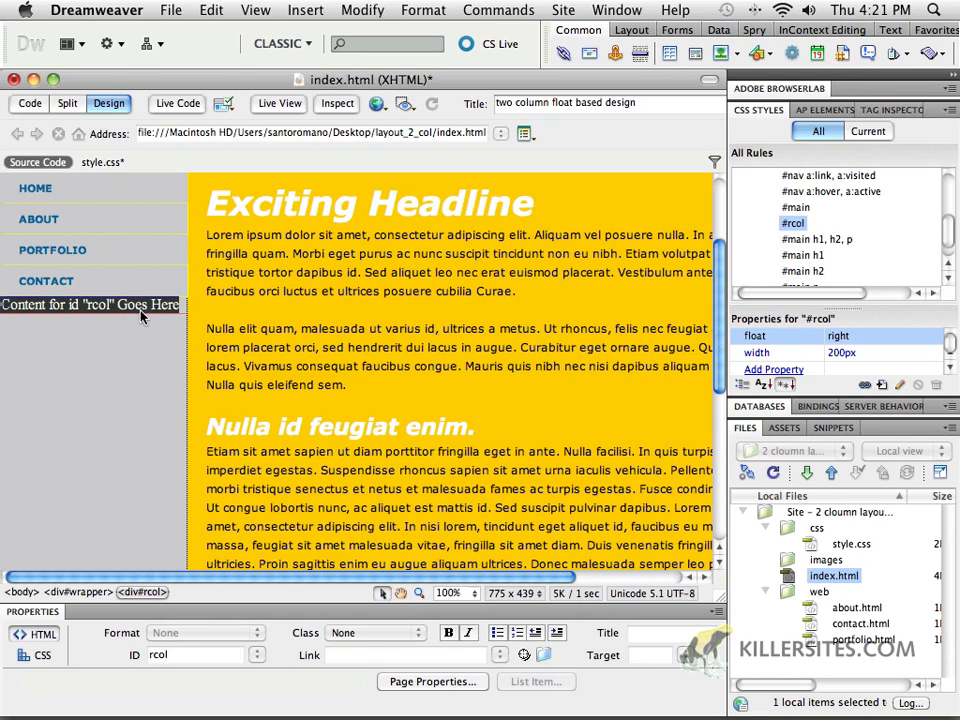
pyautogui.click(90, 305)
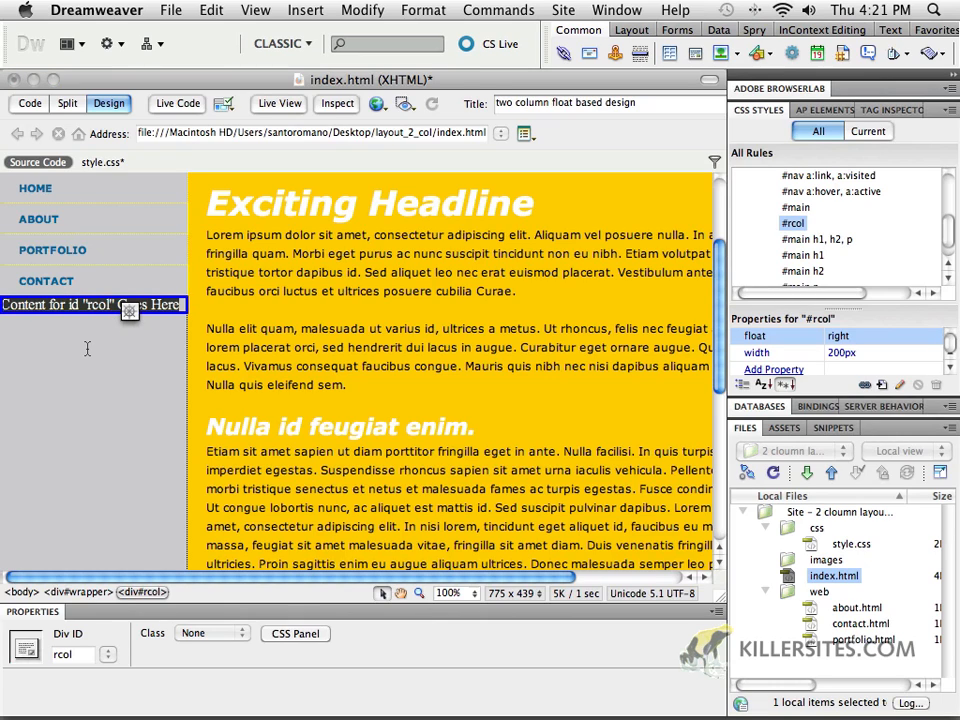
pyautogui.moveTo(926, 256)
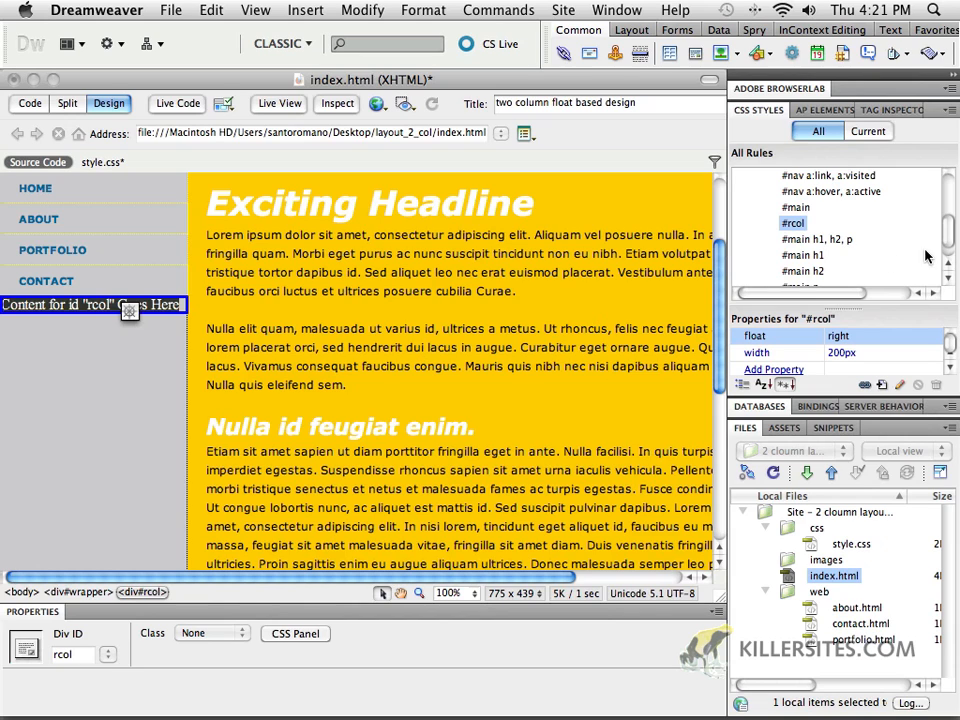
# Step: Scroll the stylesheet to find the new #rcol rule just before #footer
pyautogui.scroll(-3)
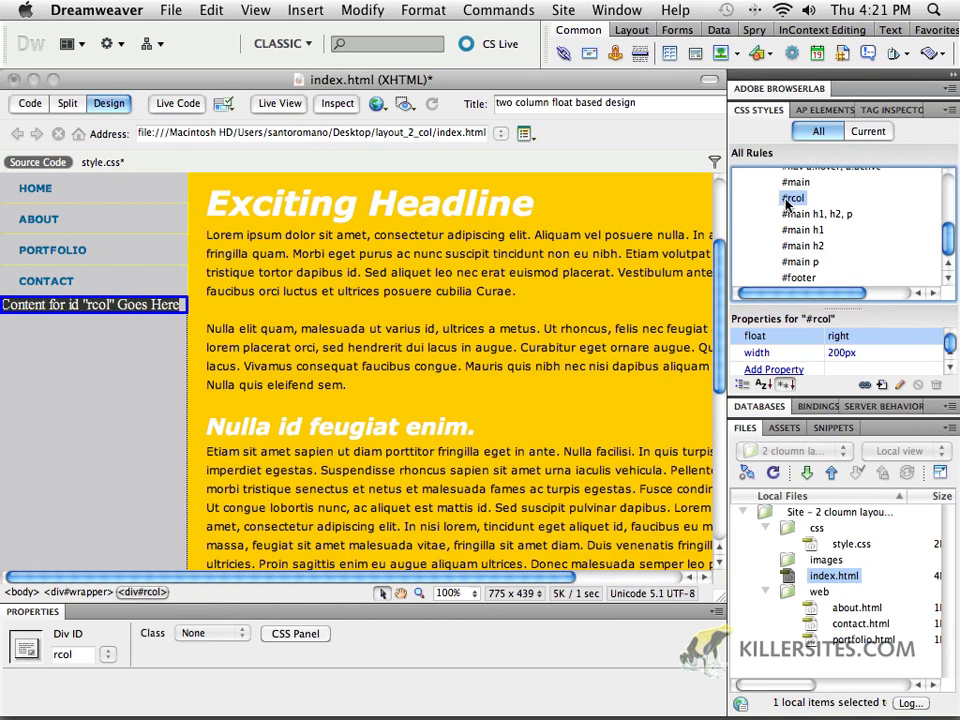
pyautogui.scroll(-3)
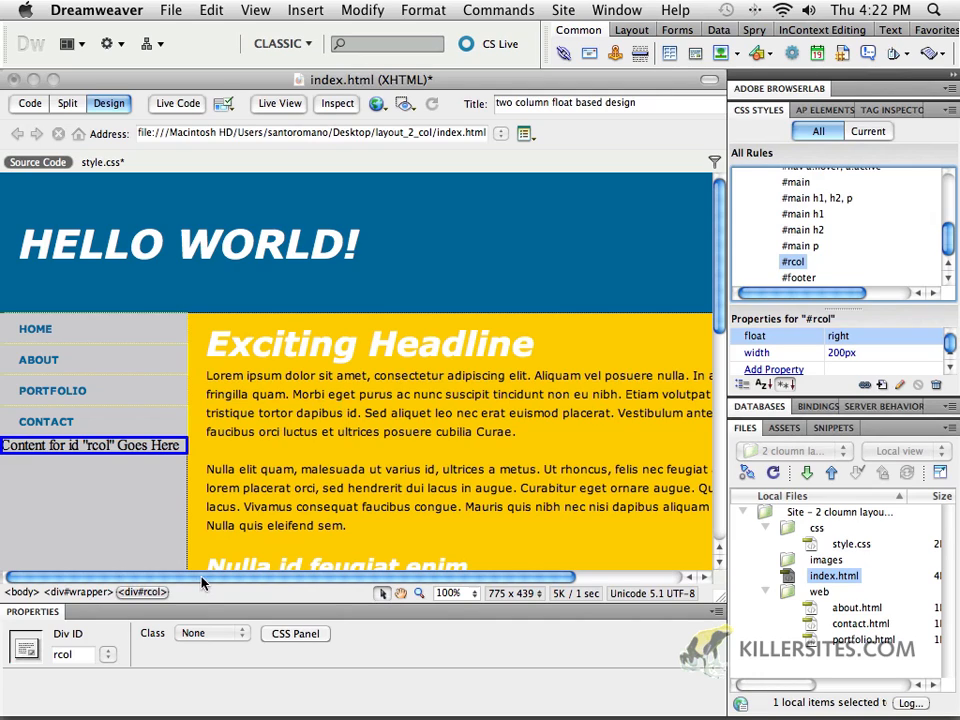
pyautogui.moveTo(327, 356)
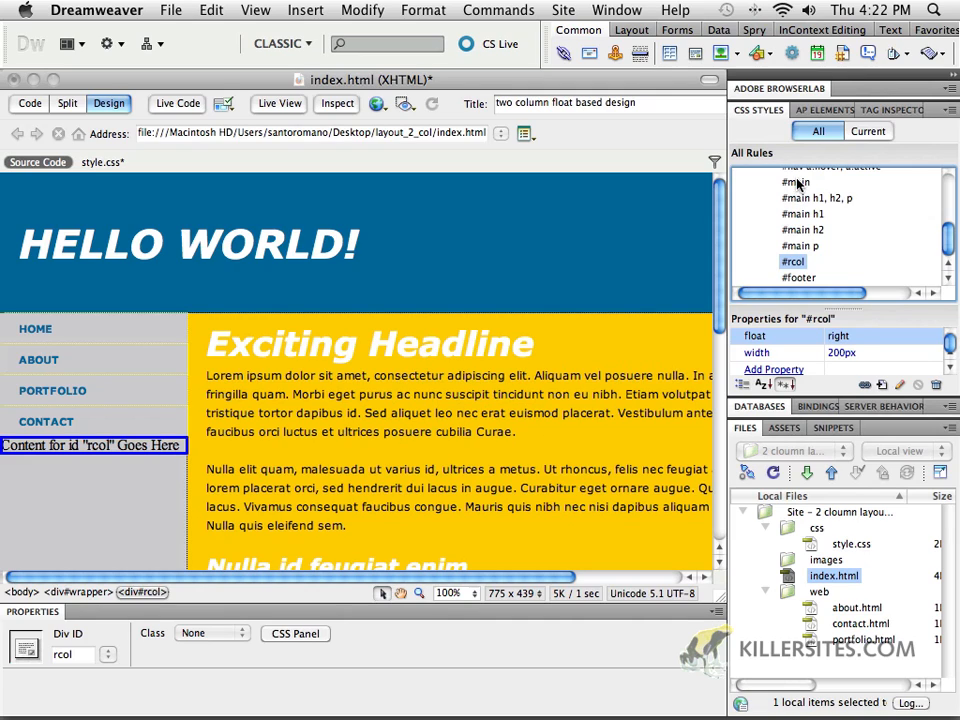
# Step: Set the #main rule's width to 500px
pyautogui.click(796, 181)
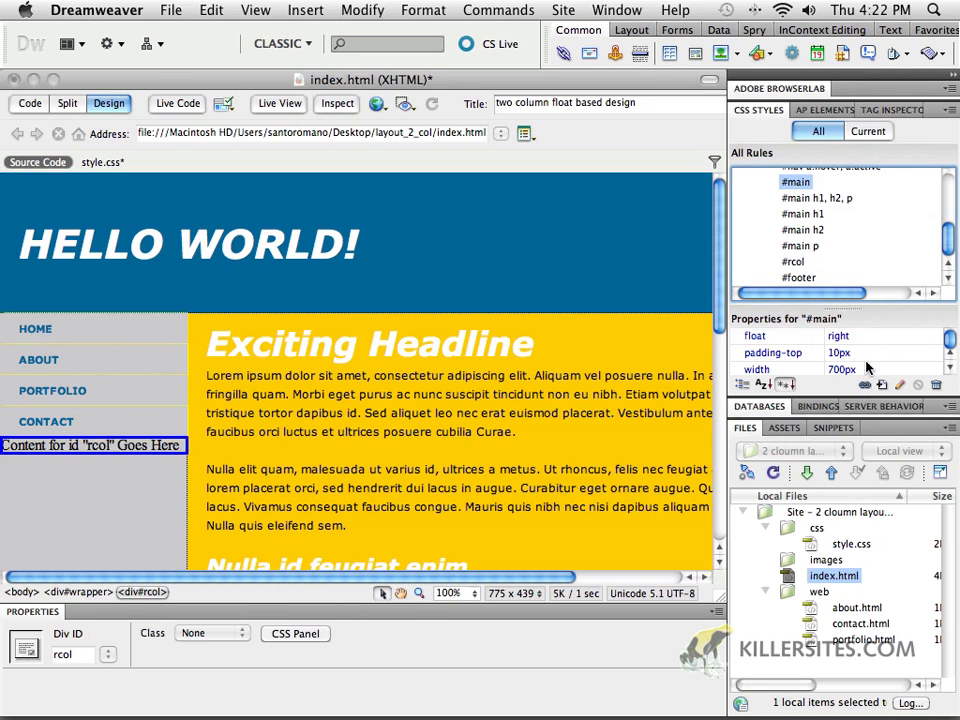
pyautogui.click(899, 384)
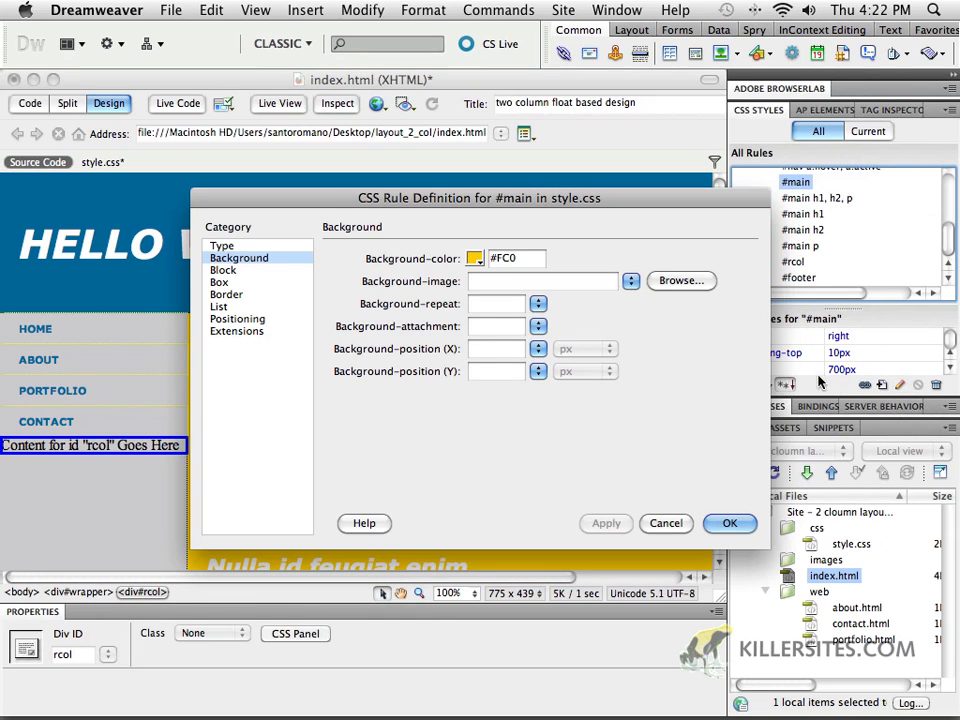
pyautogui.click(218, 281)
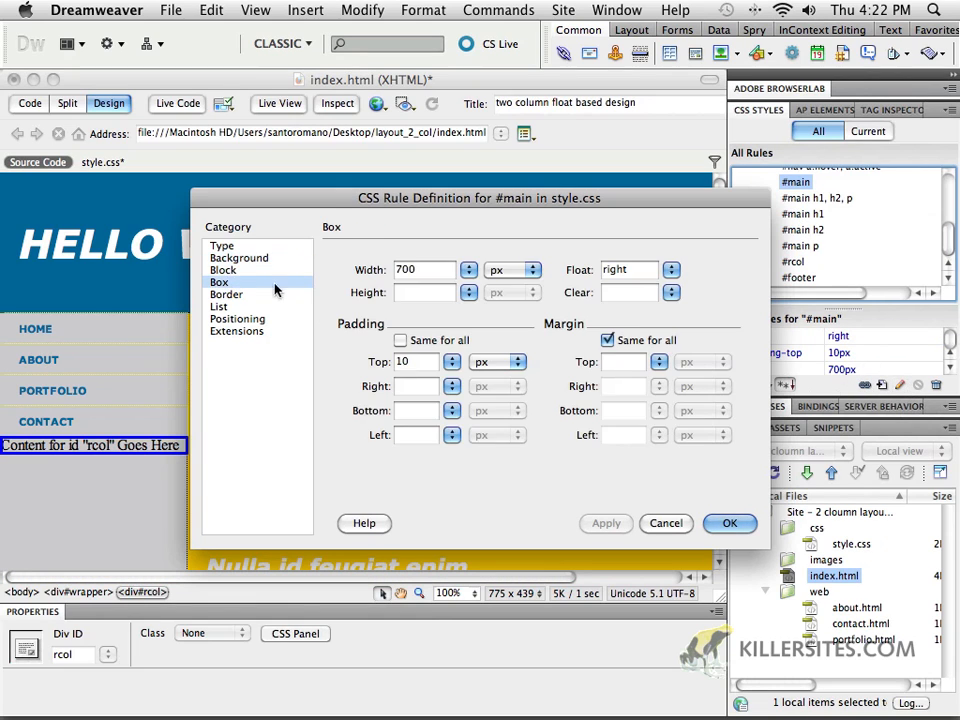
pyautogui.click(420, 269)
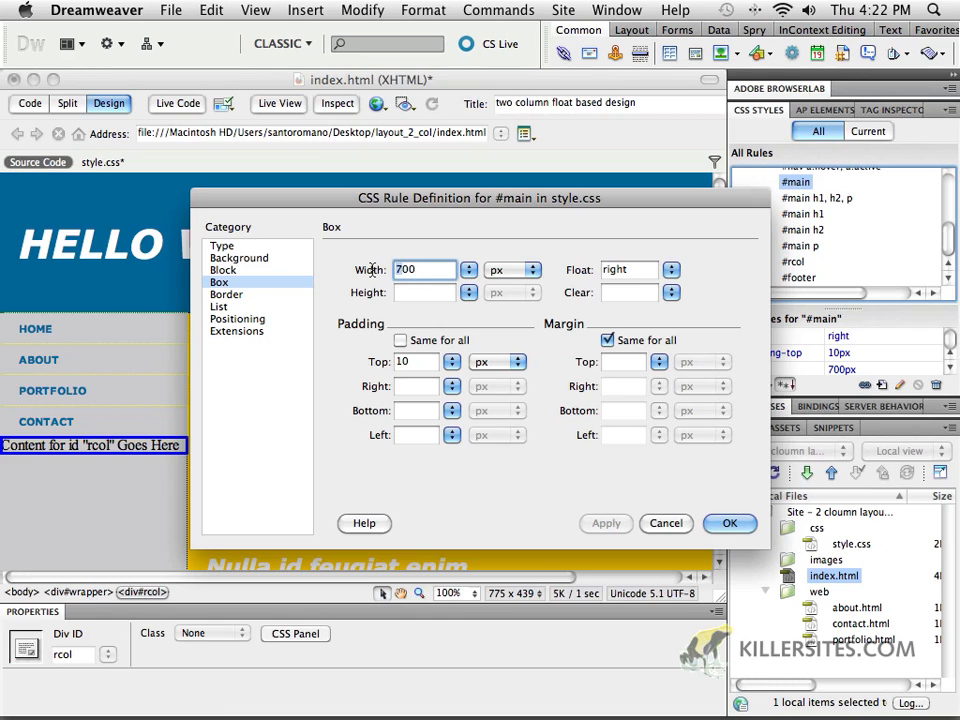
pyautogui.write('500')
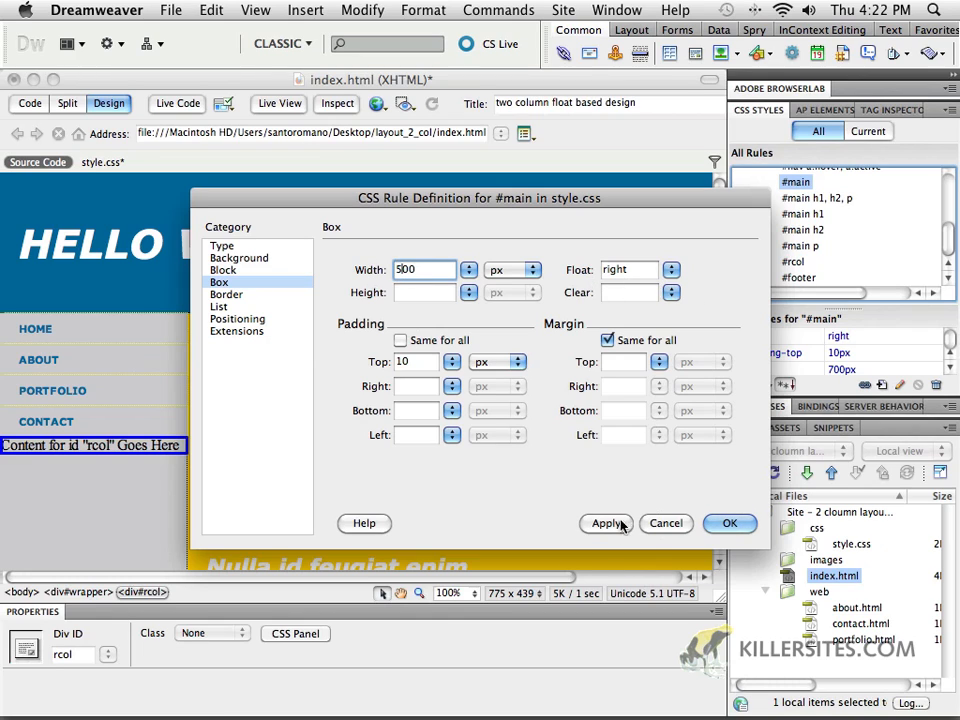
pyautogui.click(606, 523)
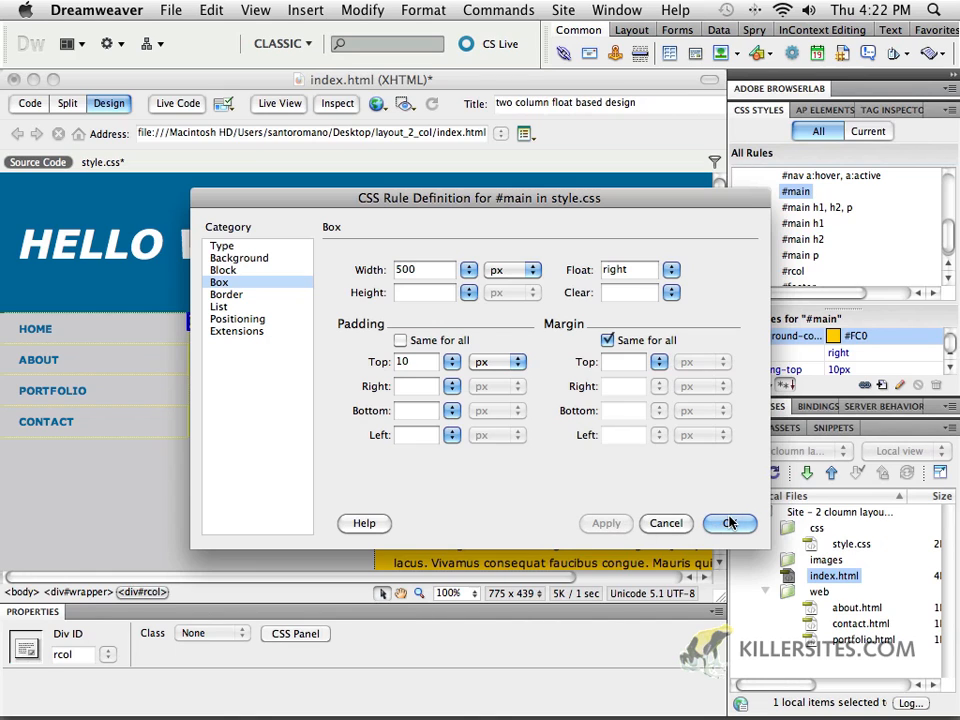
pyautogui.click(729, 523)
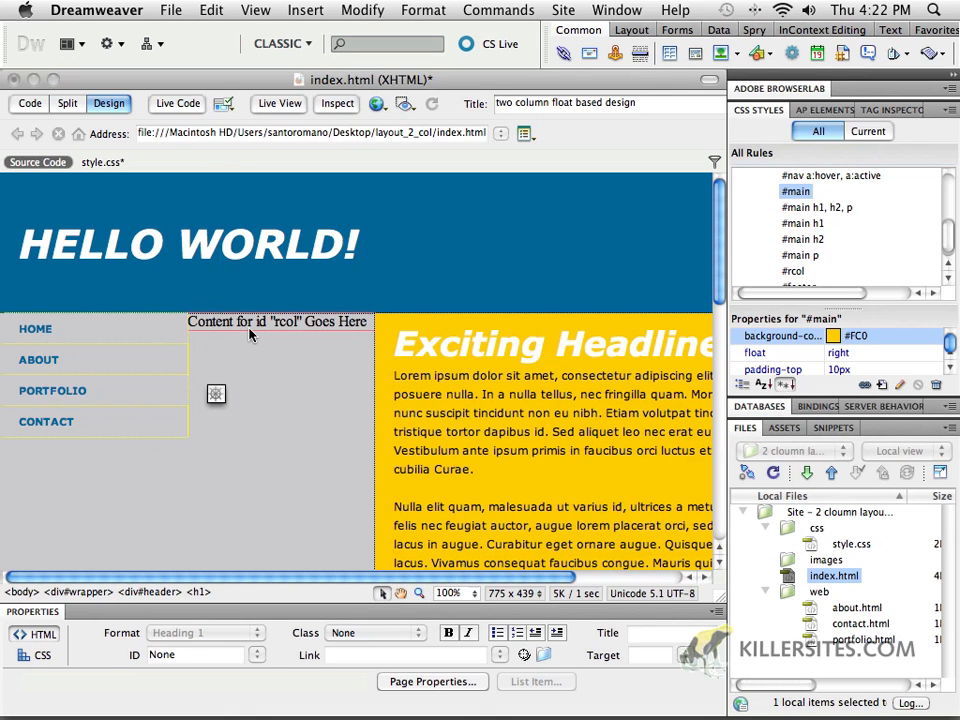
# Step: Float the #main column left
pyautogui.click(277, 321)
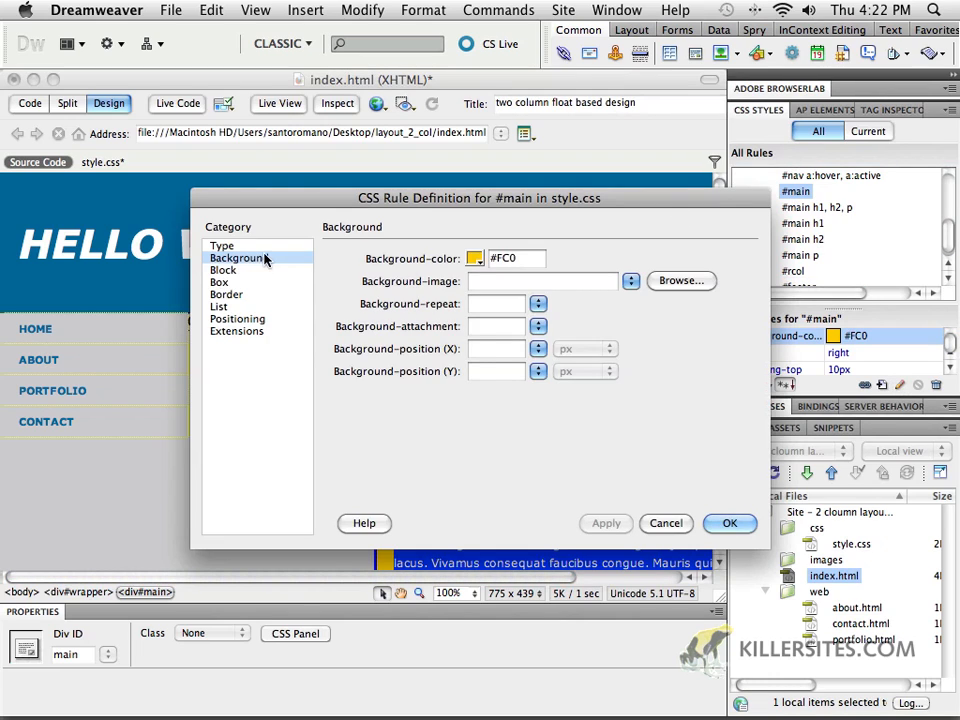
pyautogui.click(219, 282)
pyautogui.write('left')
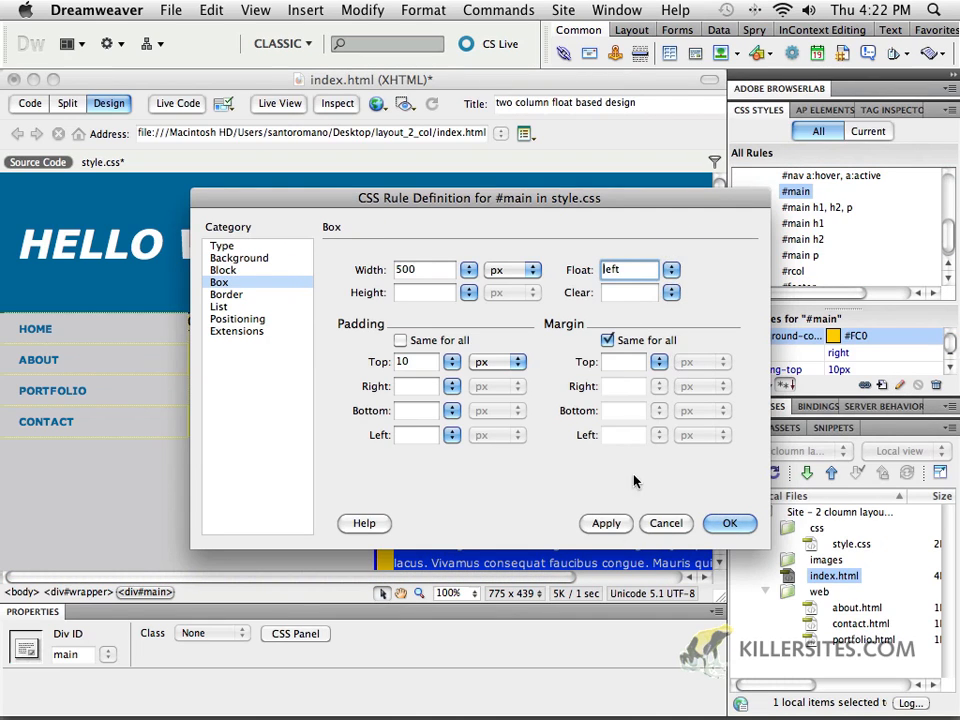
pyautogui.click(730, 523)
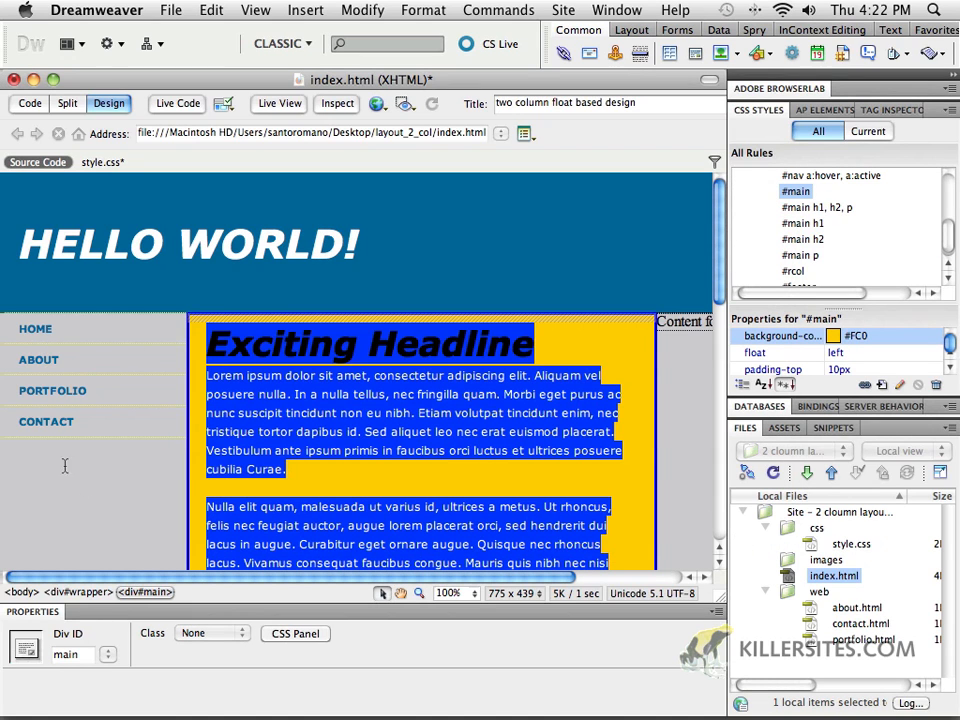
pyautogui.moveTo(565, 432)
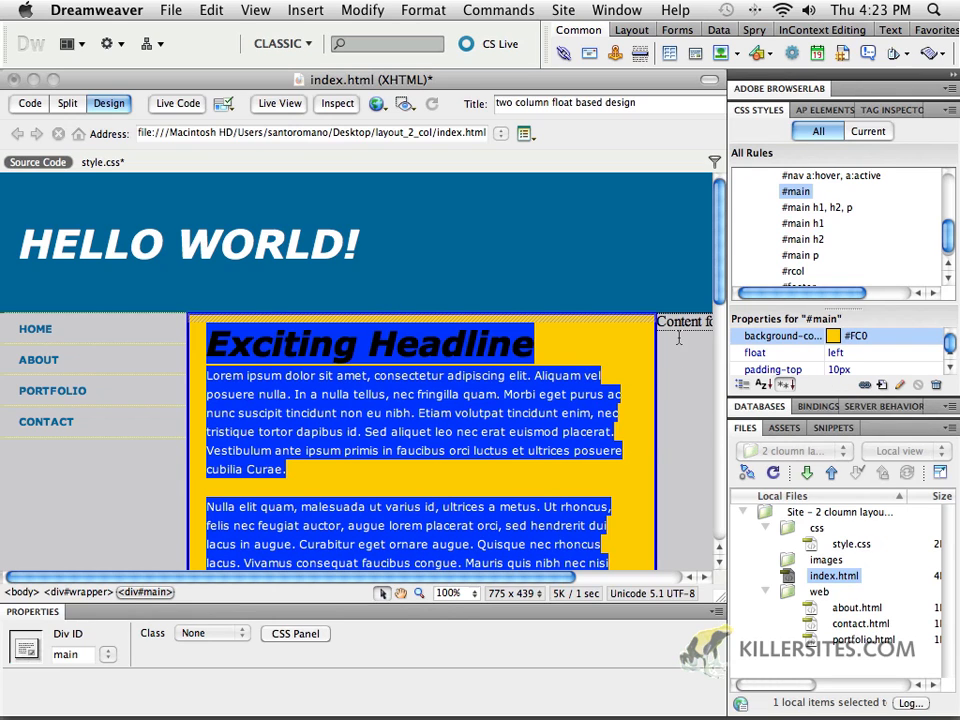
pyautogui.moveTo(428, 528)
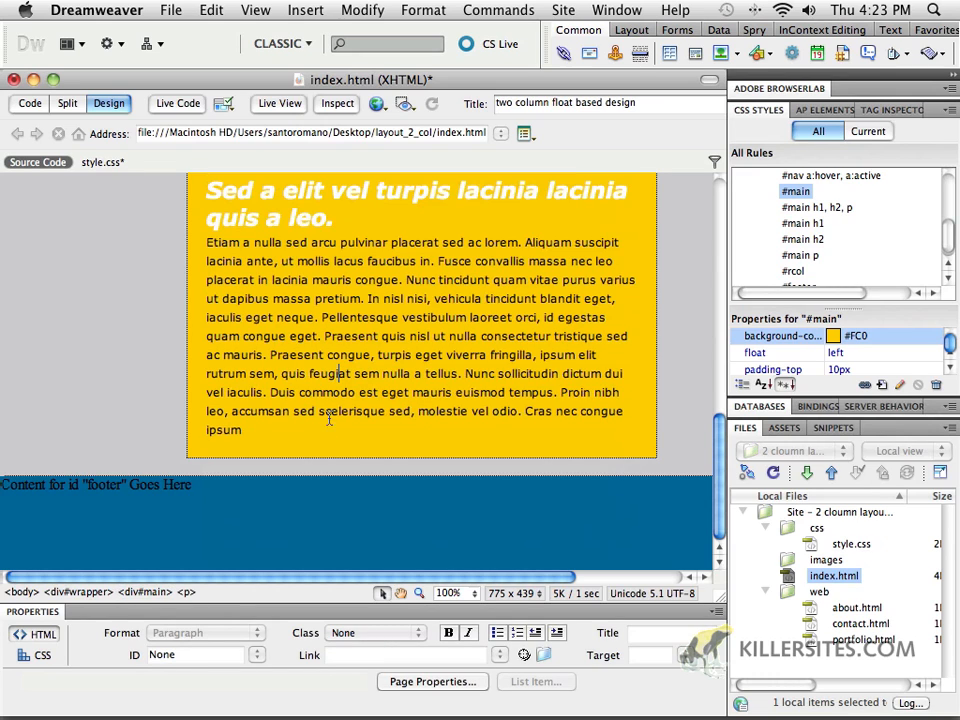
# Step: Cut the last heading and paragraph from #main into rcol and make the heading Heading 1
pyautogui.moveTo(215, 191); pyautogui.dragTo(267, 354)
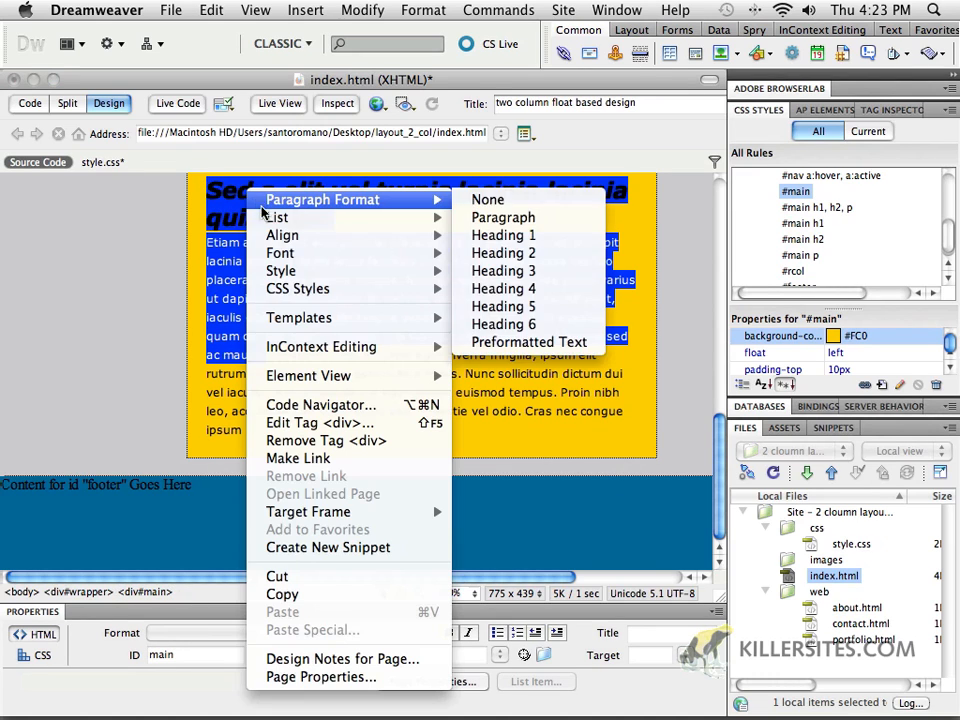
pyautogui.click(503, 217)
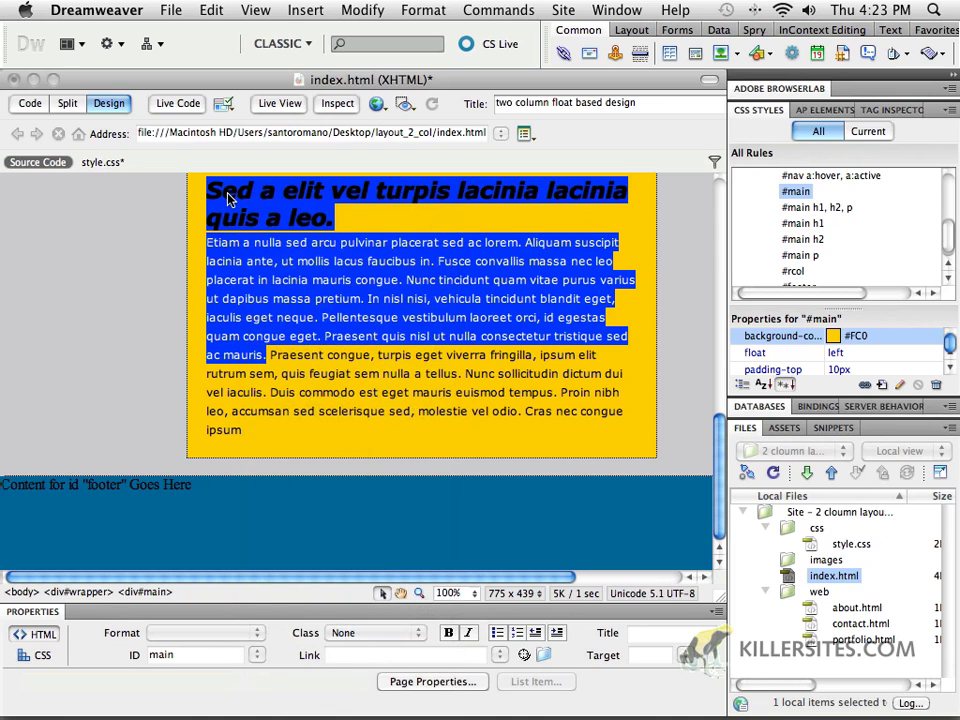
pyautogui.rightClick(230, 195)
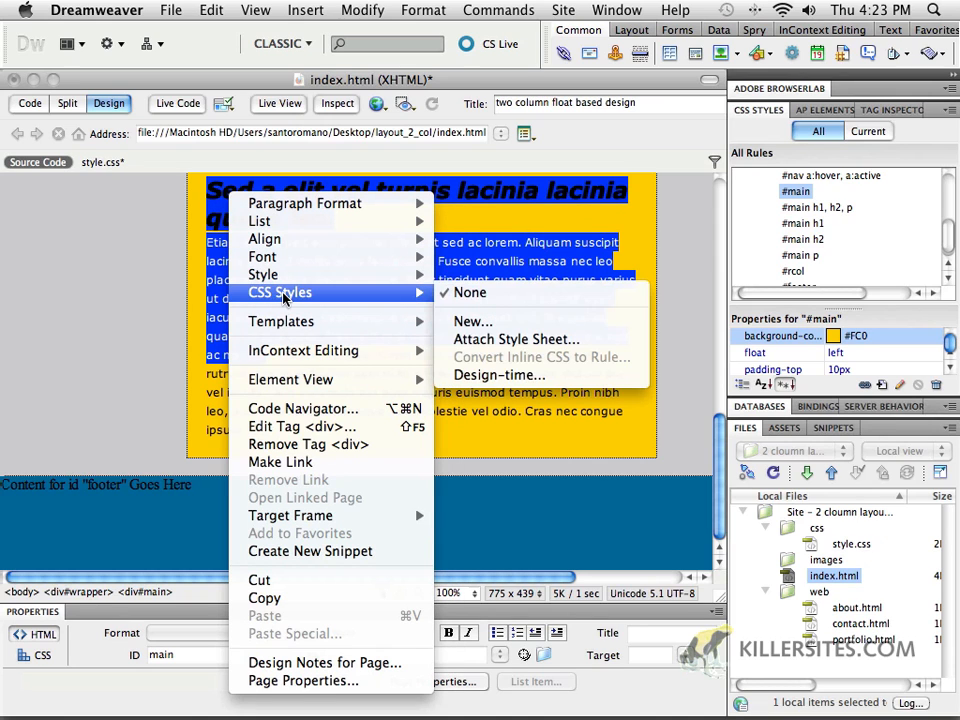
pyautogui.moveTo(264, 238)
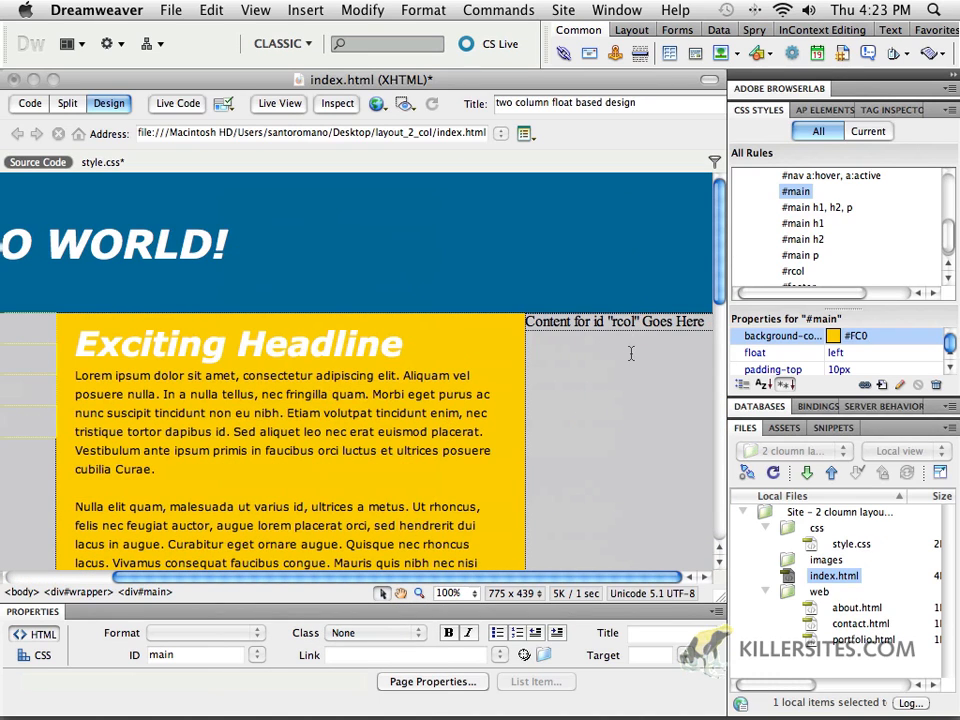
pyautogui.click(613, 321)
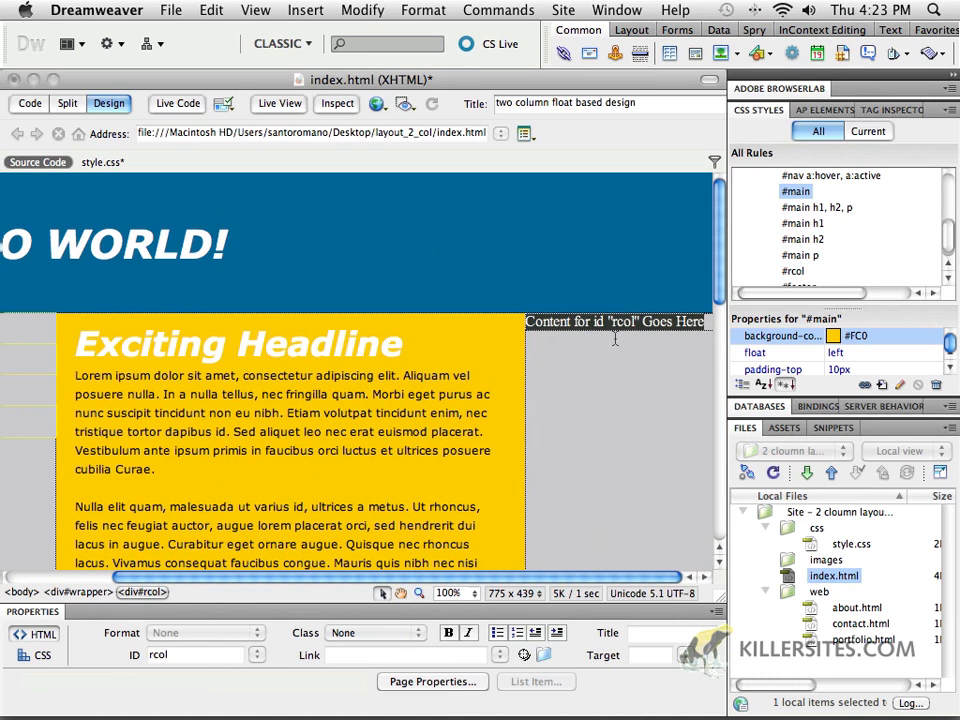
pyautogui.rightClick(615, 322)
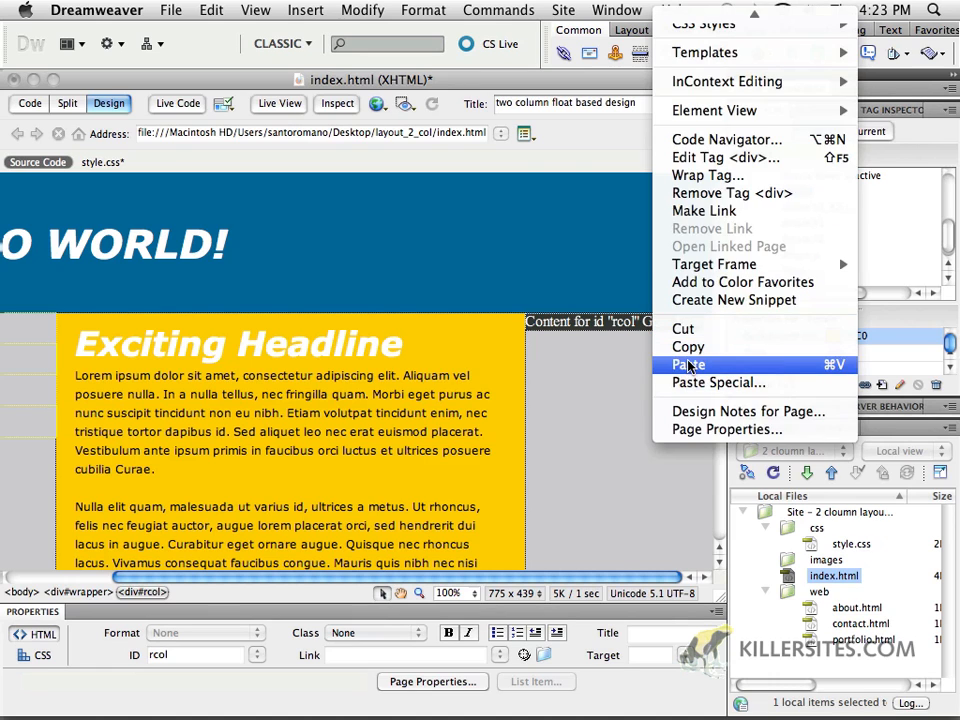
pyautogui.click(688, 364)
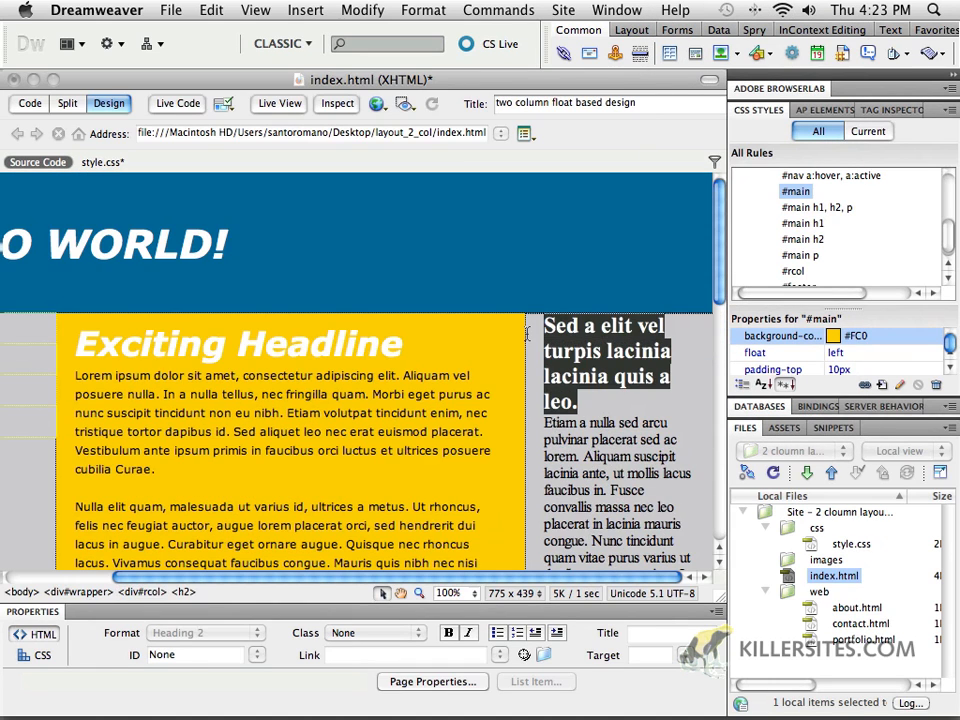
pyautogui.click(205, 632)
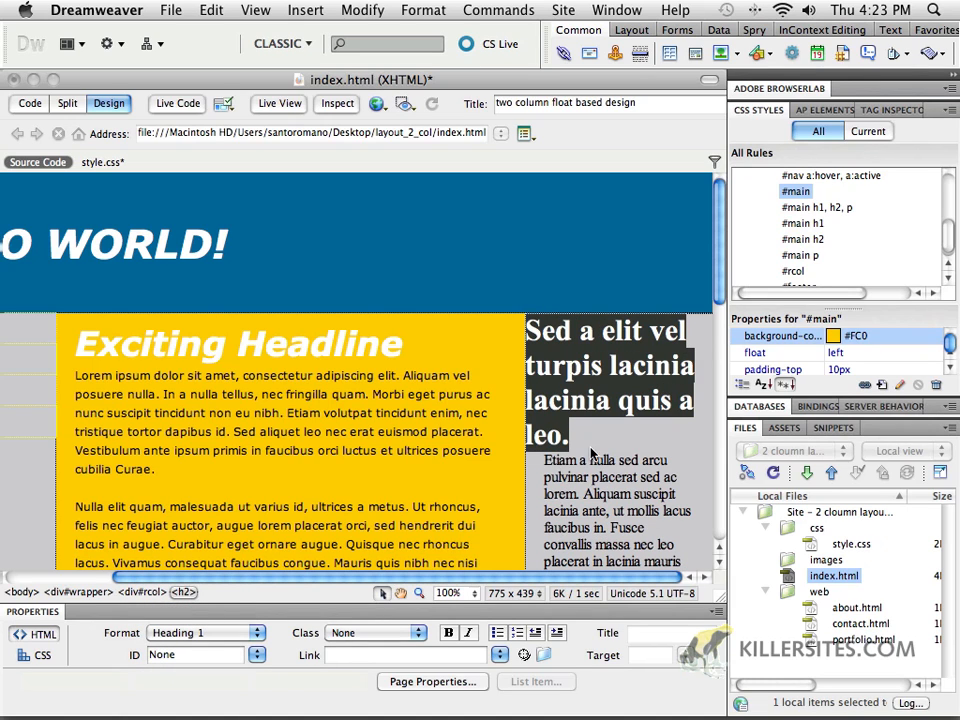
pyautogui.click(67, 103)
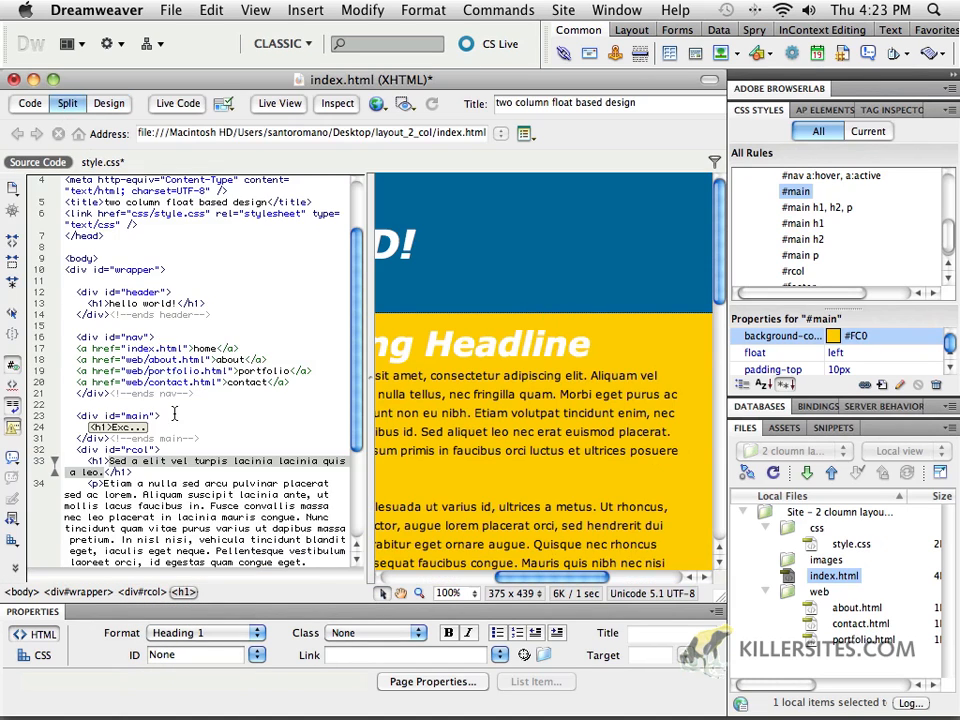
# Step: Add an 'ends rcol' HTML comment after the rcol div in Split view
pyautogui.scroll(-3)
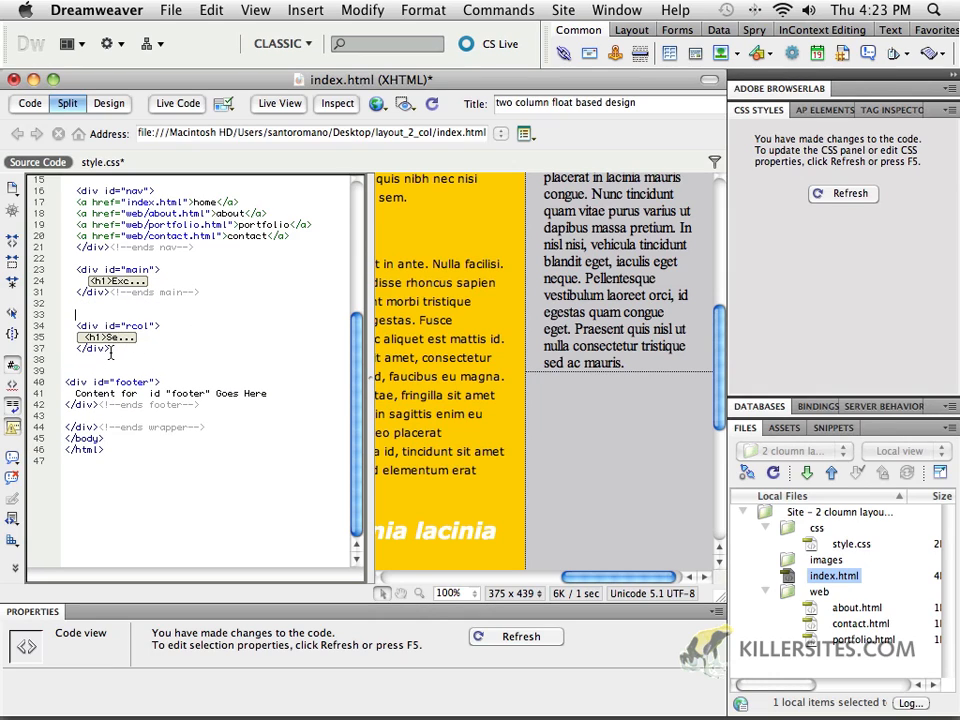
pyautogui.click(13, 457)
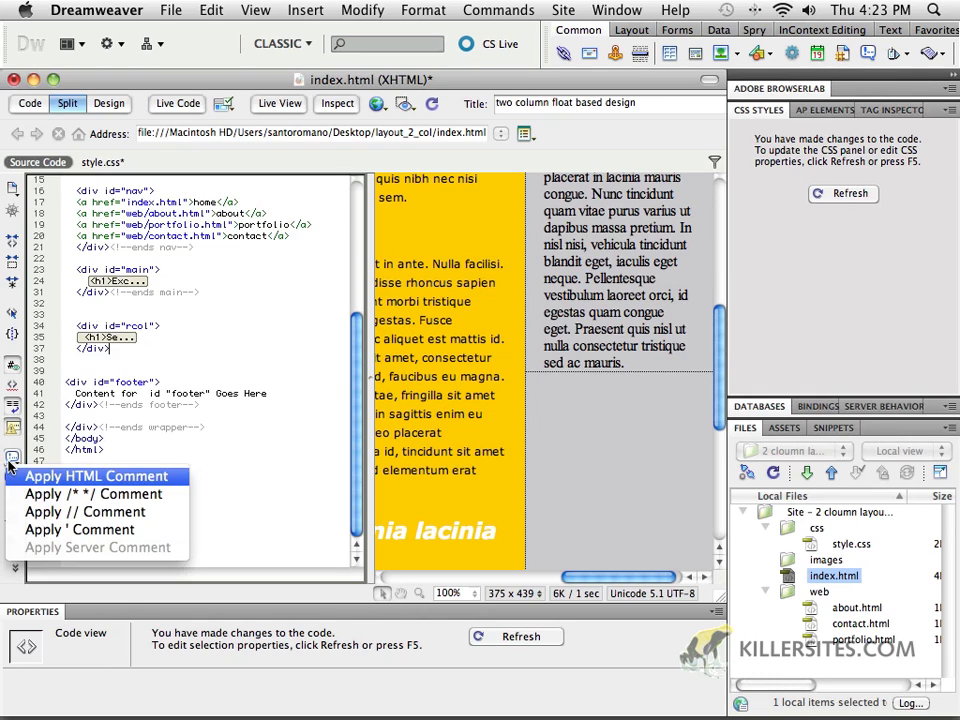
pyautogui.click(96, 475)
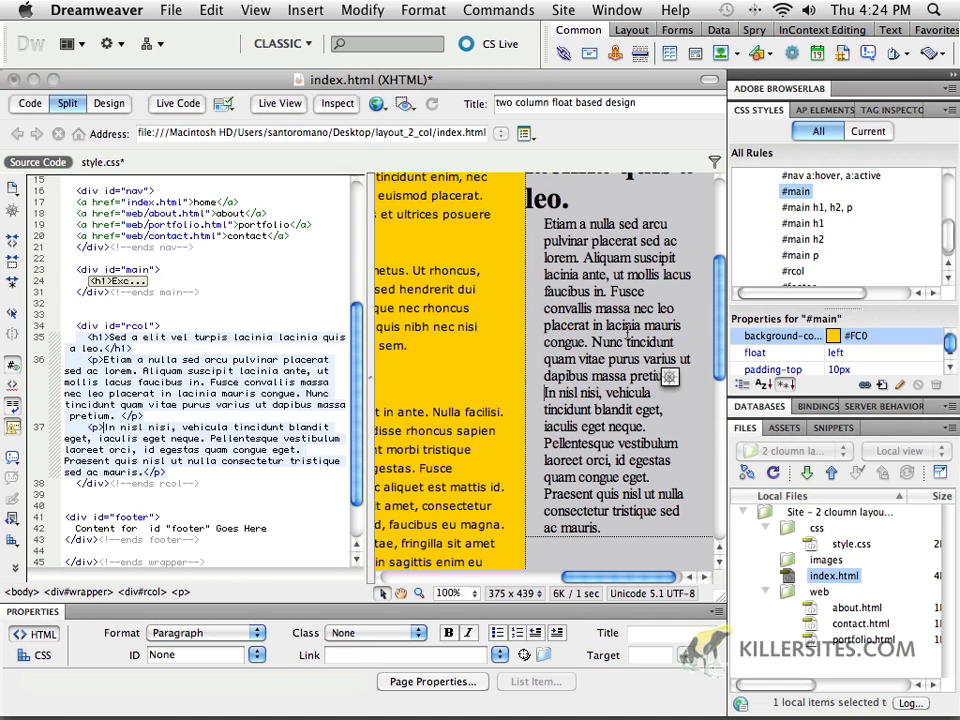
pyautogui.scroll(-3)
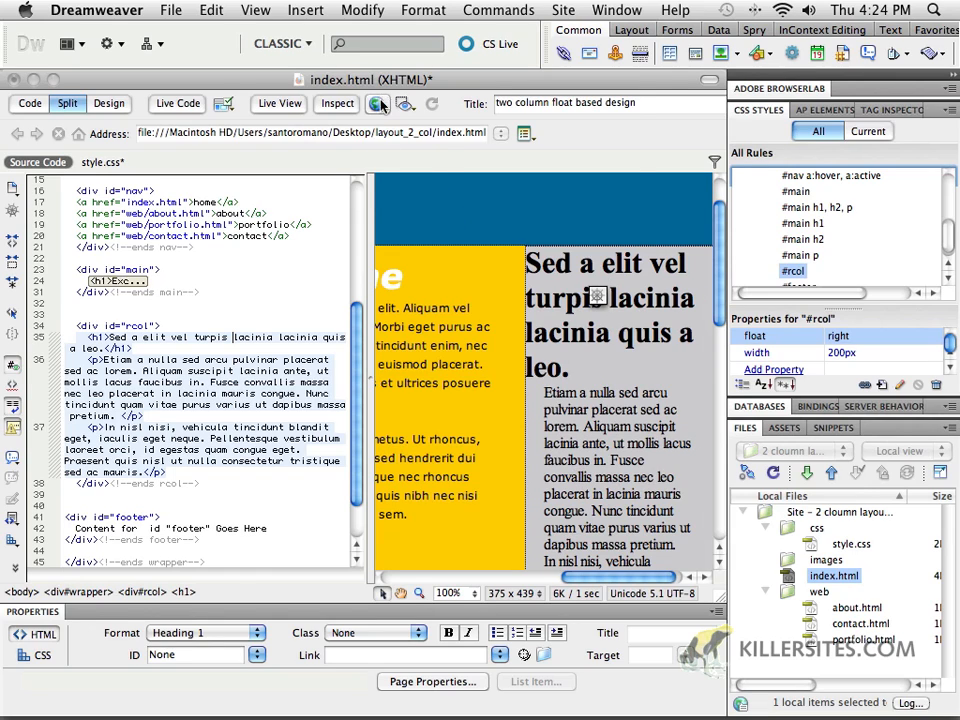
# Step: Save and preview the three-column page in Safari, scroll through it, then quit Safari
pyautogui.click(377, 104)
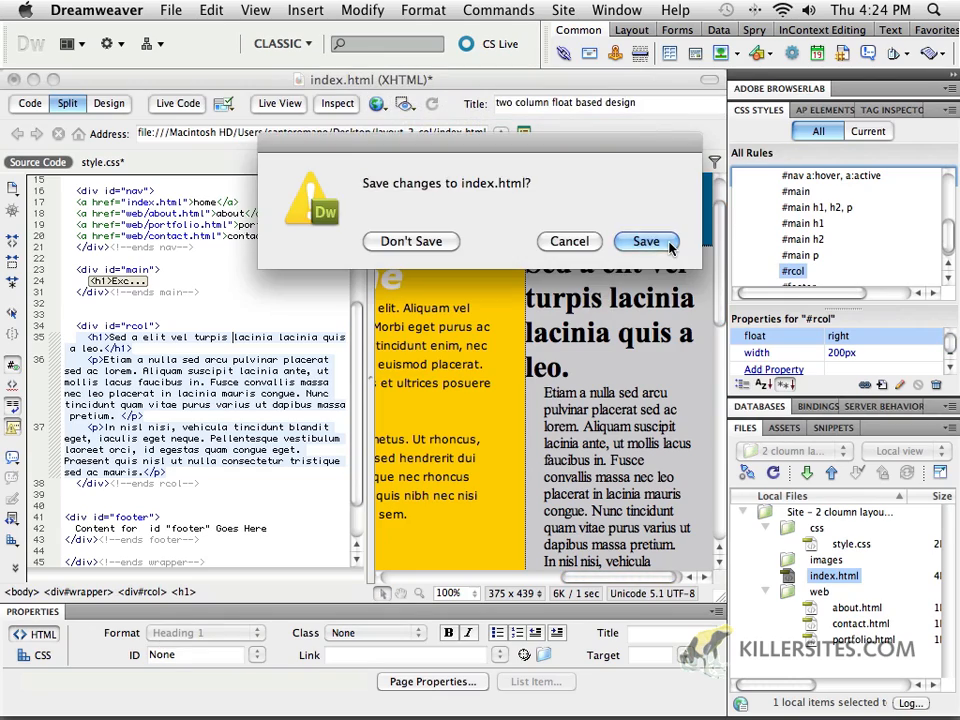
pyautogui.click(646, 241)
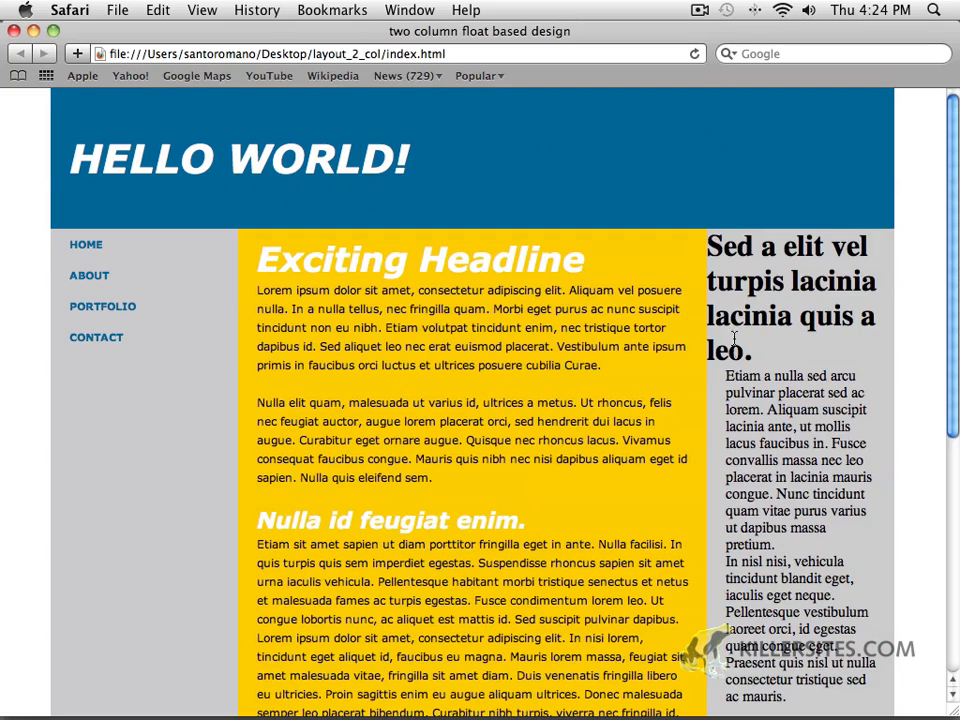
pyautogui.scroll(-3)
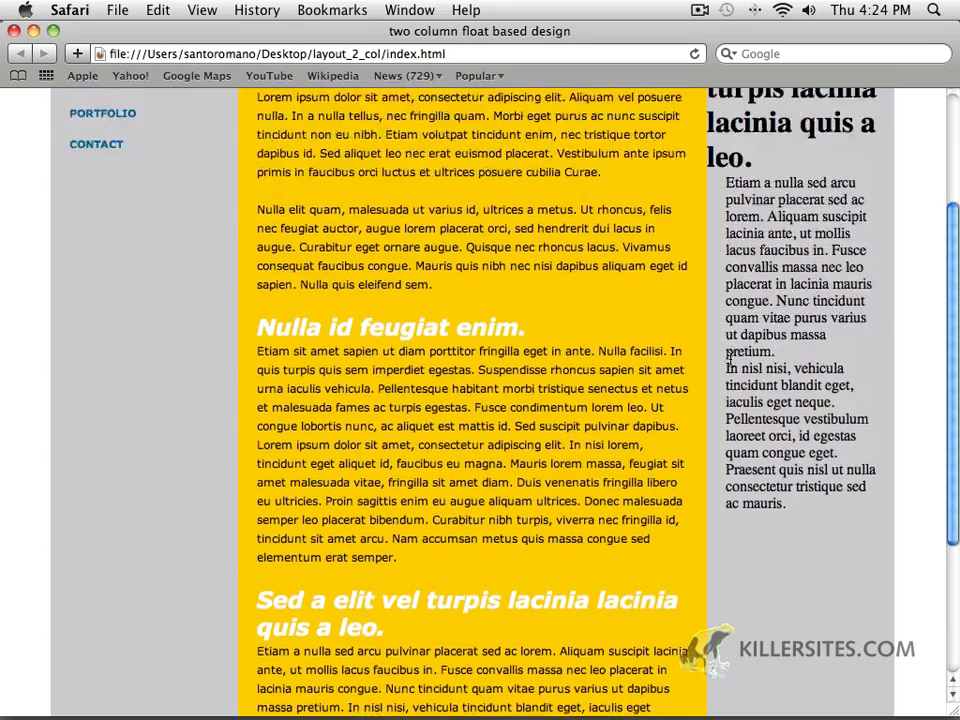
pyautogui.scroll(3)
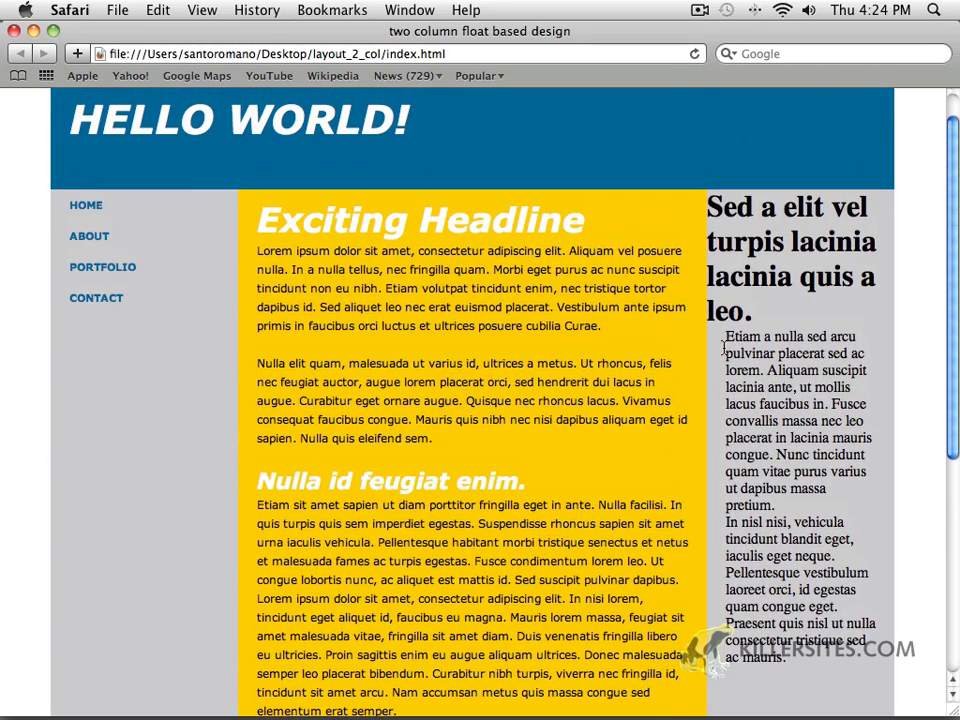
pyautogui.press('cmd+q')
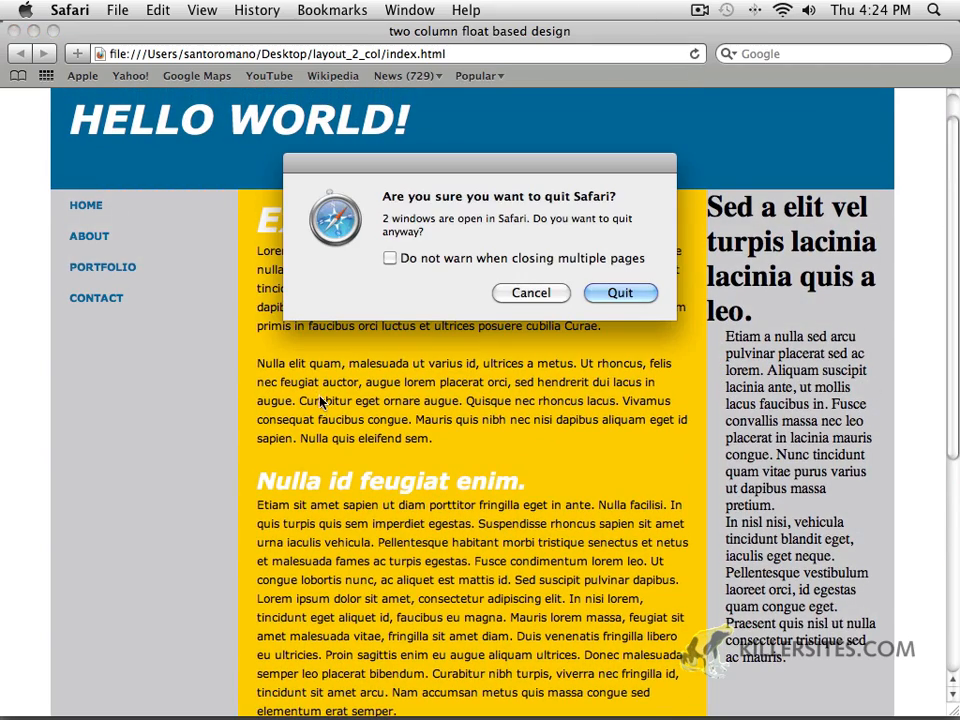
pyautogui.click(620, 292)
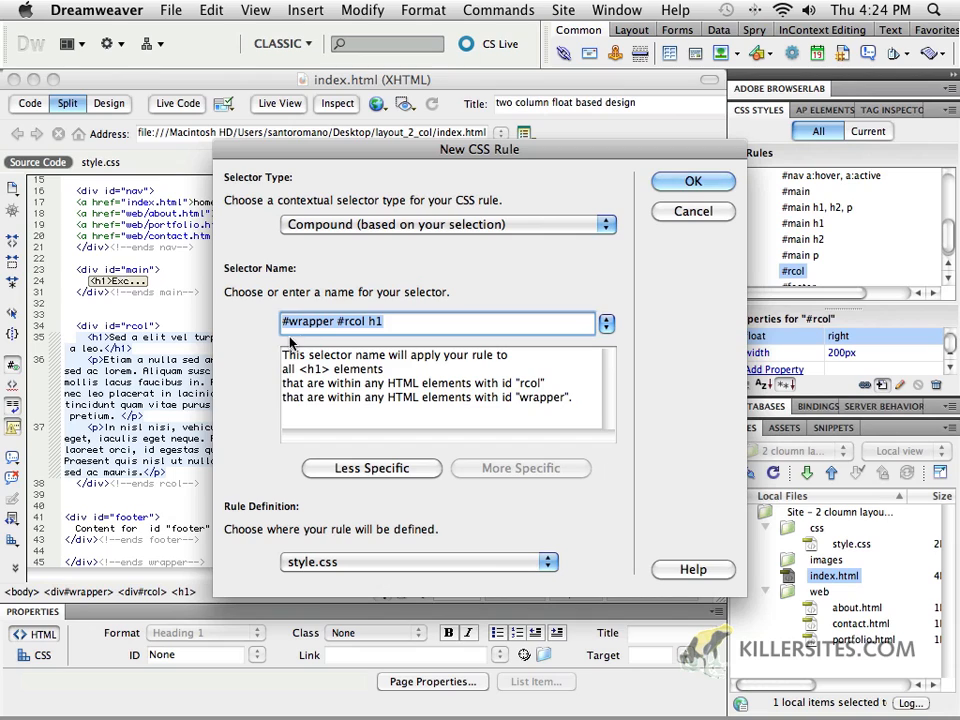
# Step: Create the #rcol h1, p rule with 20px left and right padding and Verdana text
pyautogui.click(371, 468)
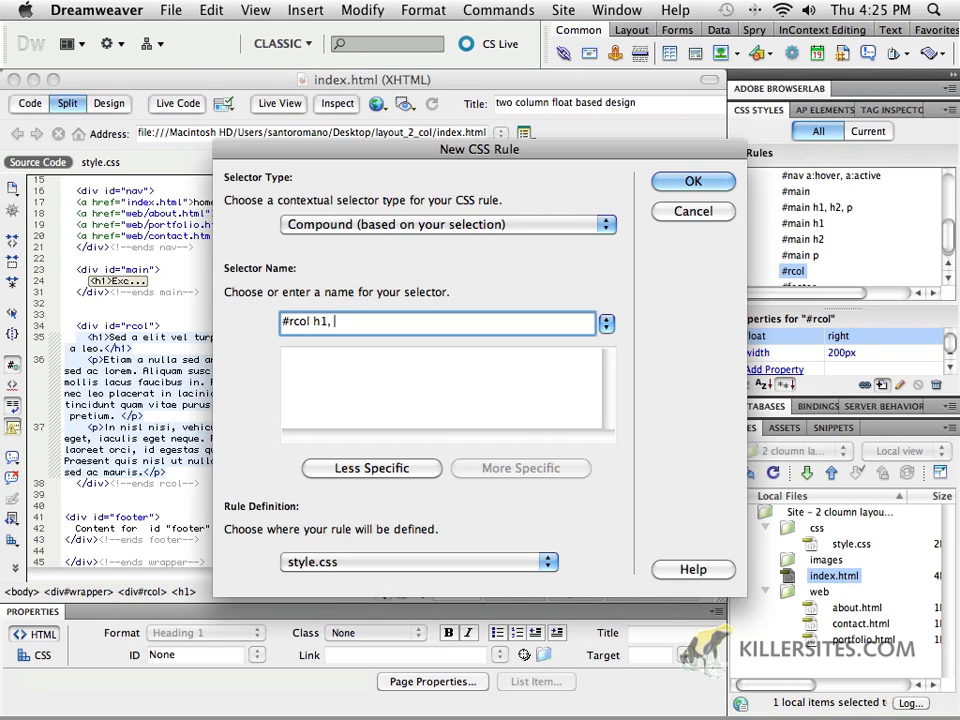
pyautogui.click(693, 181)
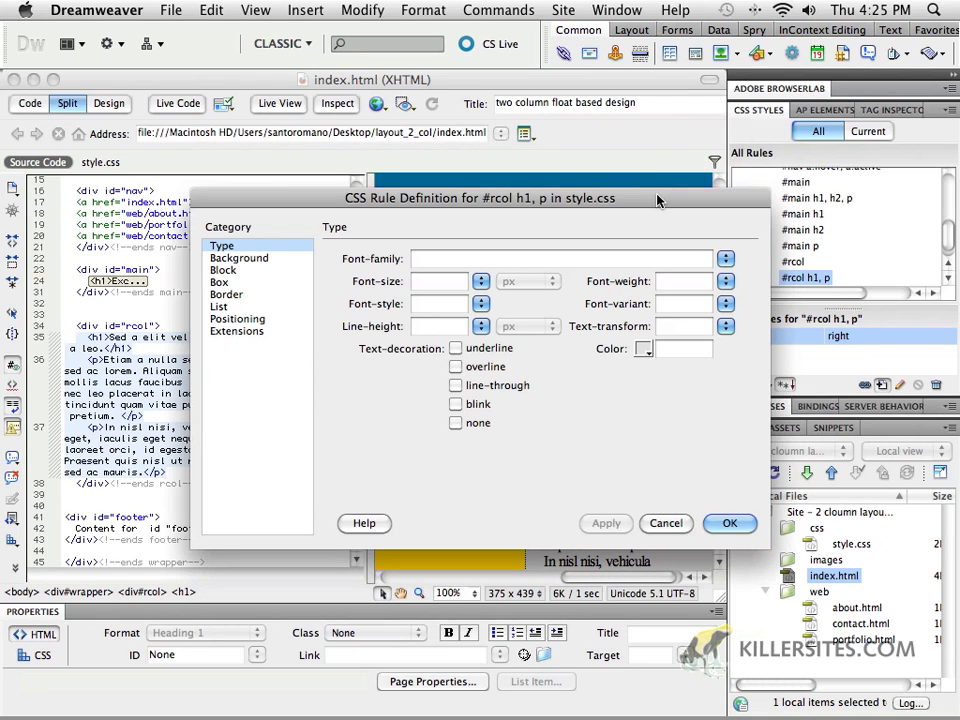
pyautogui.moveTo(325, 210)
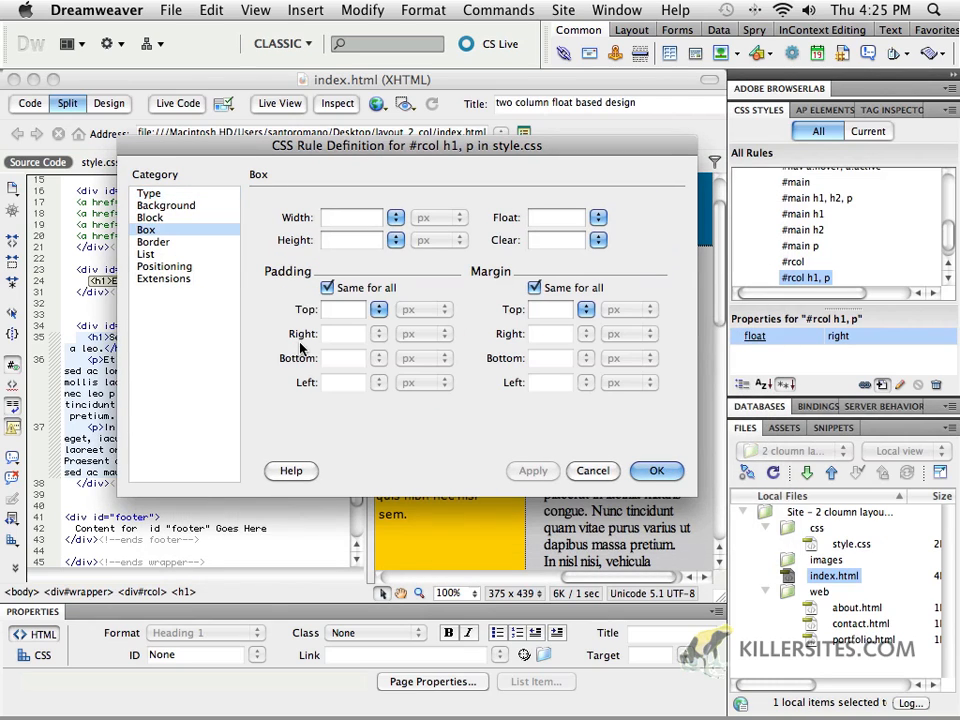
pyautogui.click(327, 288)
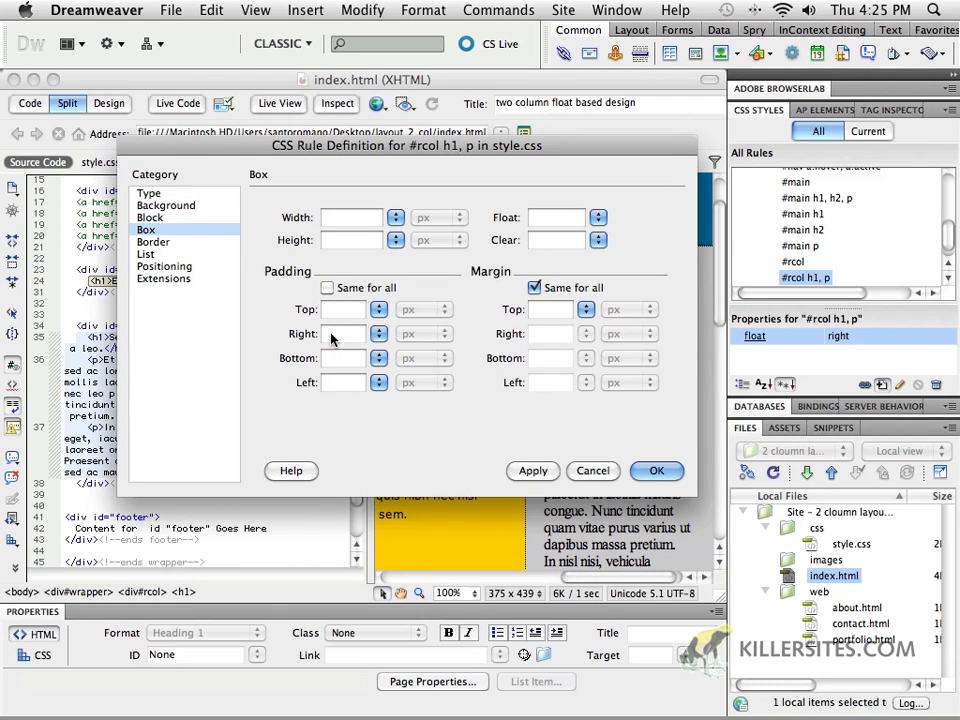
pyautogui.write('20')
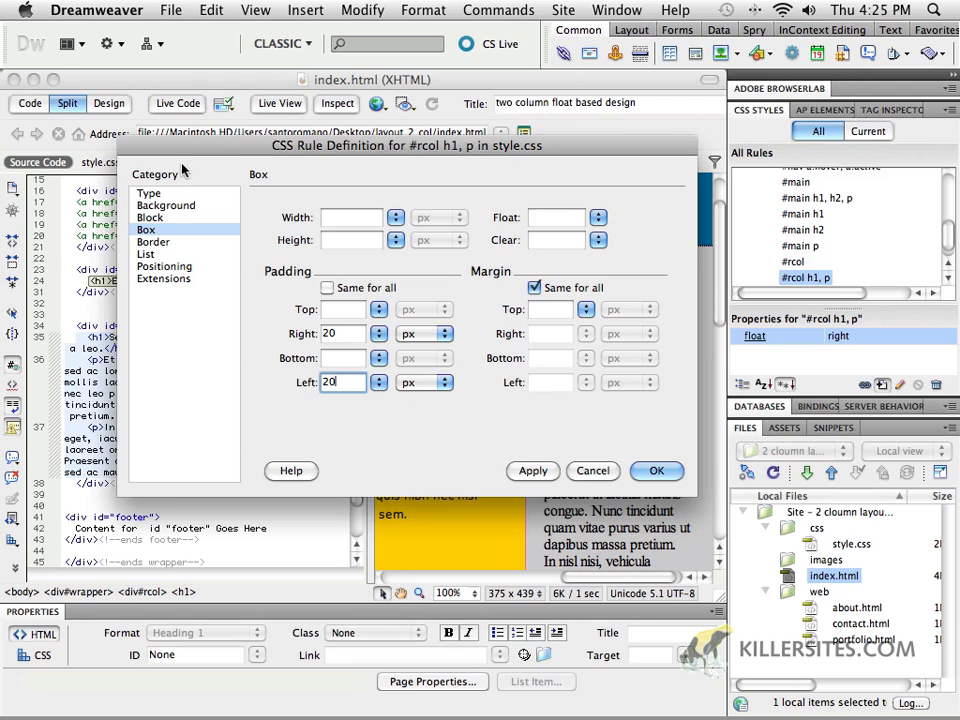
pyautogui.click(148, 193)
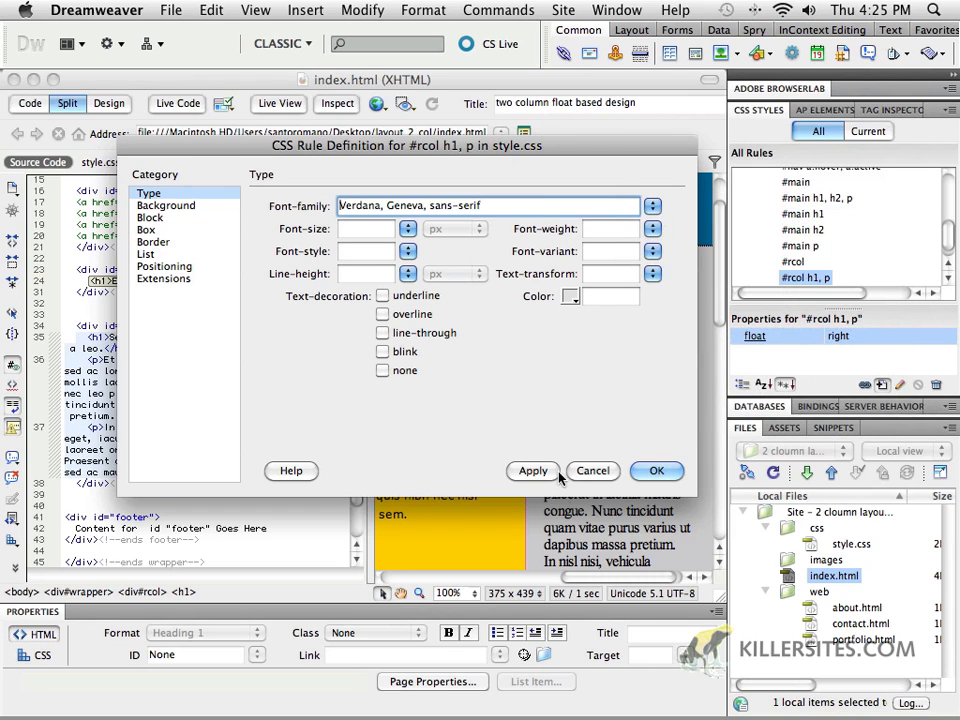
pyautogui.click(656, 471)
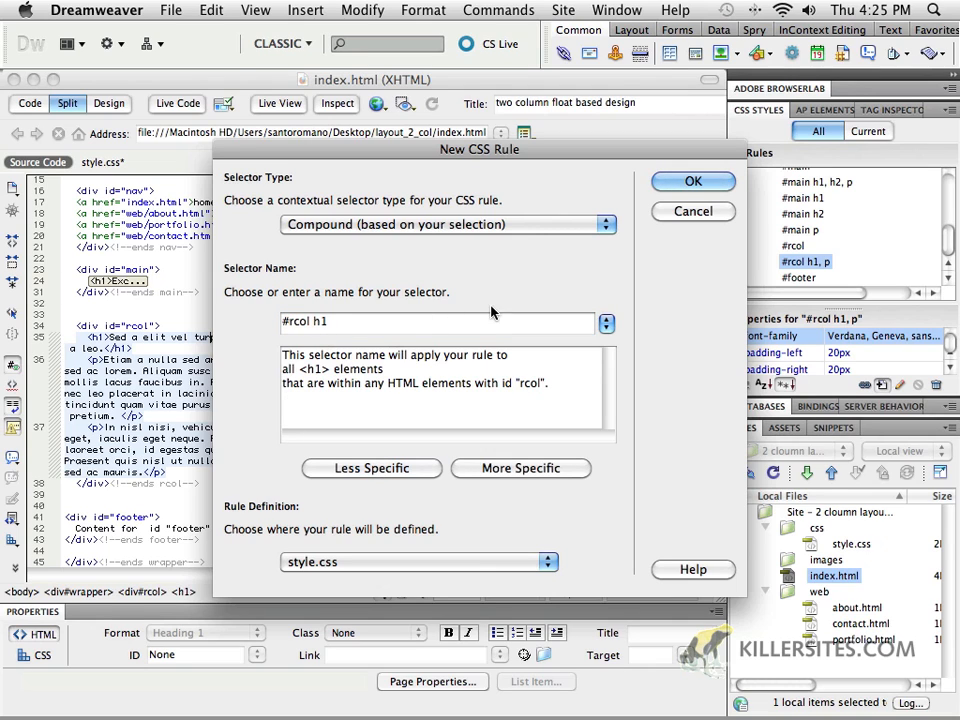
# Step: Create the #rcol h1 rule with white #FFF, 18px, italic text
pyautogui.click(693, 181)
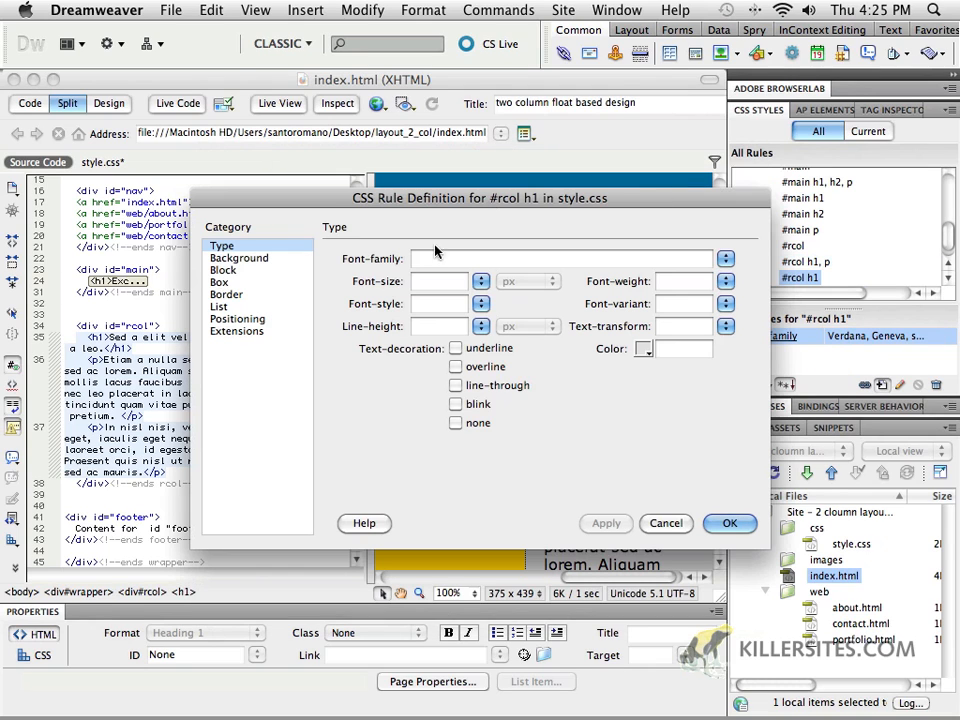
pyautogui.click(644, 348)
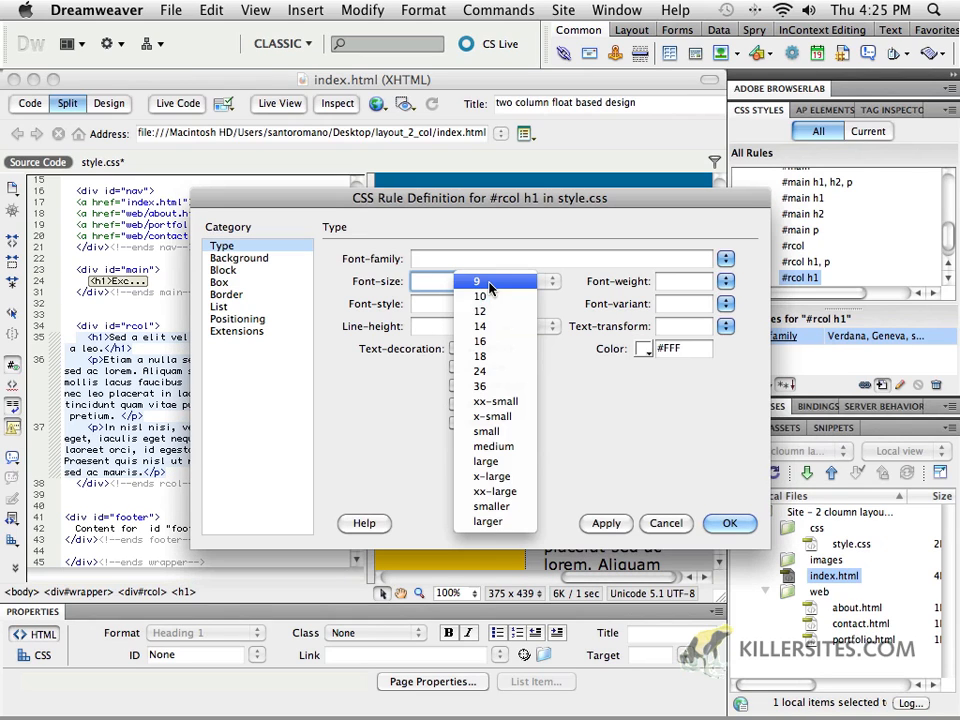
pyautogui.click(481, 356)
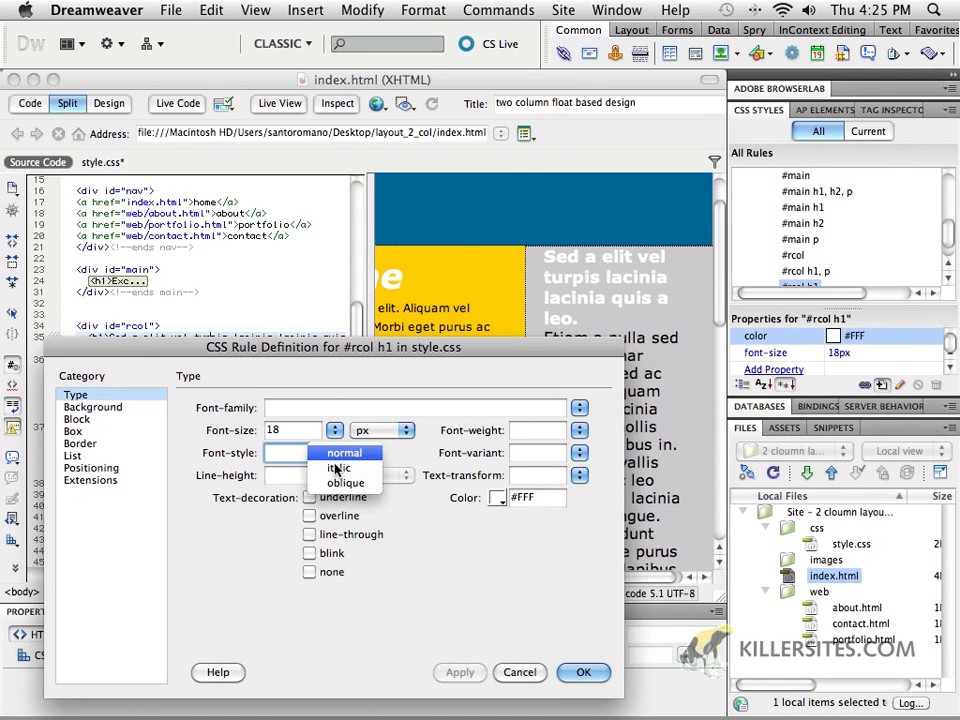
pyautogui.click(335, 469)
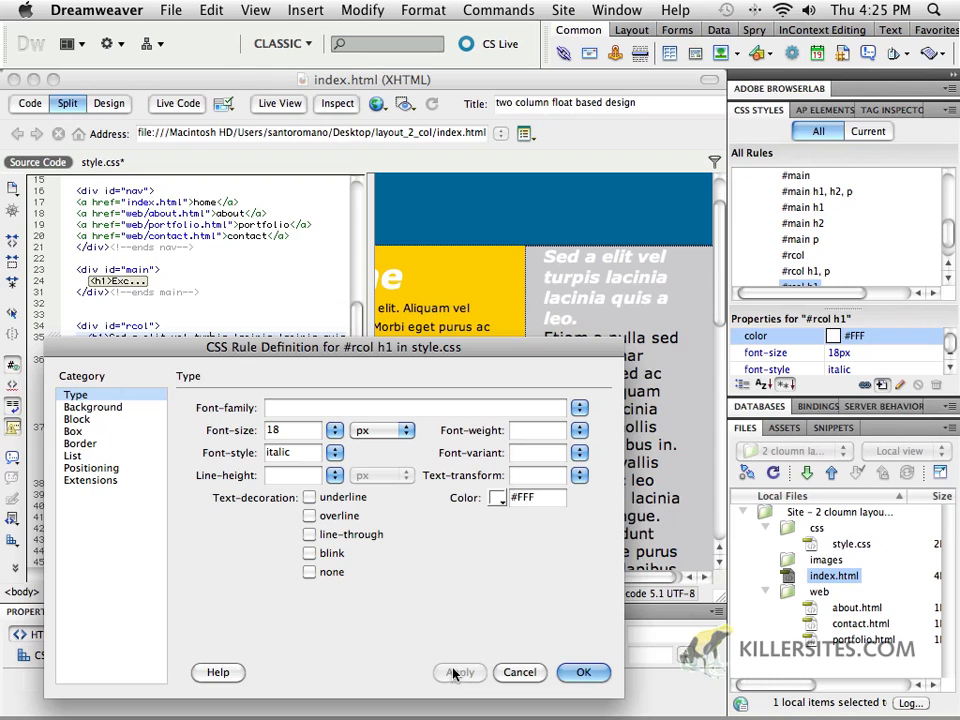
pyautogui.moveTo(380, 500)
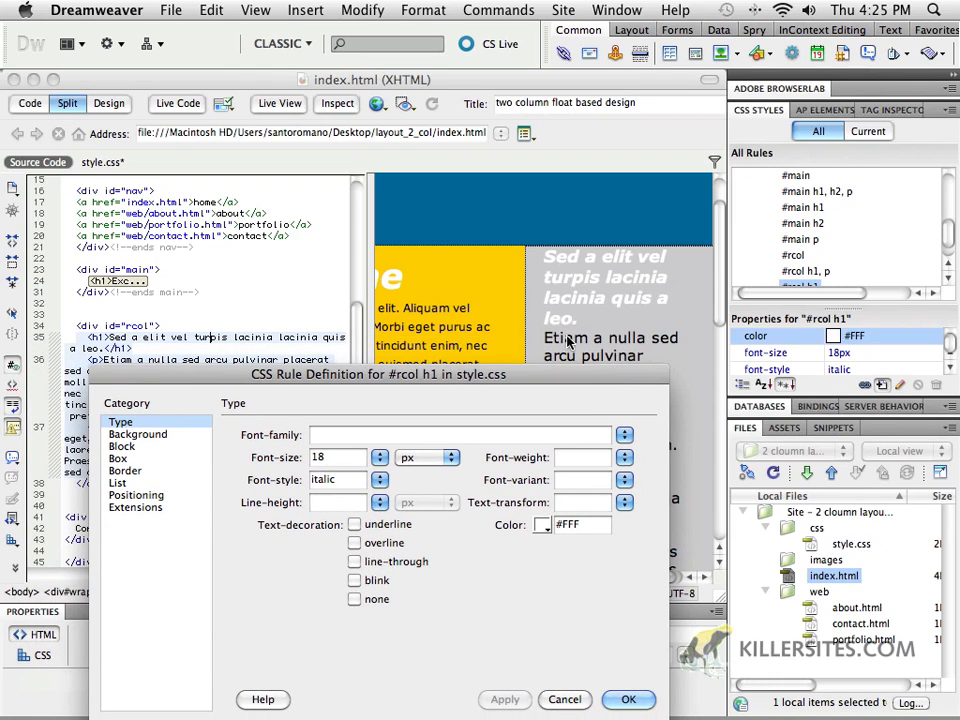
# Step: Give the #rcol h1 heading a 4px bottom margin and save the rule
pyautogui.click(122, 446)
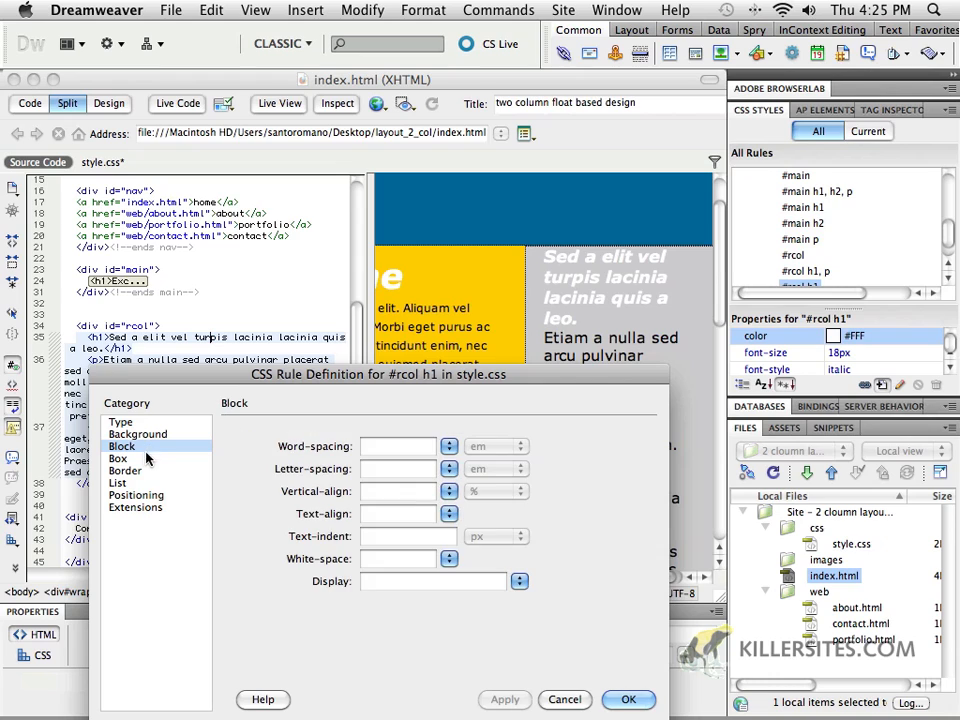
pyautogui.click(118, 458)
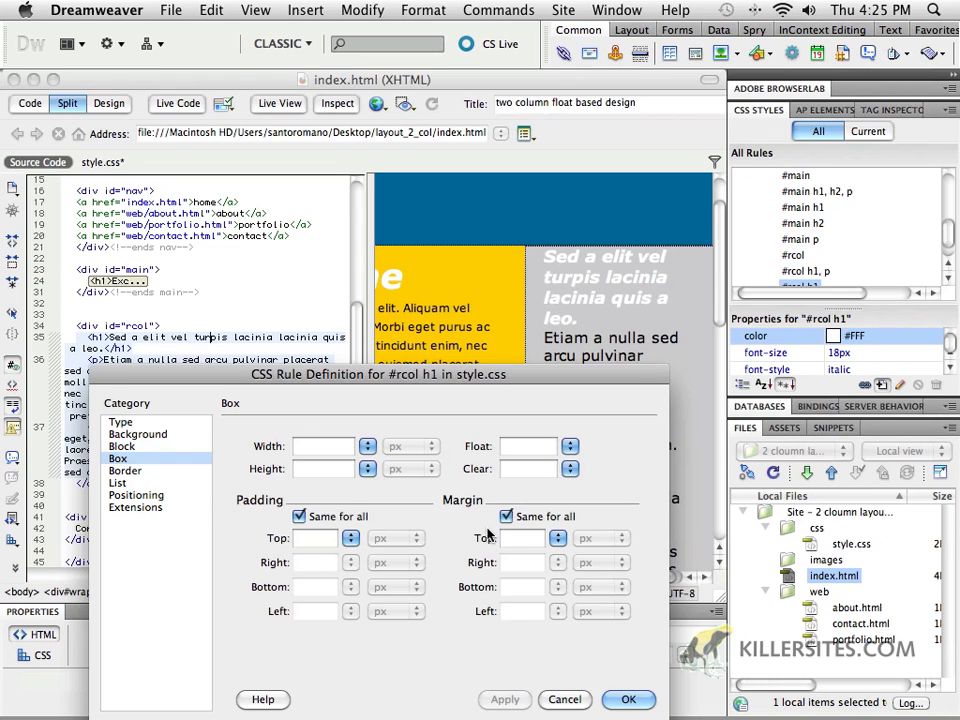
pyautogui.click(507, 516)
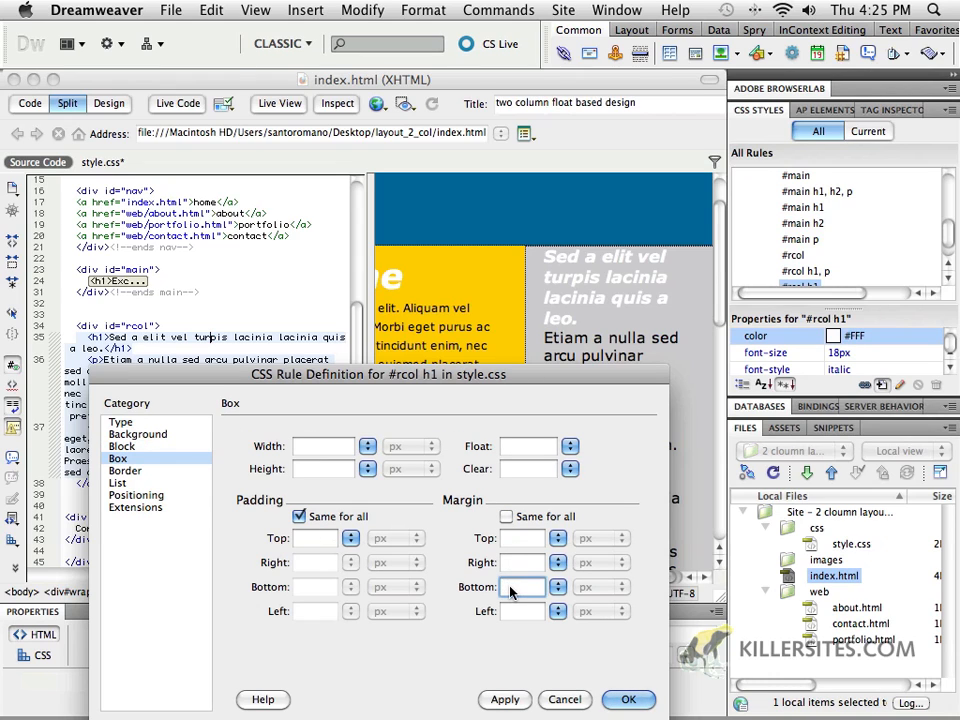
pyautogui.write('4')
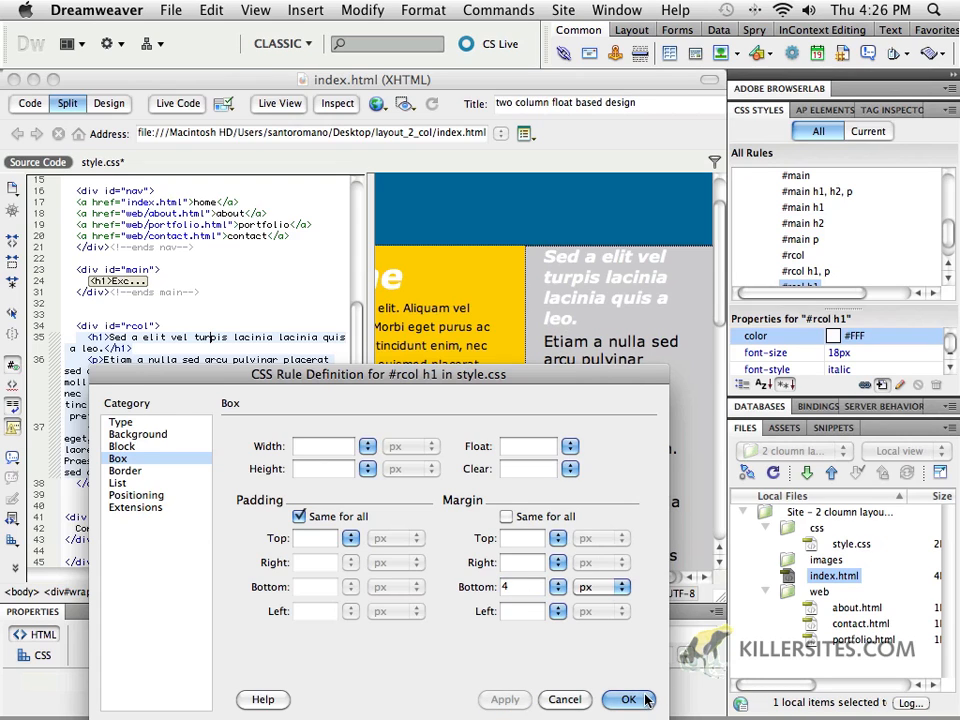
pyautogui.click(628, 699)
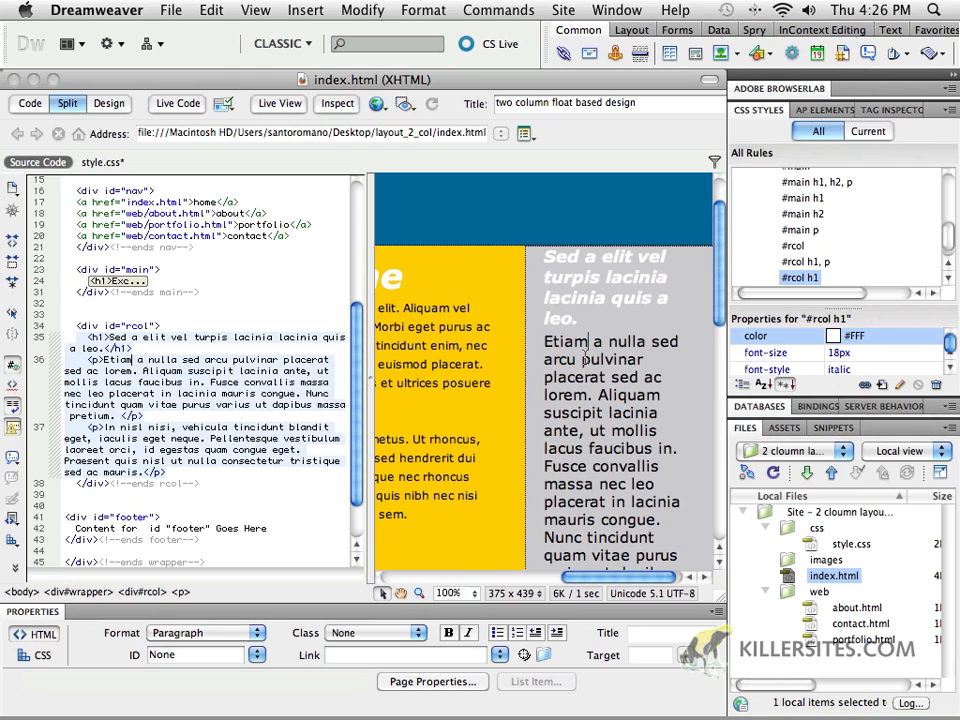
# Step: Create a new rule named #rcol p, dropping wrapper from the selector
pyautogui.scroll(-3)
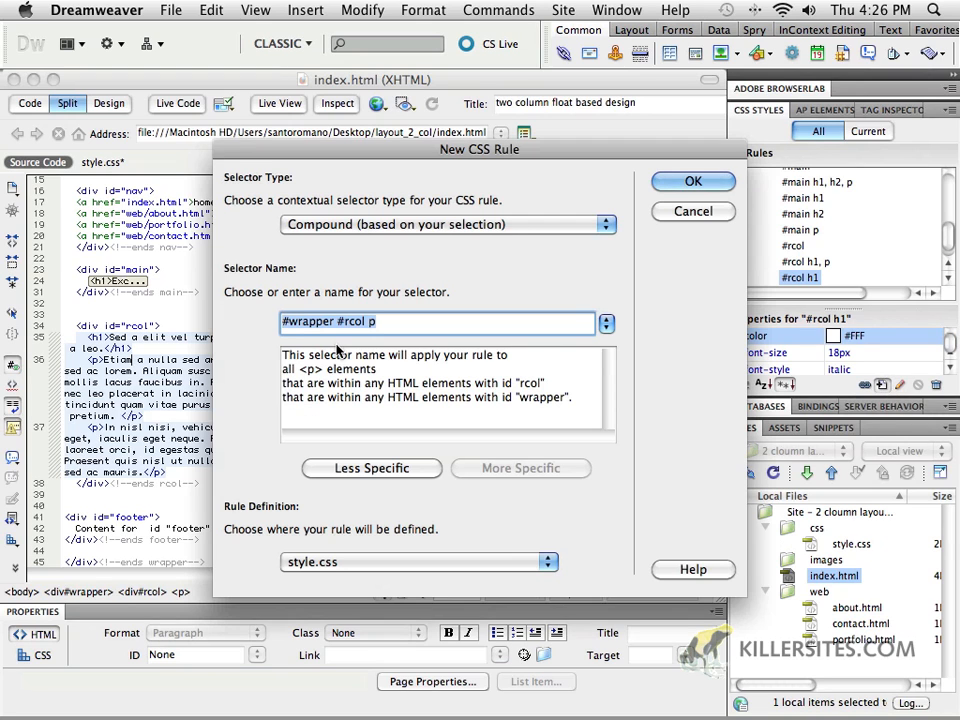
pyautogui.click(371, 468)
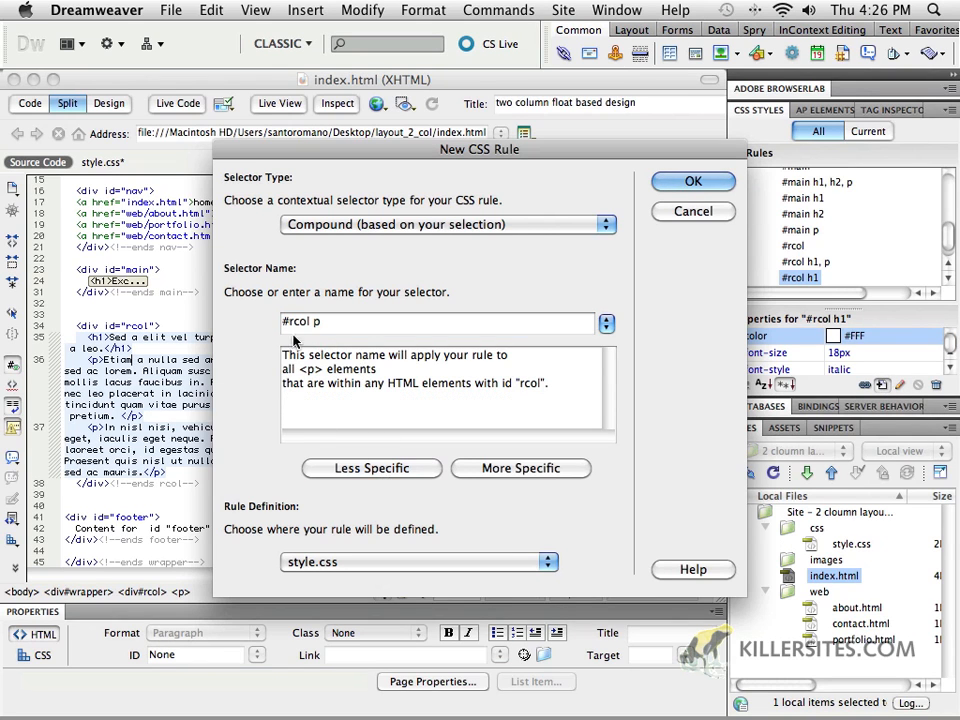
pyautogui.click(692, 181)
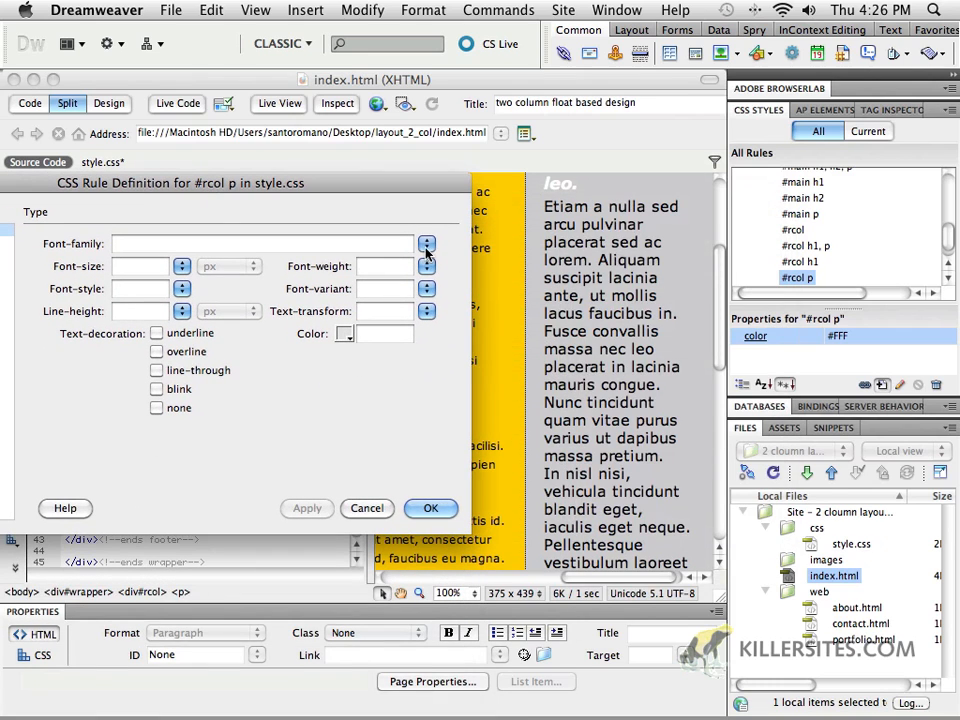
# Step: Set the #rcol p font size to 11px and line height to 16px
pyautogui.click(140, 266)
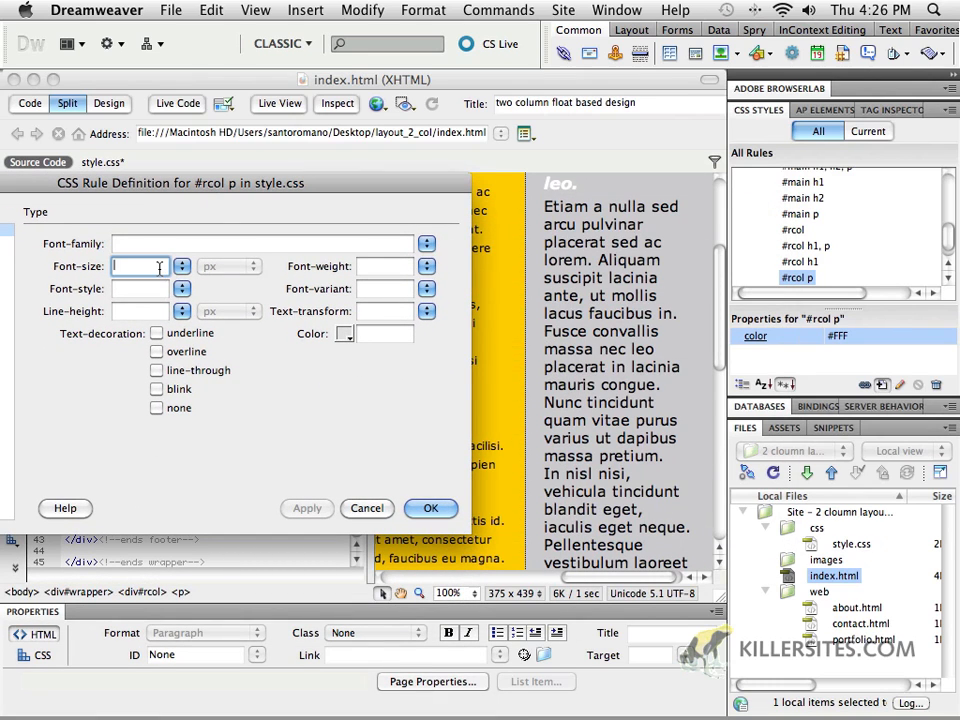
pyautogui.write('11')
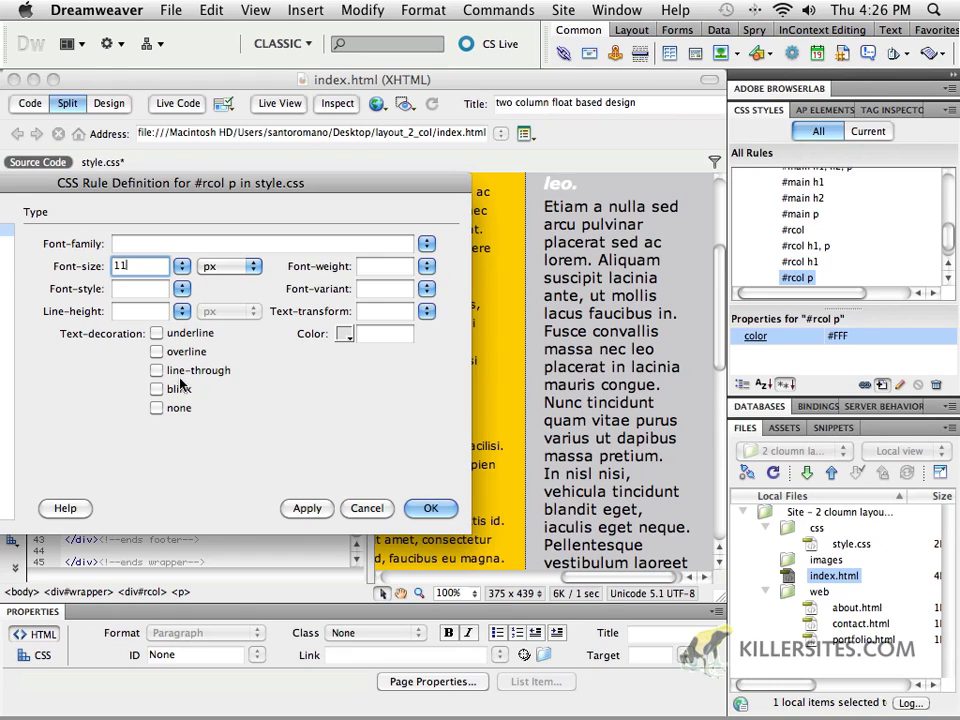
pyautogui.click(307, 508)
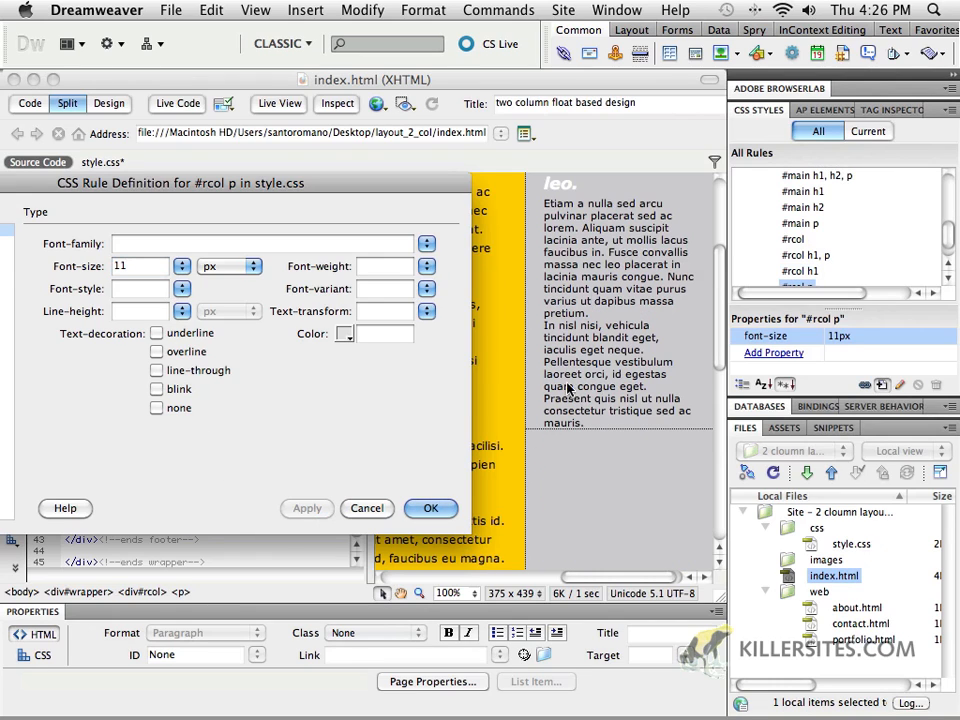
pyautogui.click(140, 311)
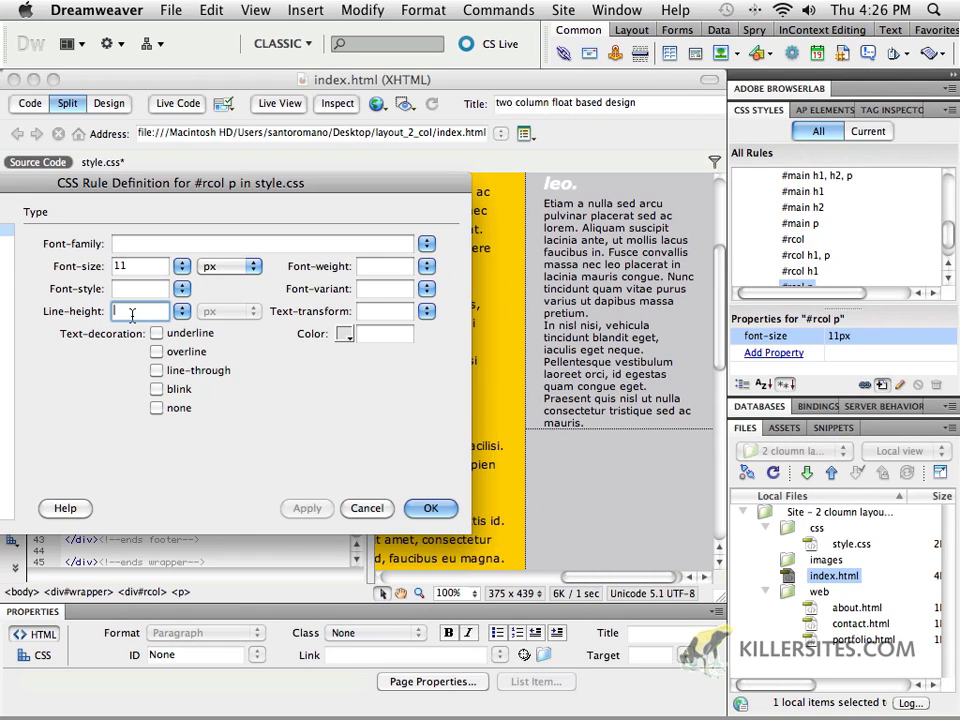
pyautogui.write('16')
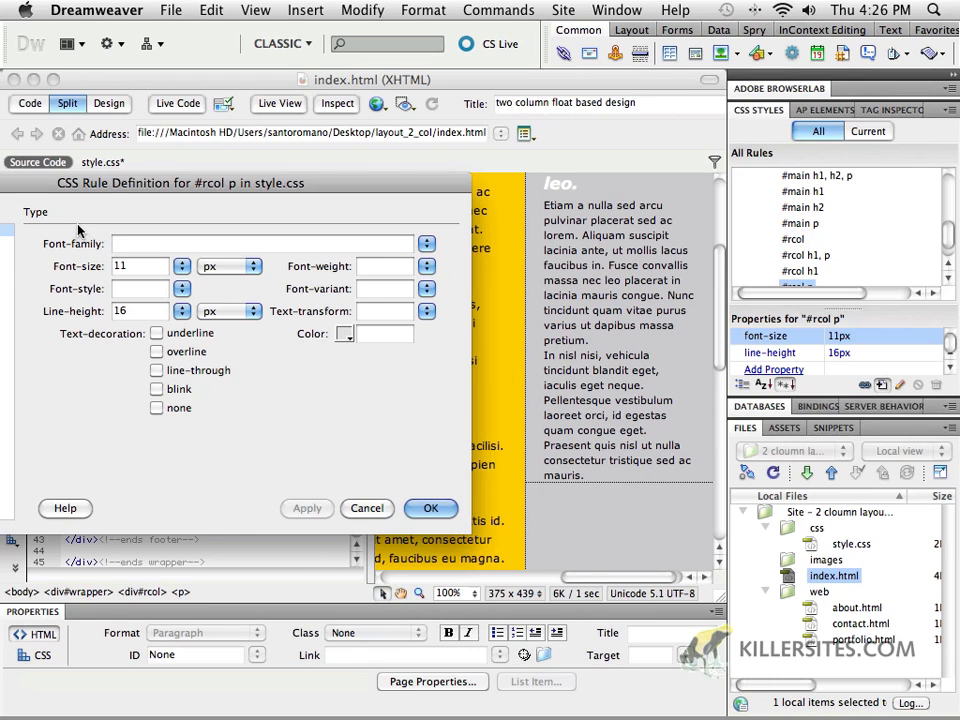
# Step: Set a 10px bottom margin on #rcol p in the Box category and apply it
pyautogui.click(33, 258)
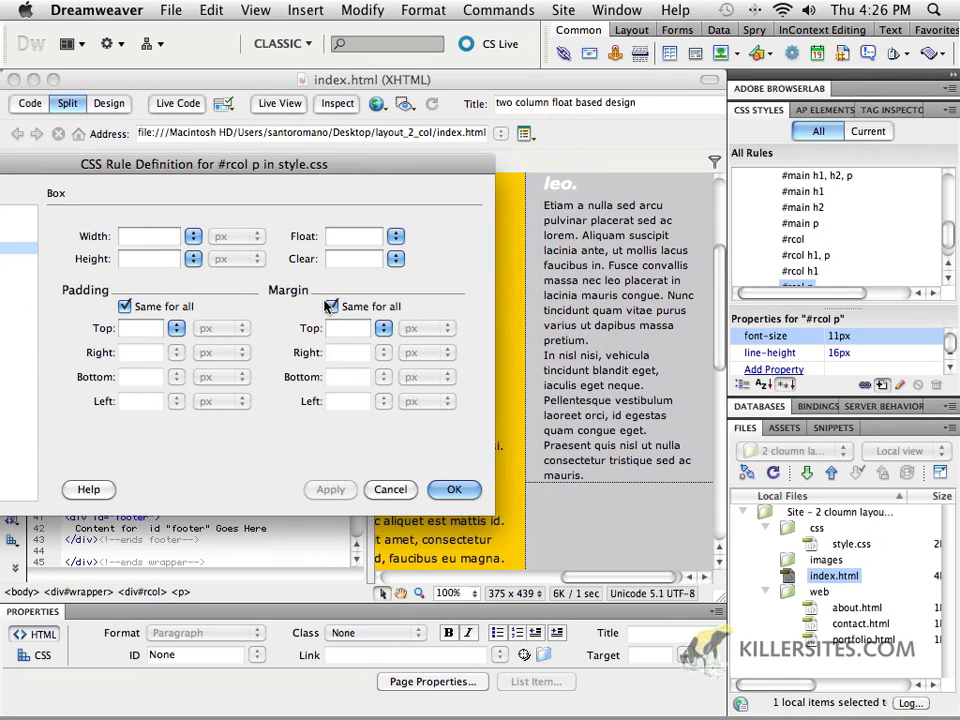
pyautogui.click(331, 306)
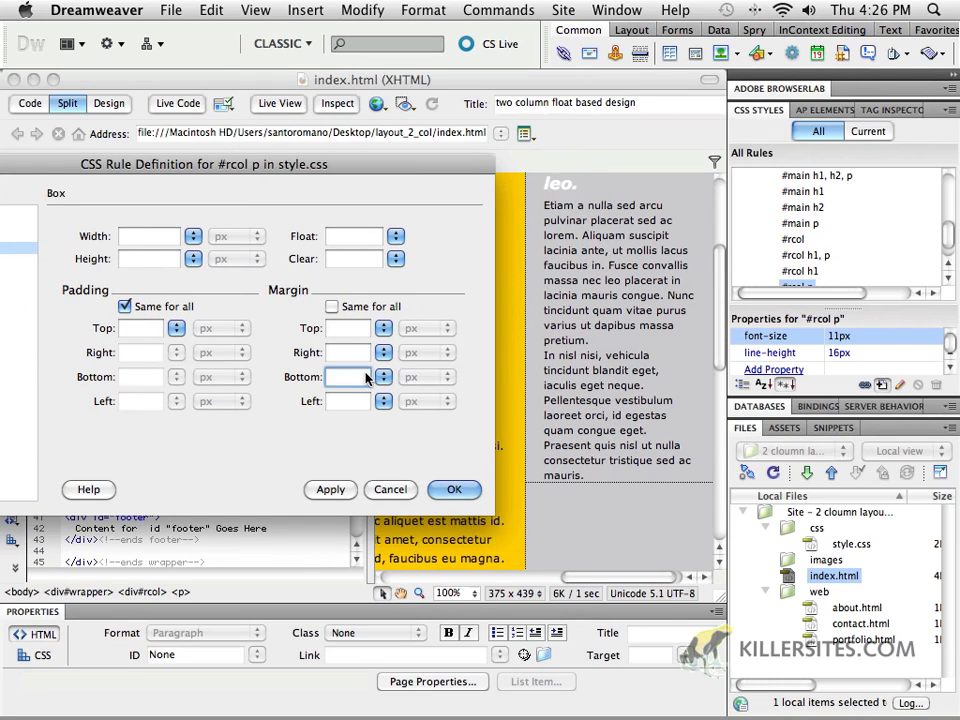
pyautogui.write('10')
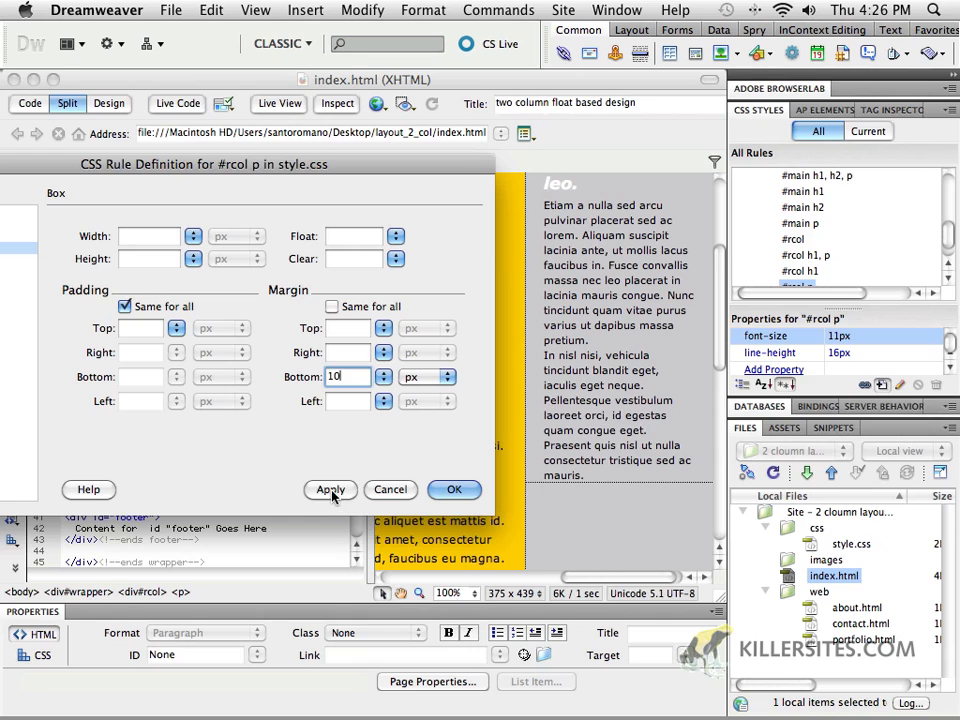
pyautogui.click(330, 489)
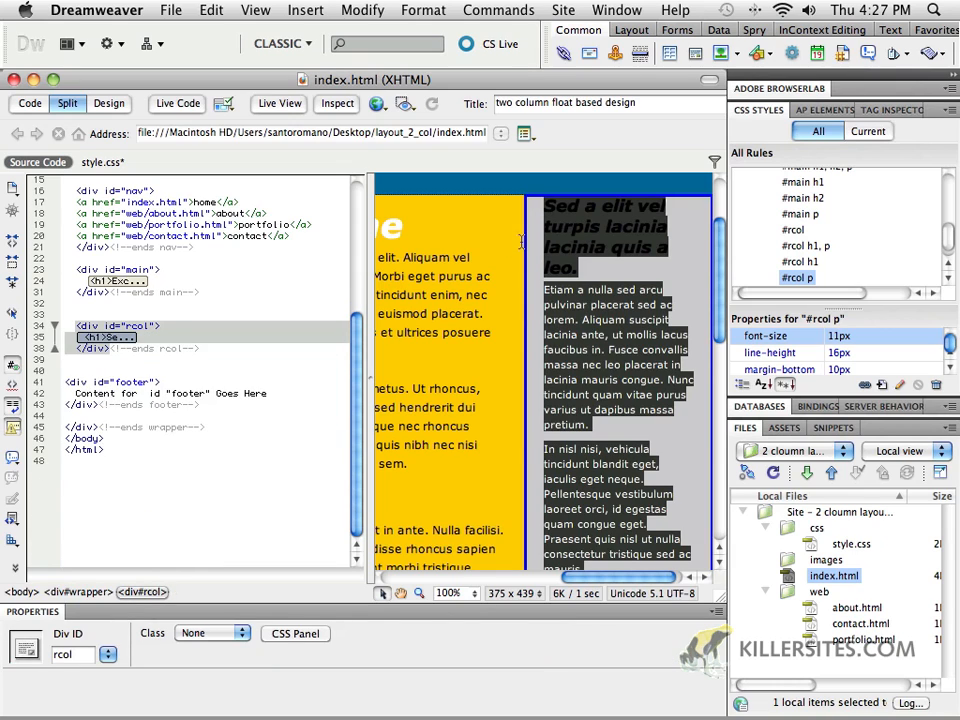
pyautogui.moveTo(708, 326)
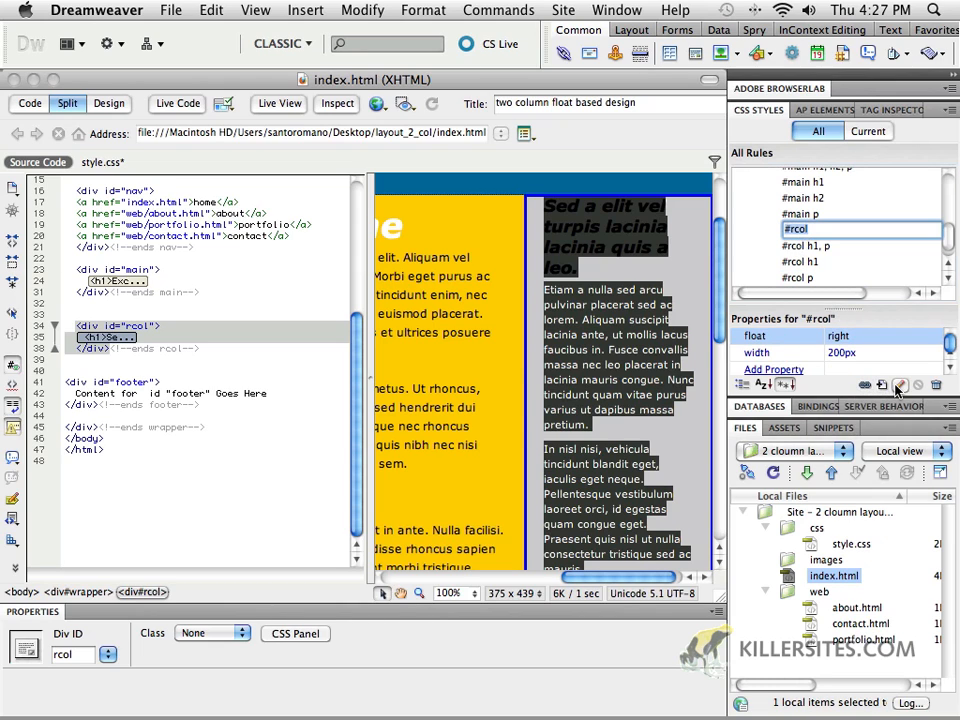
pyautogui.moveTo(899, 385)
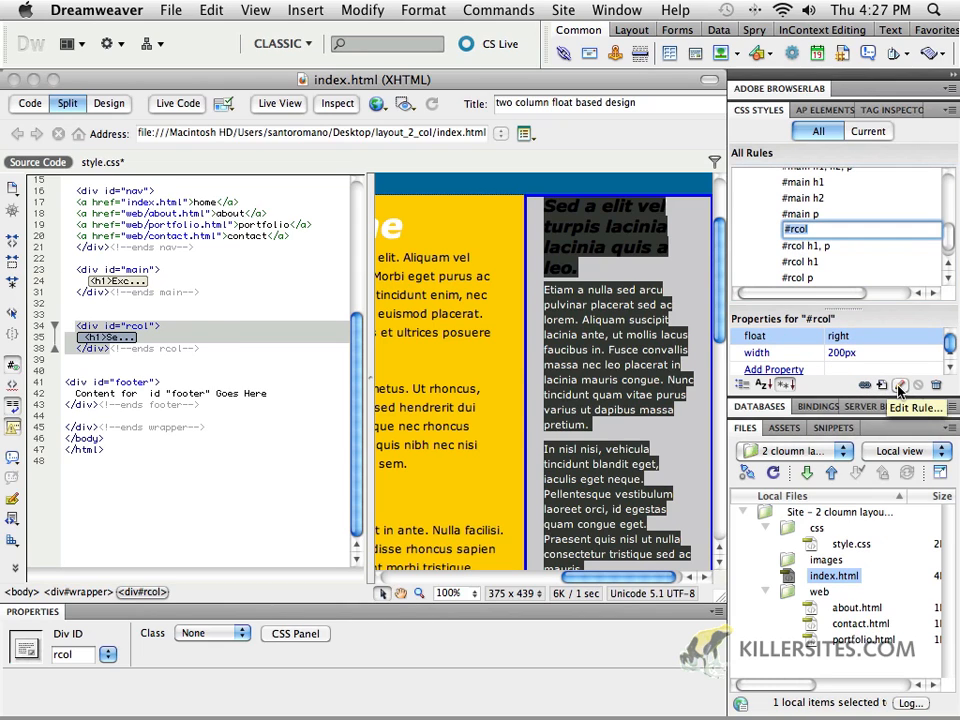
# Step: Edit the #rcol rule and try a 10px top margin
pyautogui.click(899, 385)
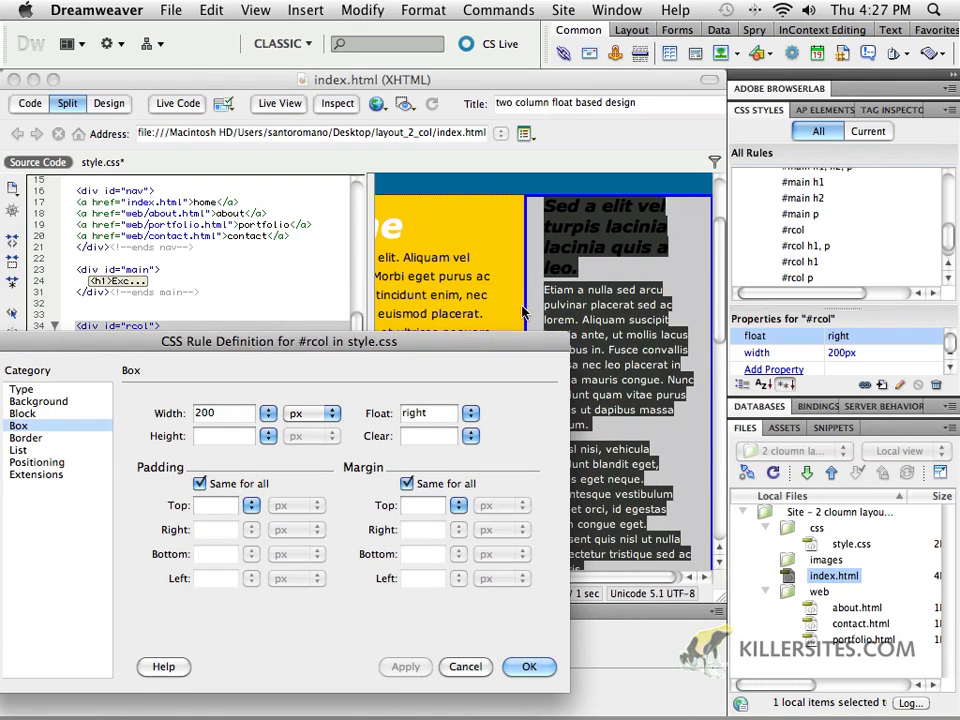
pyautogui.click(407, 483)
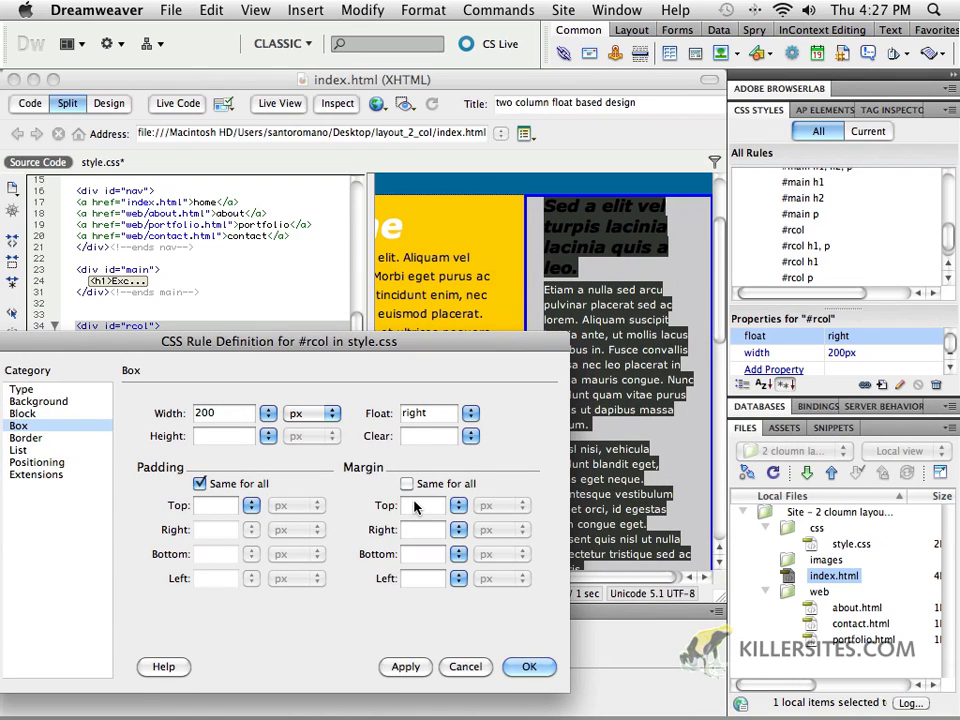
pyautogui.write('10')
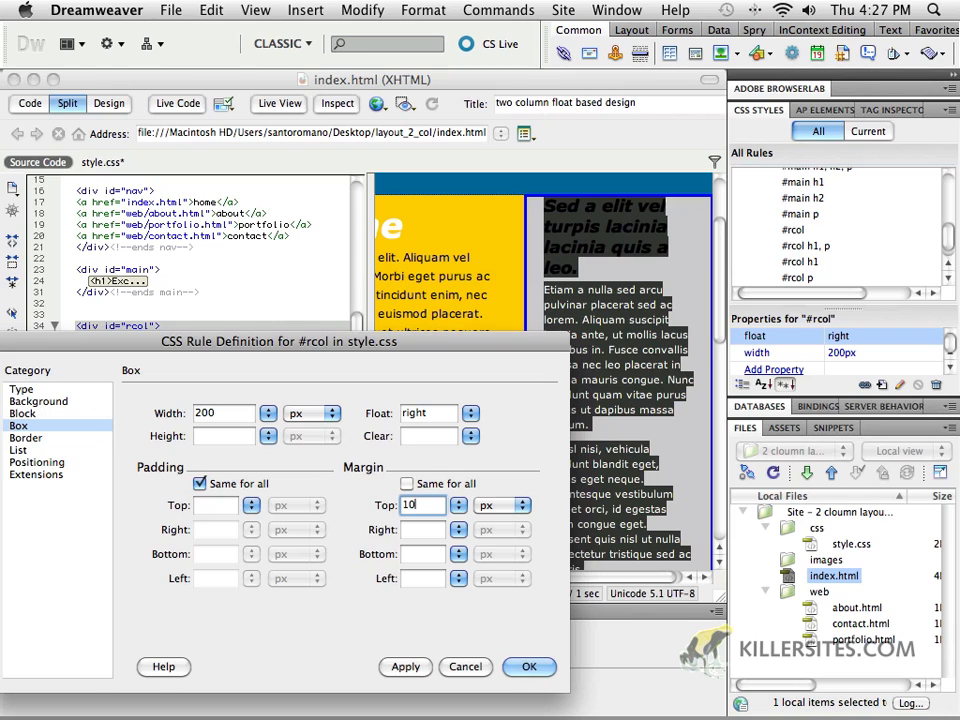
pyautogui.click(405, 666)
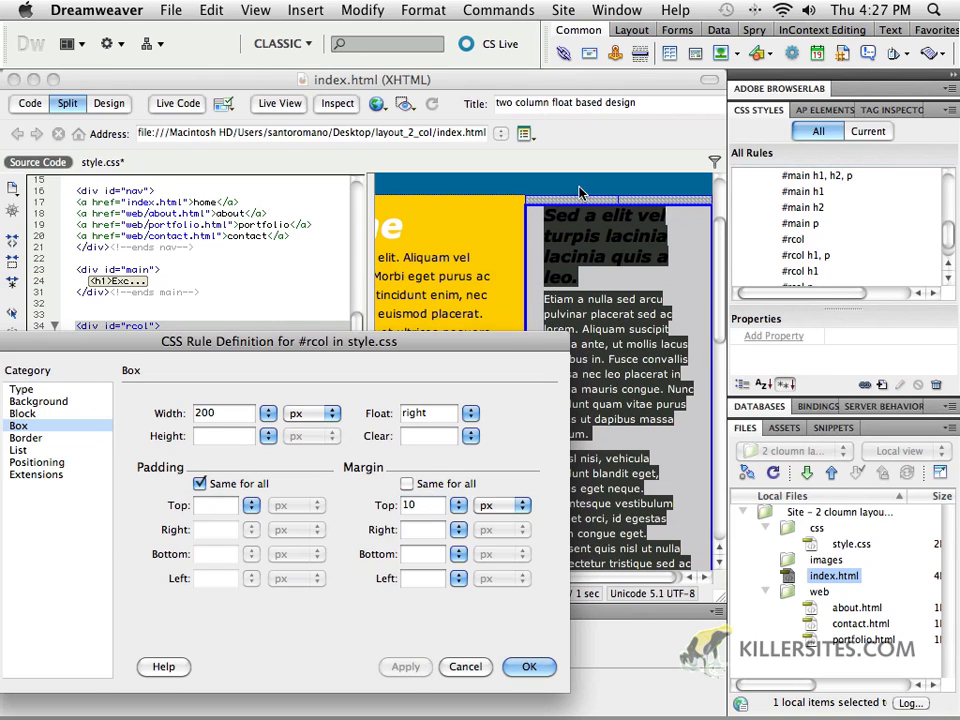
pyautogui.moveTo(588, 205)
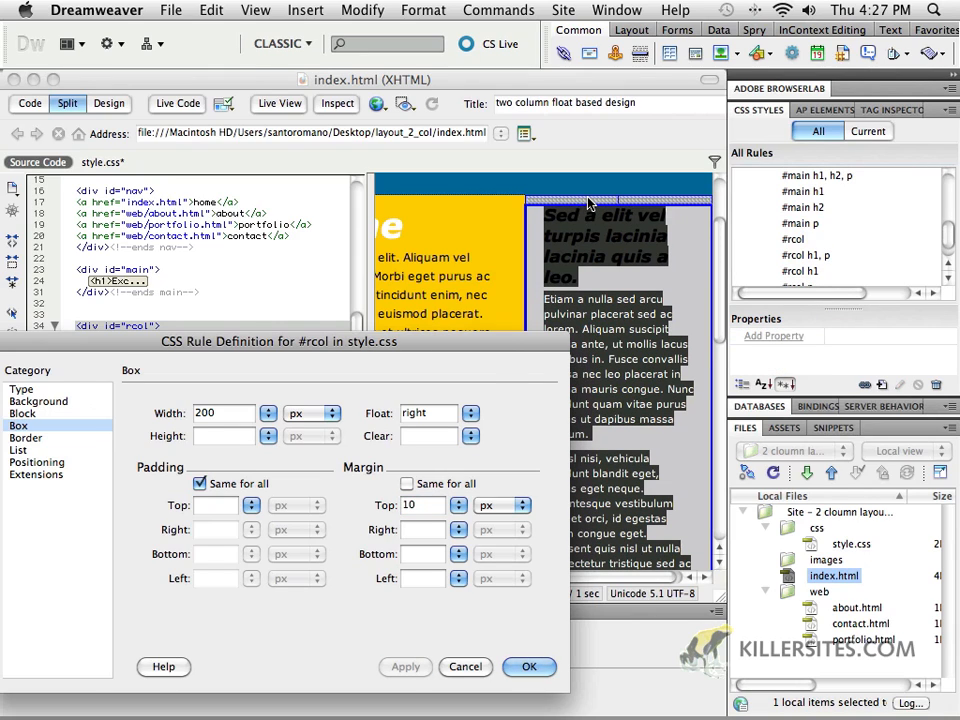
# Step: Remove the separate top margin and give #rcol 10px top padding instead
pyautogui.click(422, 504)
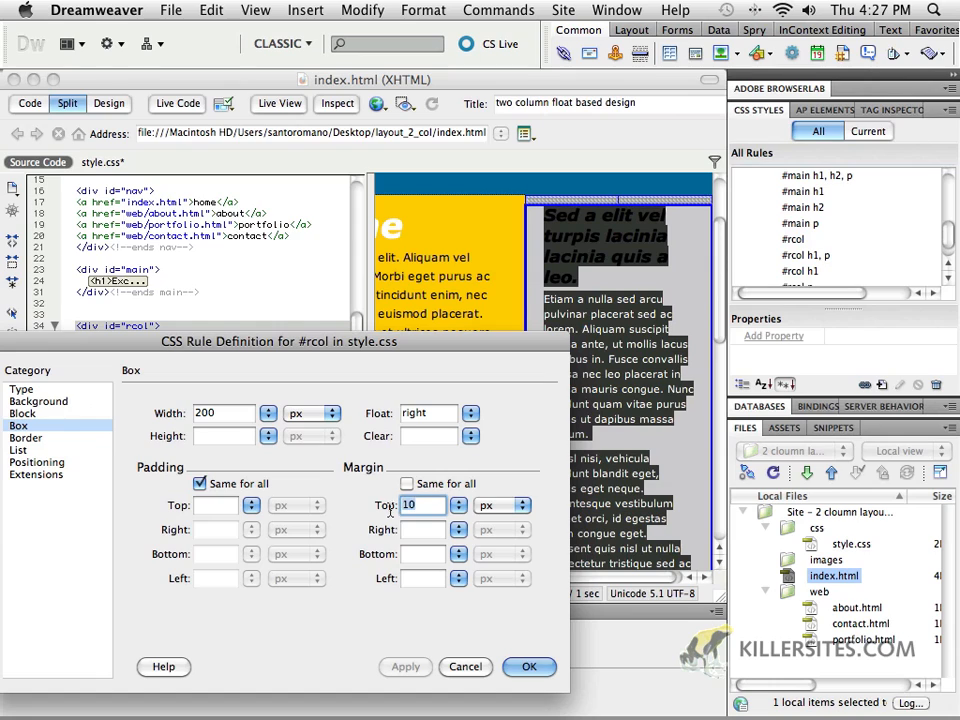
pyautogui.click(422, 504)
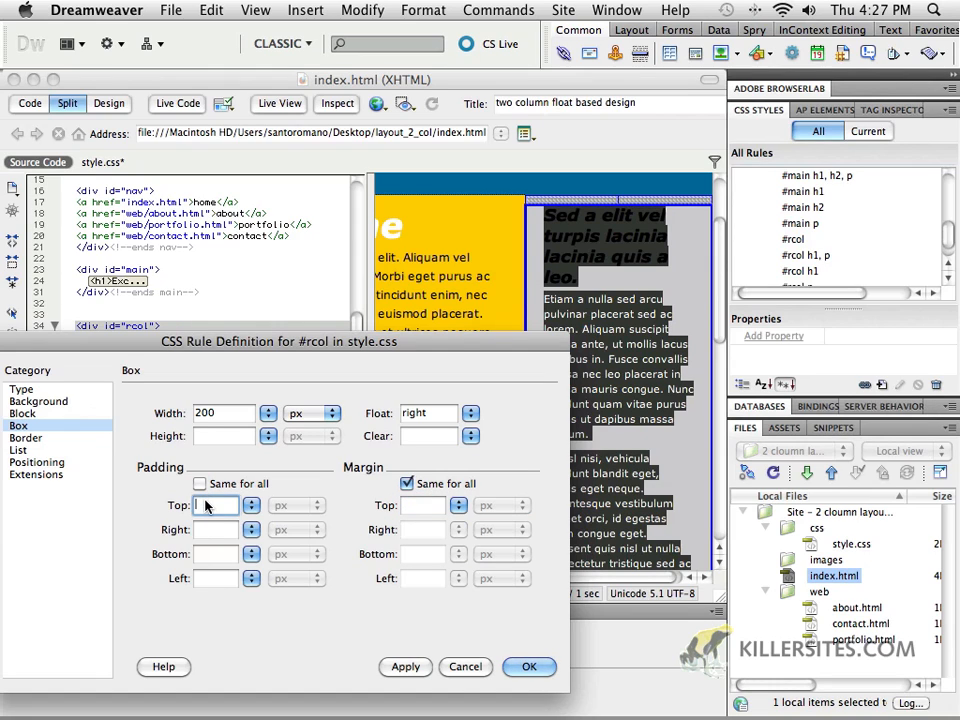
pyautogui.write('10')
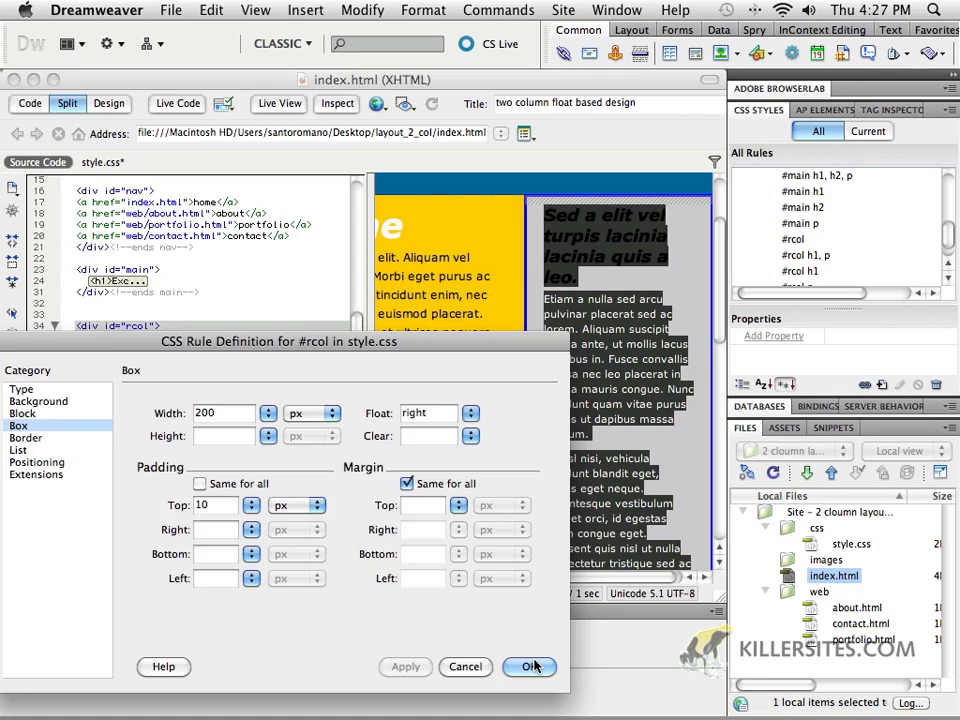
pyautogui.click(529, 667)
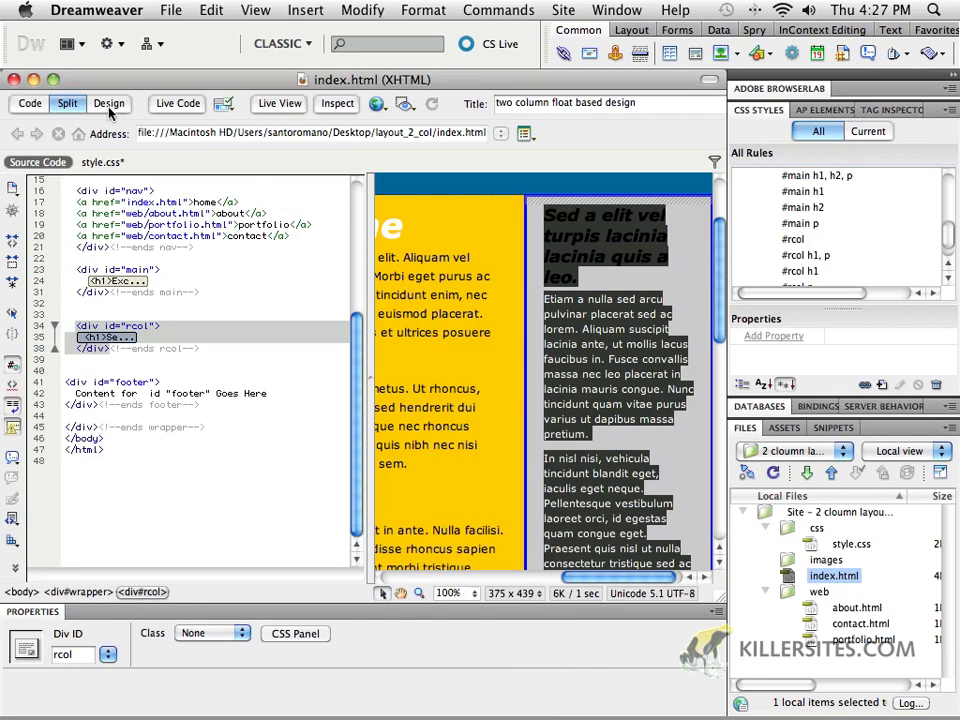
# Step: Switch to Design view and preview the page in Safari
pyautogui.click(109, 103)
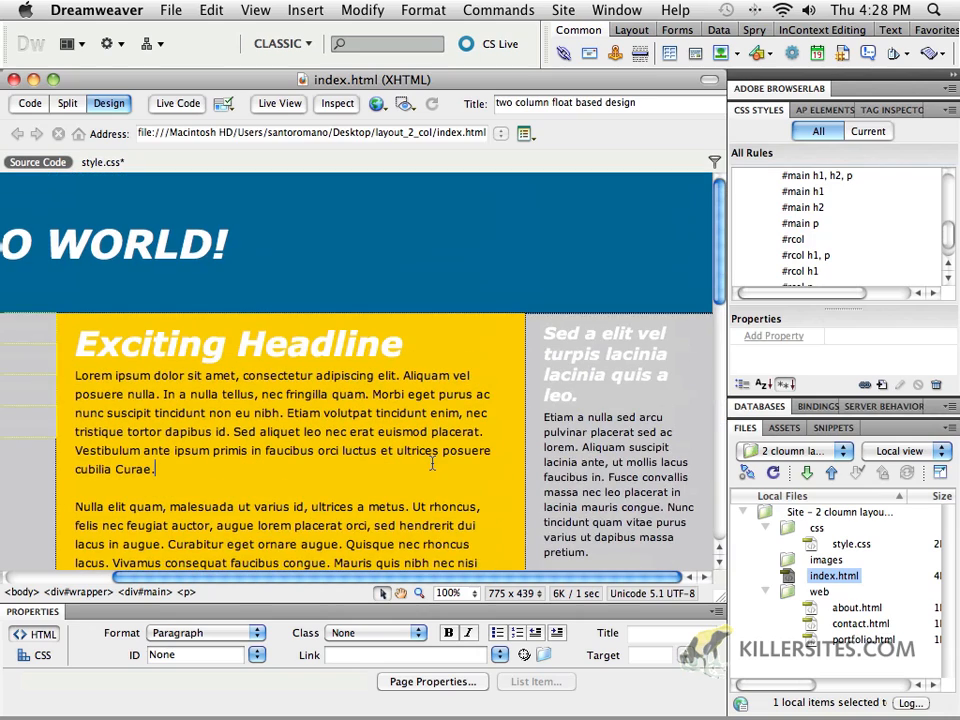
pyautogui.click(377, 104)
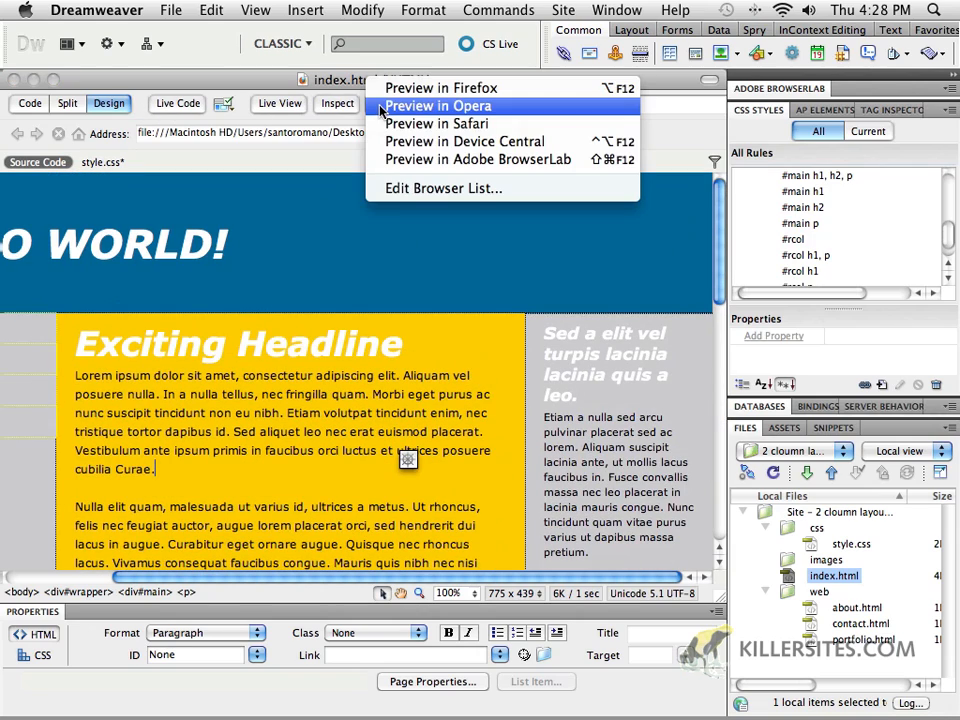
pyautogui.click(437, 105)
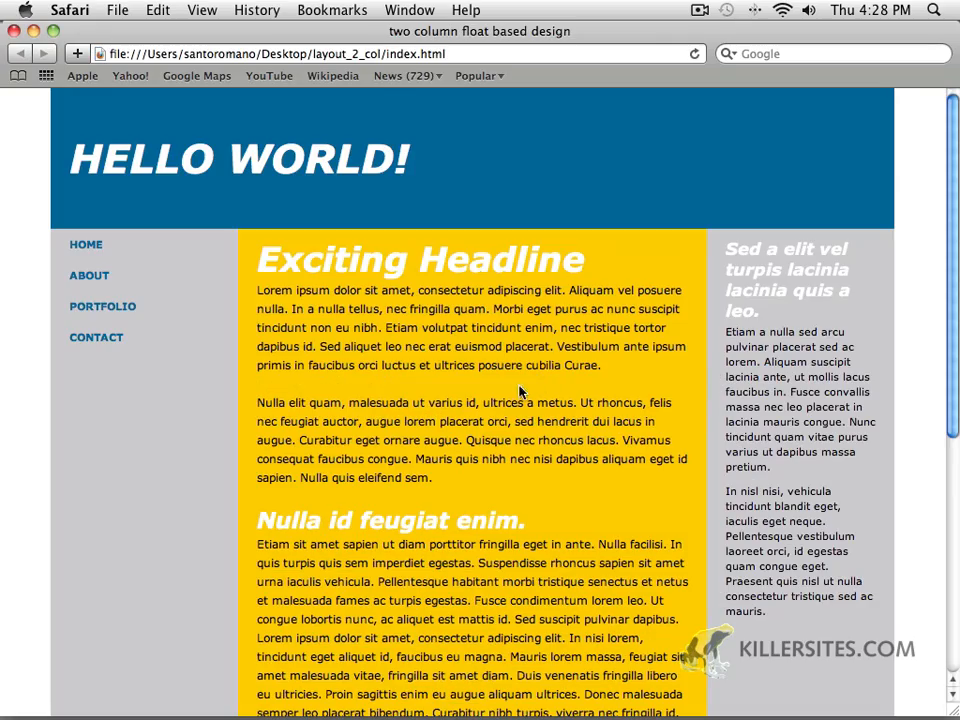
pyautogui.scroll(-3)
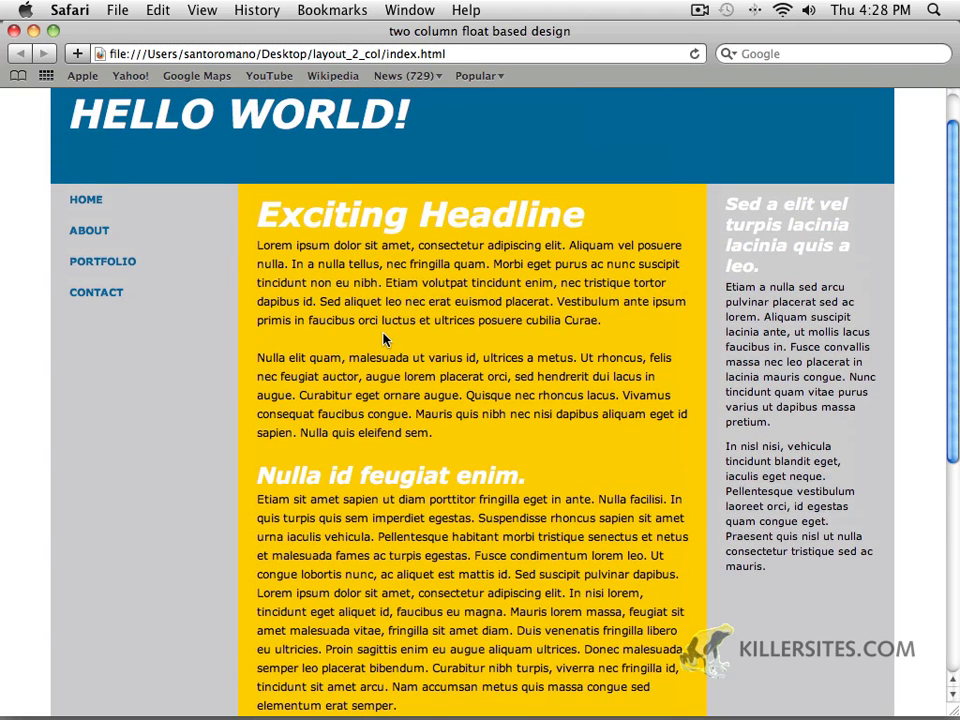
pyautogui.moveTo(840, 393)
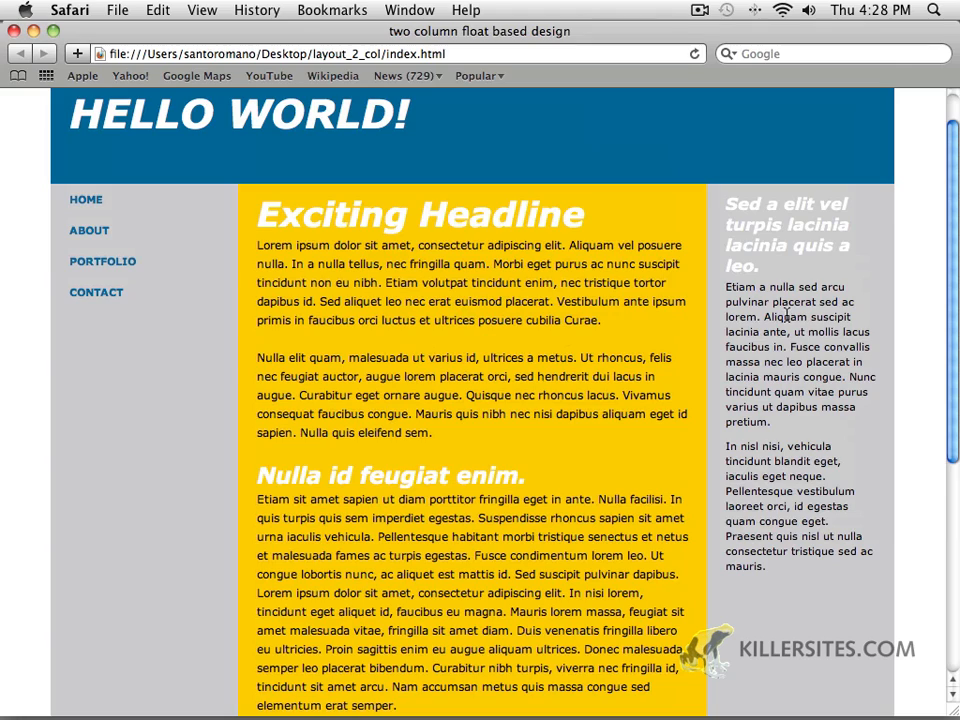
pyautogui.scroll(-3)
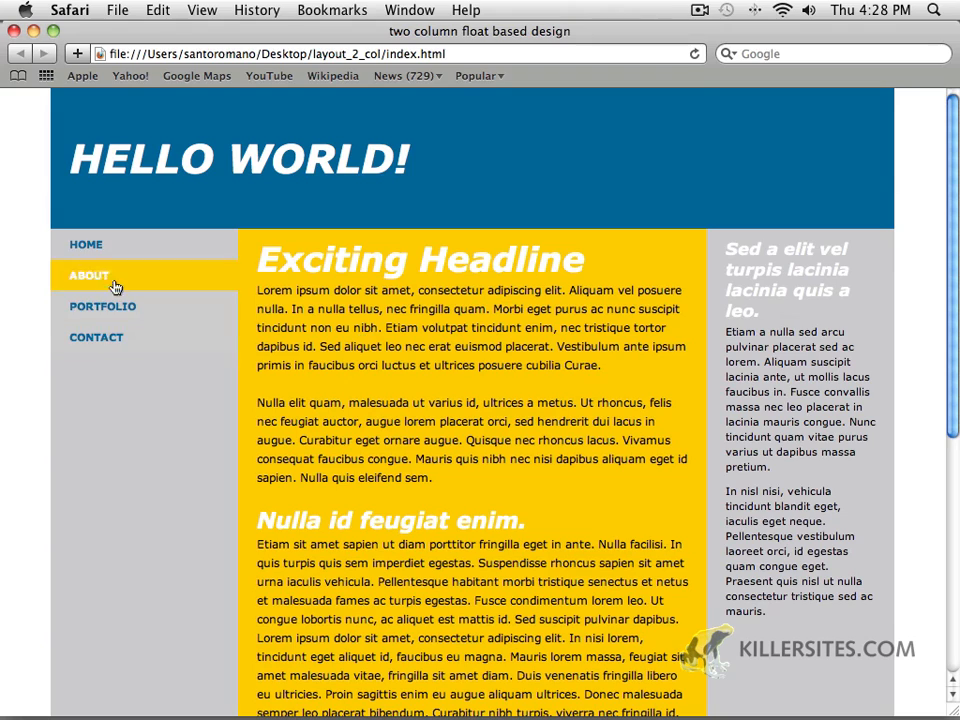
pyautogui.moveTo(103, 306)
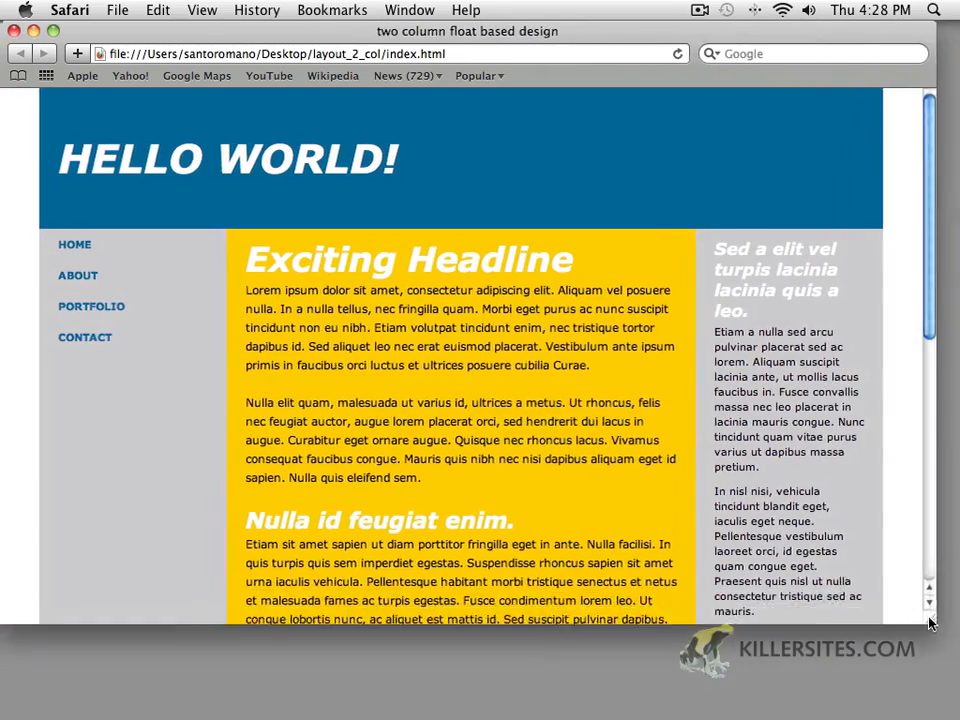
pyautogui.scroll(-3)
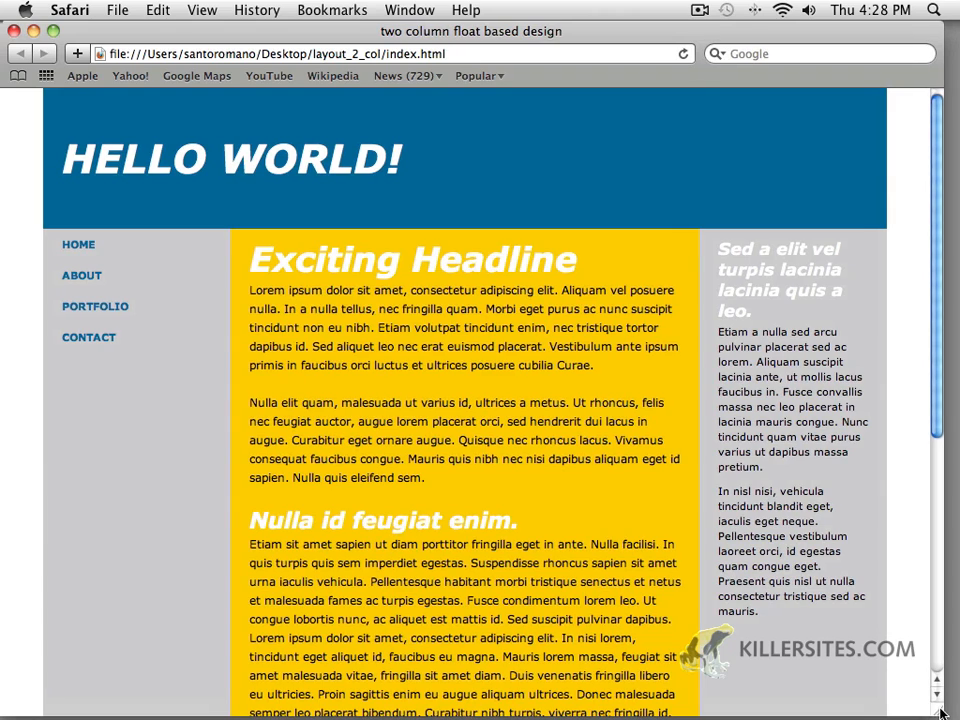
pyautogui.moveTo(615, 585)
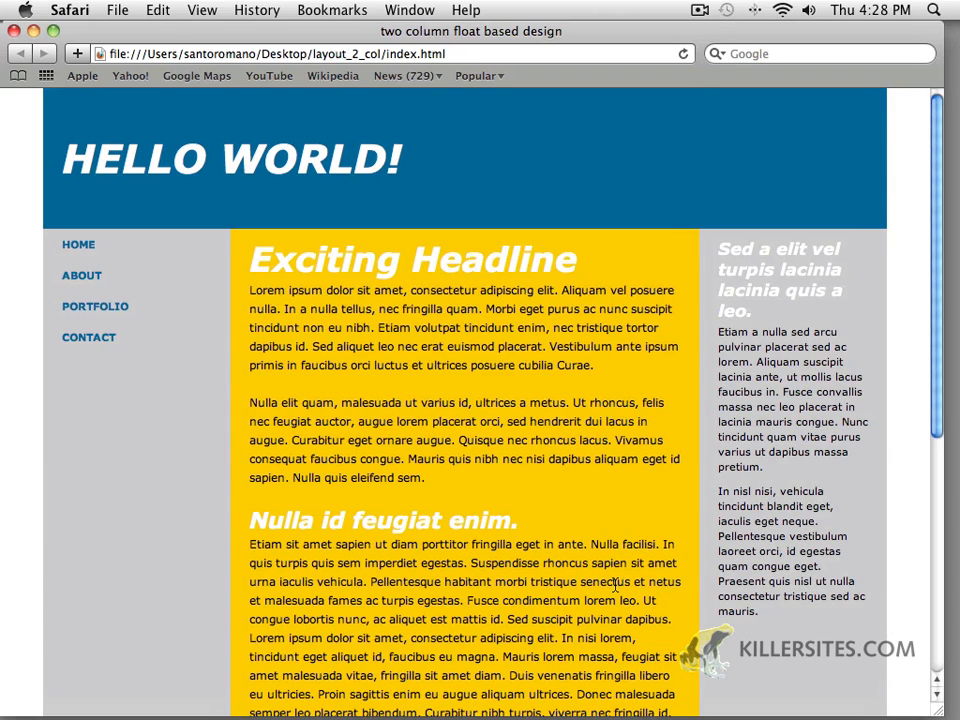